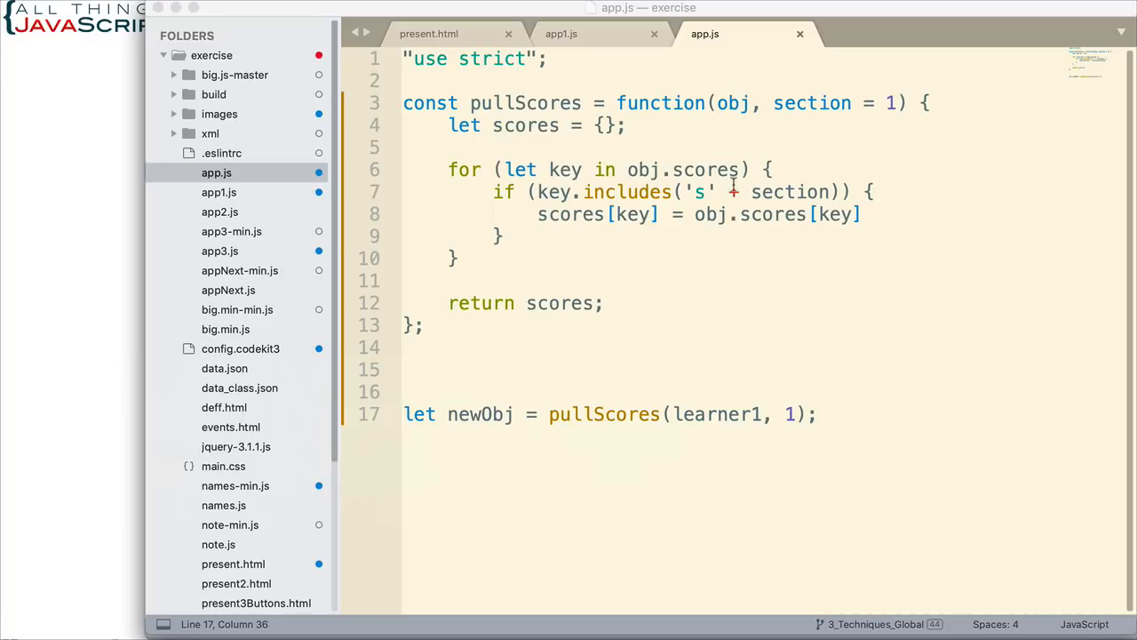
{"action": "mouse_move", "coordinate": [689, 299]}
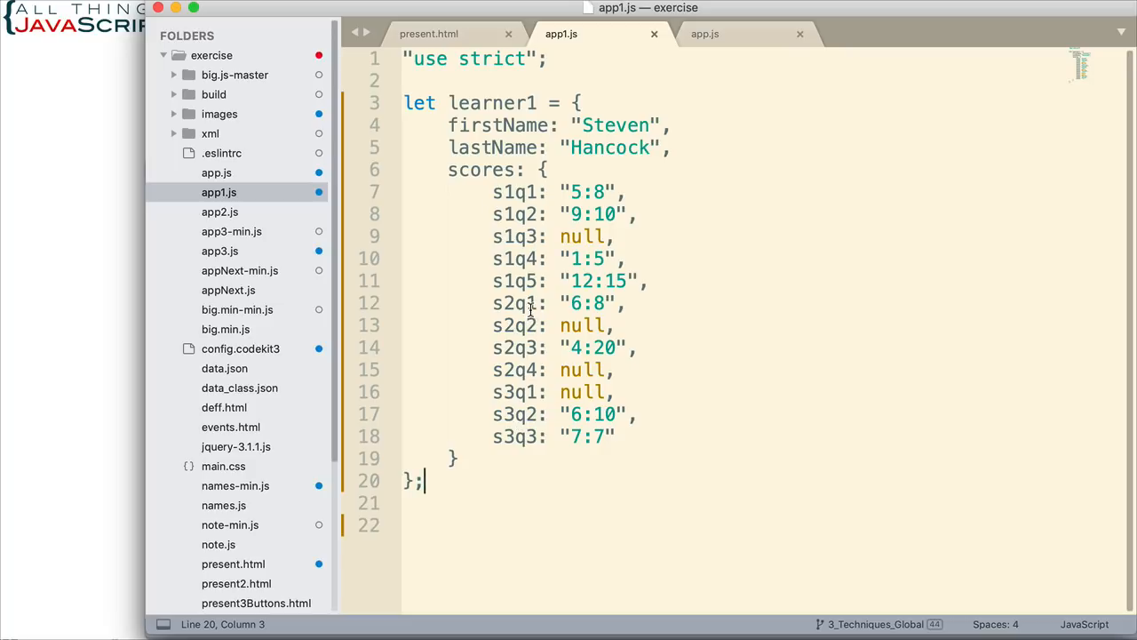
{"action": "mouse_move", "coordinate": [716, 88]}
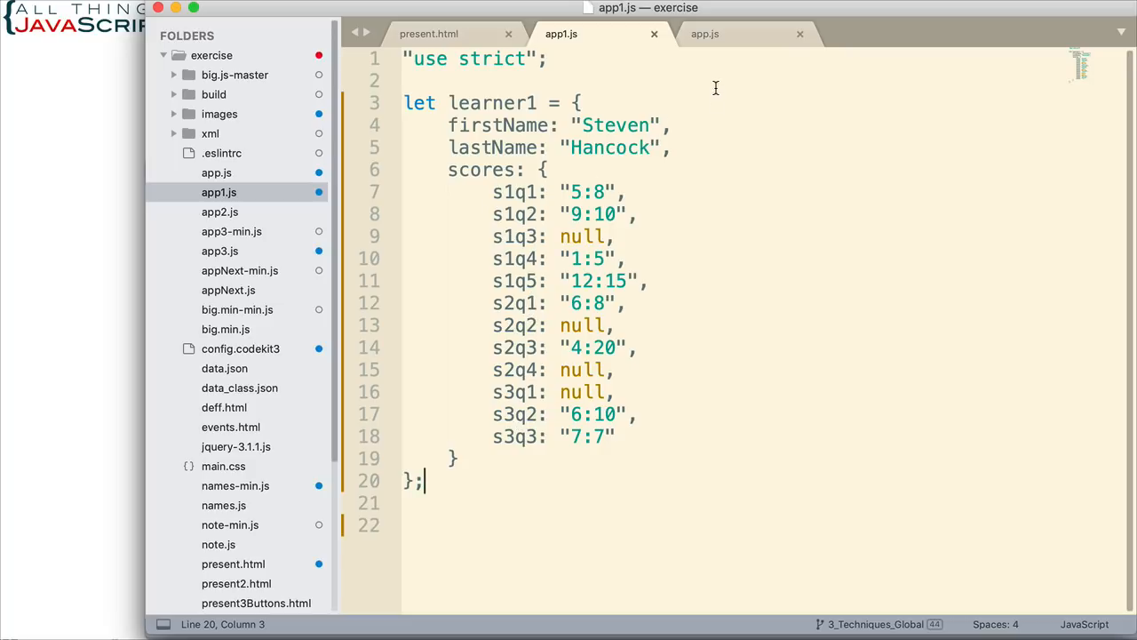
Highlight the obj uses in the pullScores loop, then open app1.js with learner1's scores.
{"action": "left_click", "coordinate": [704, 33]}
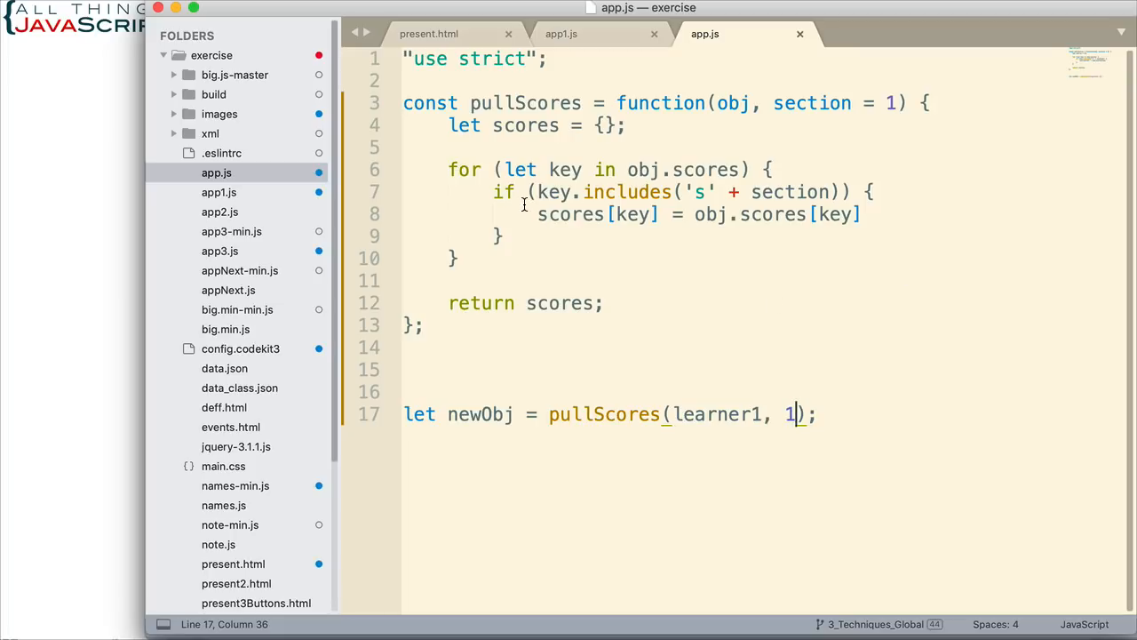
{"action": "mouse_move", "coordinate": [518, 256]}
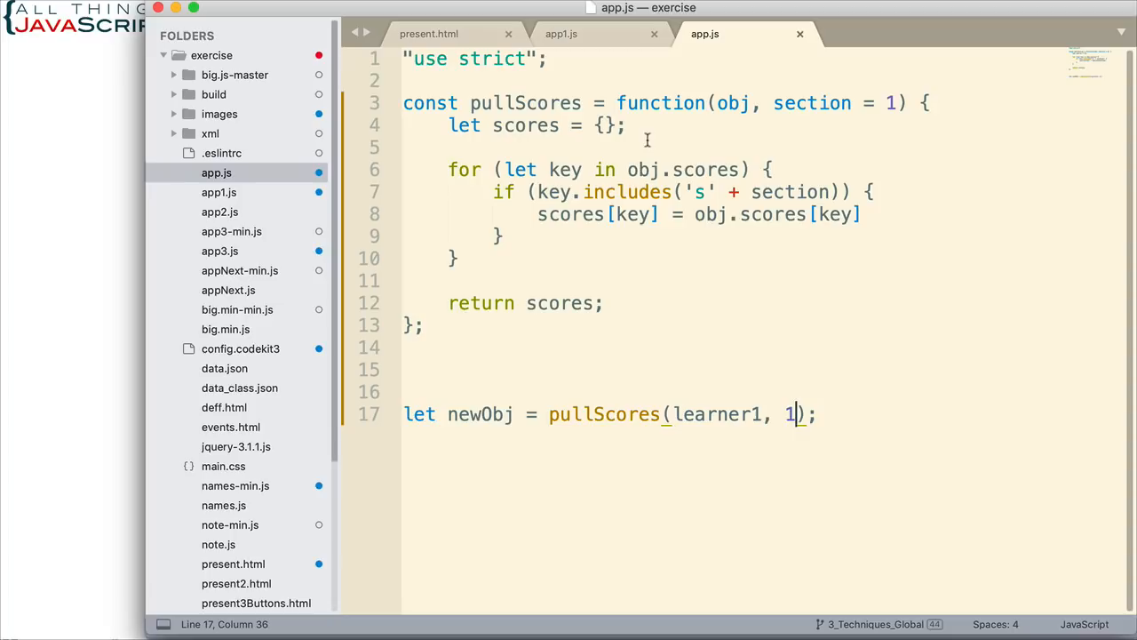
{"action": "double_click", "coordinate": [733, 103]}
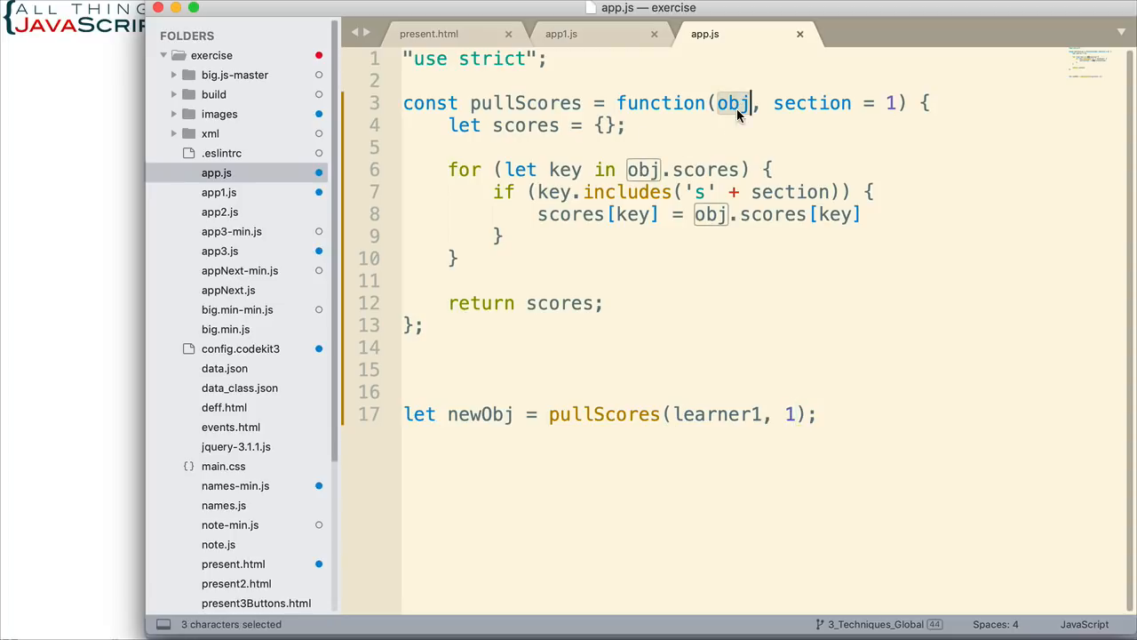
{"action": "left_click", "coordinate": [851, 124]}
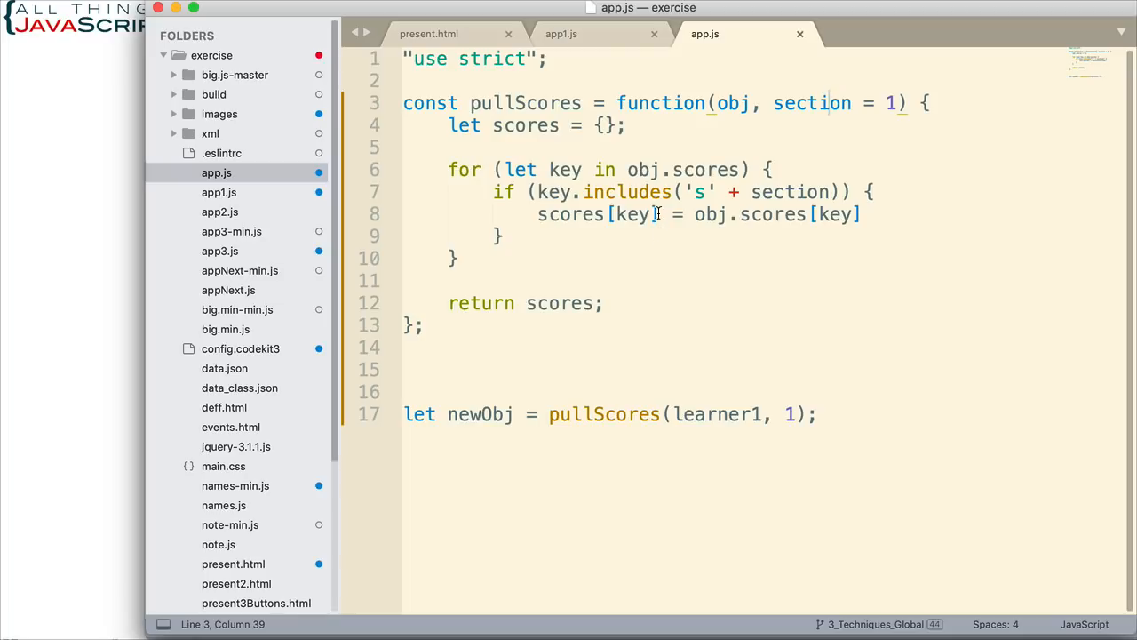
{"action": "mouse_move", "coordinate": [781, 261]}
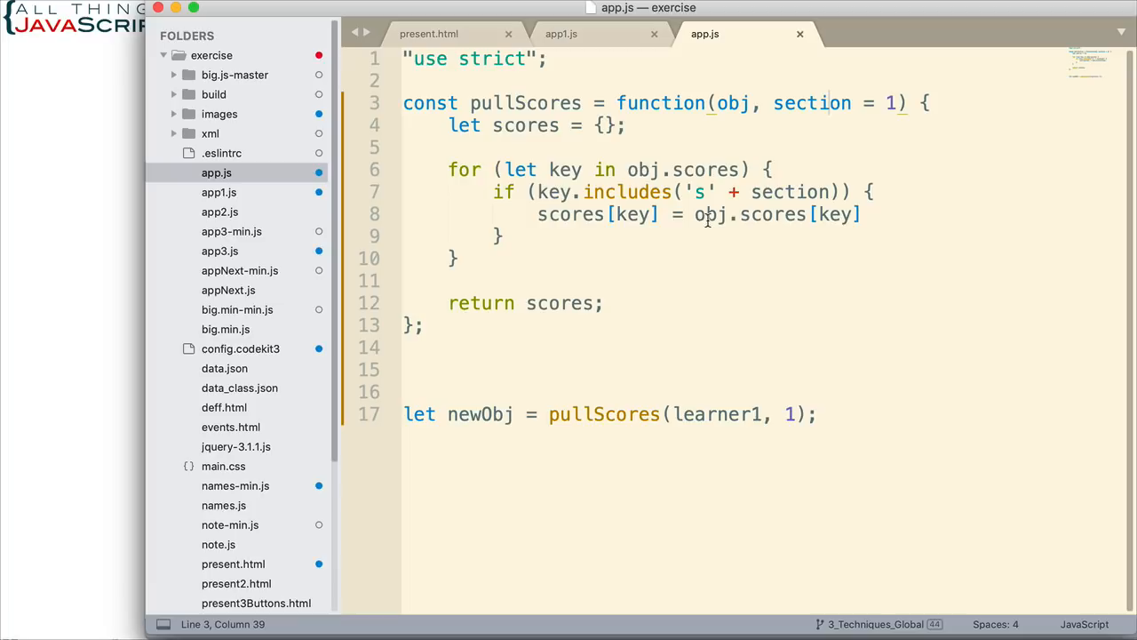
{"action": "left_click_drag", "start_coordinate": [537, 214], "coordinate": [862, 215]}
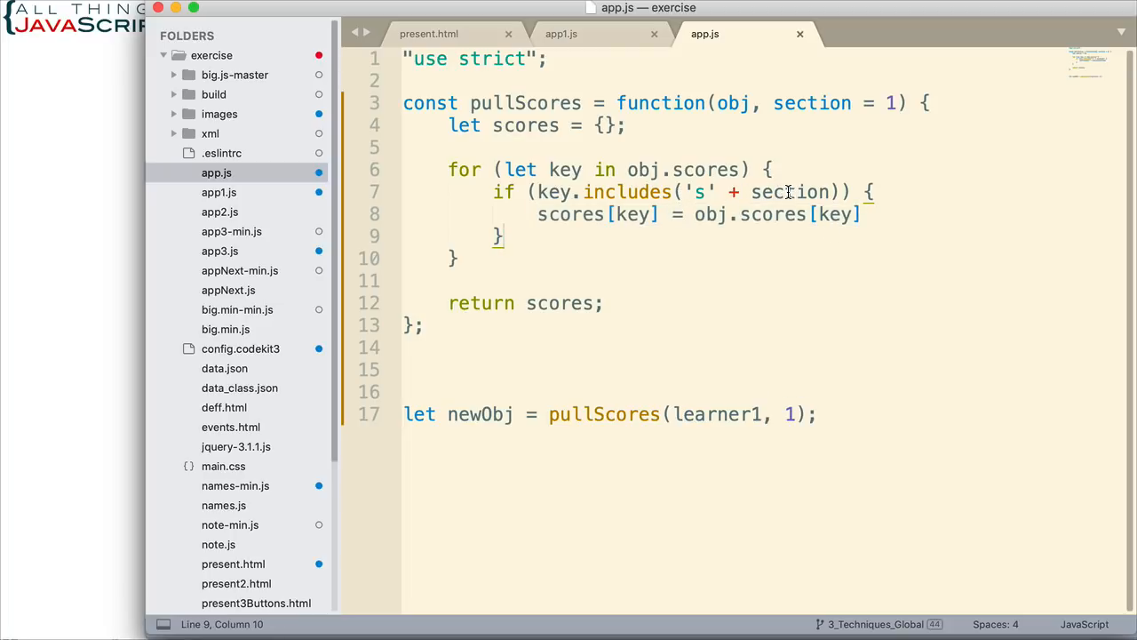
{"action": "double_click", "coordinate": [789, 192]}
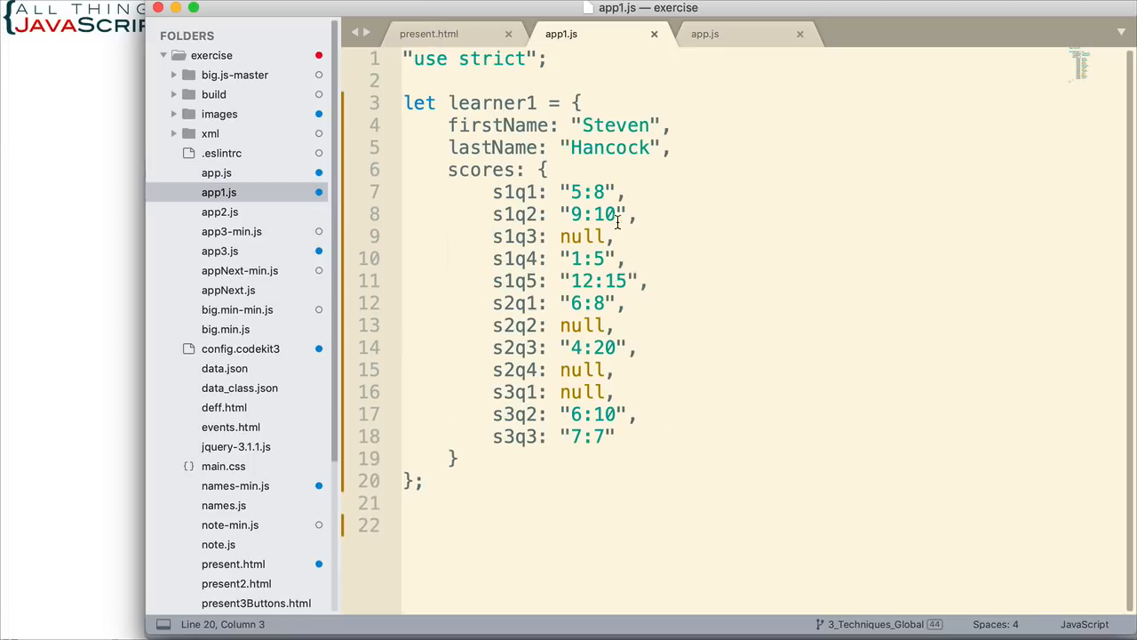
Select the "5:8" score string in app1.js and switch back to app.js.
{"action": "double_click", "coordinate": [585, 192]}
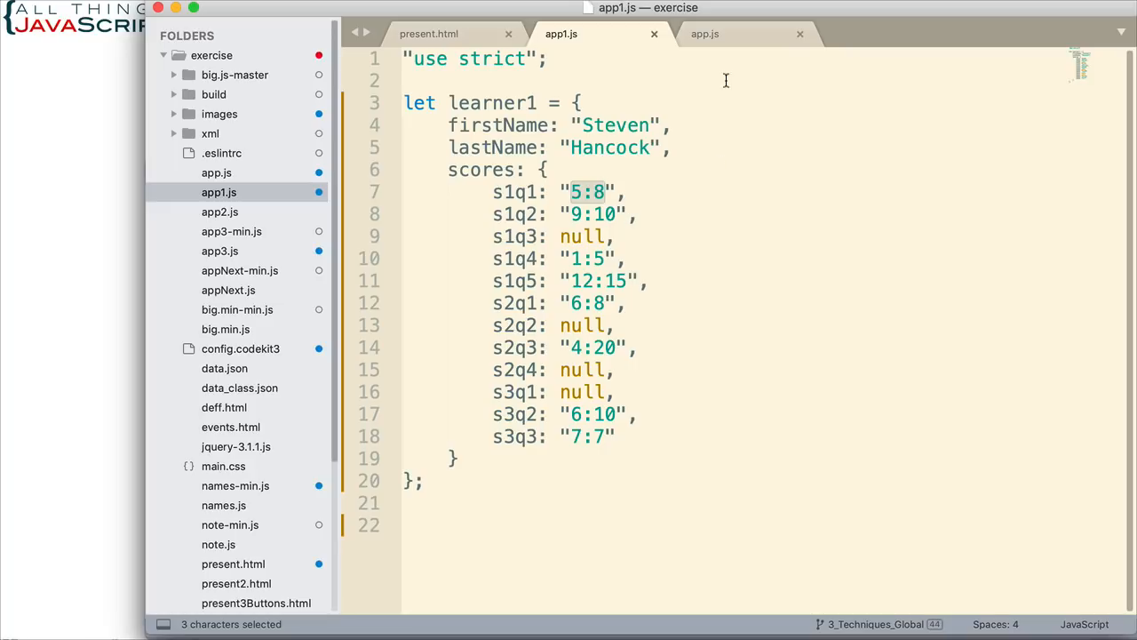
{"action": "left_click", "coordinate": [705, 33]}
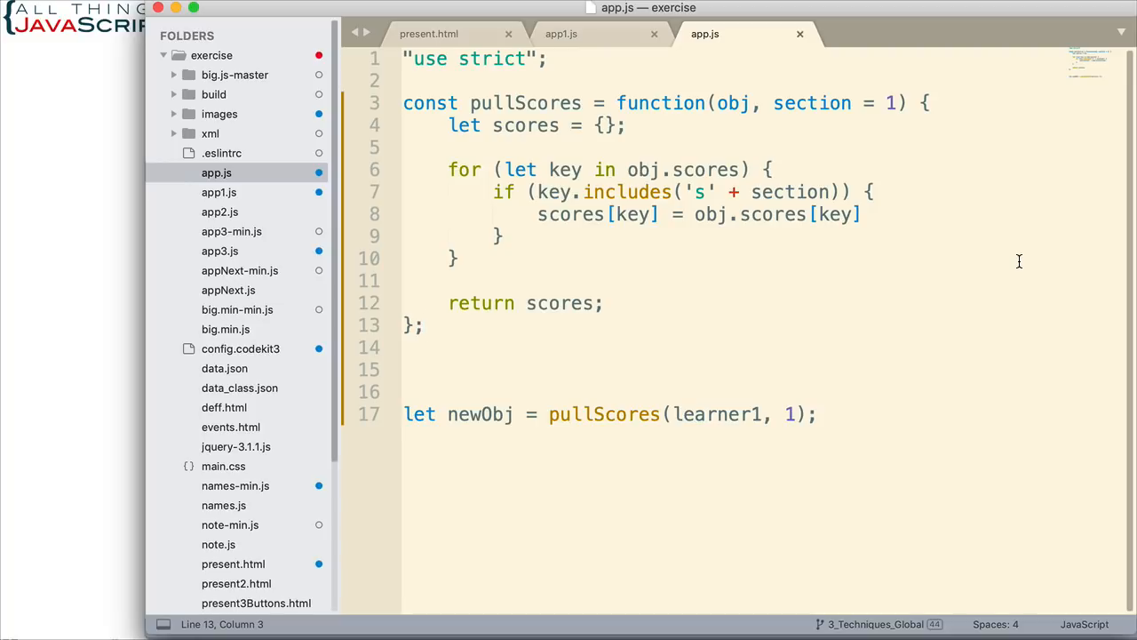
{"action": "mouse_move", "coordinate": [861, 293]}
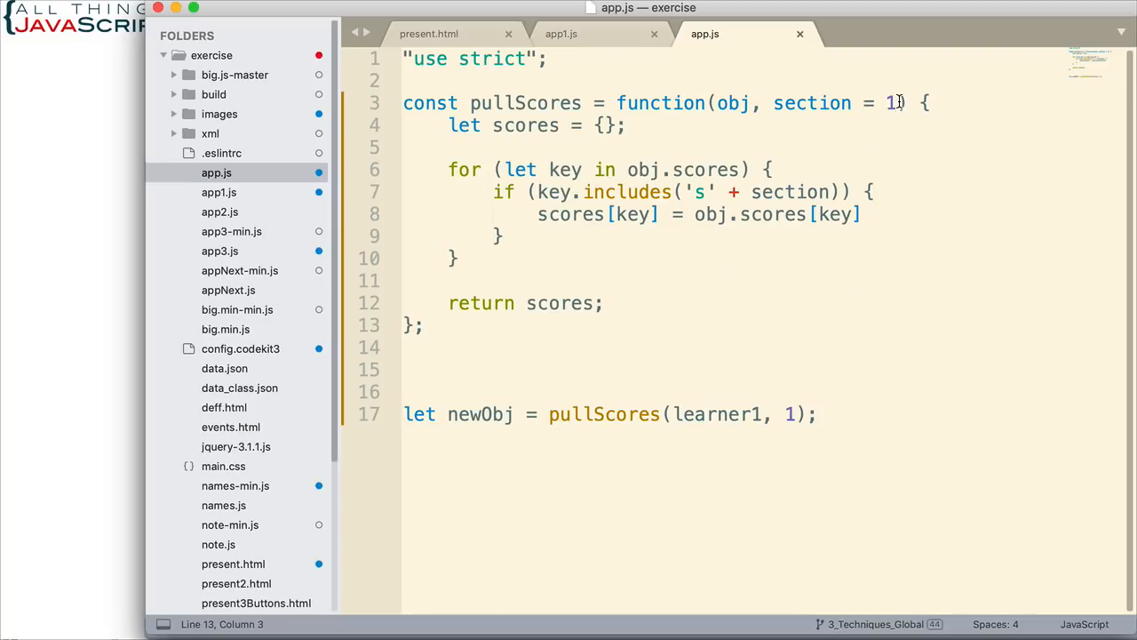
Add a callback parameter after section = 1 in the pullScores definition.
{"action": "left_click", "coordinate": [894, 102]}
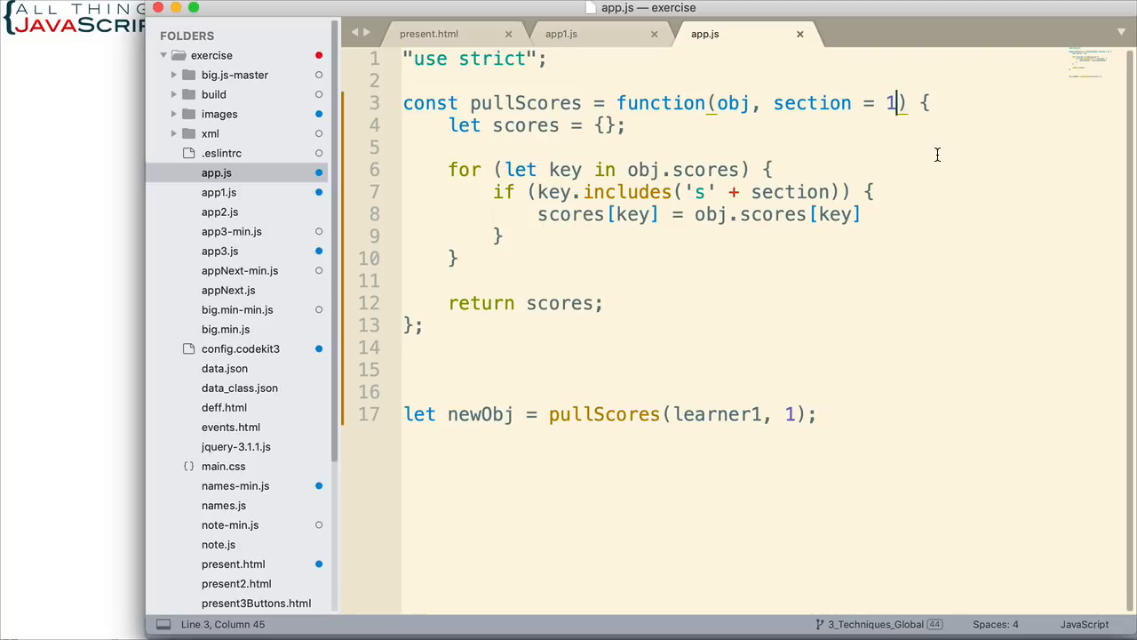
{"action": "type", "text": ", callback"}
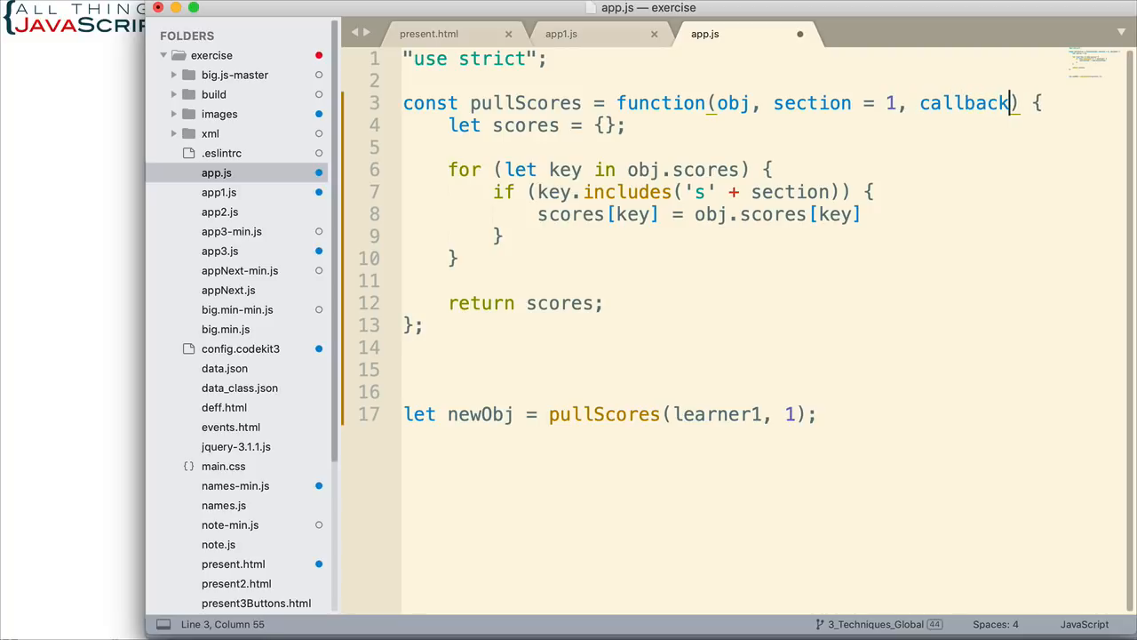
{"action": "left_click", "coordinate": [964, 103]}
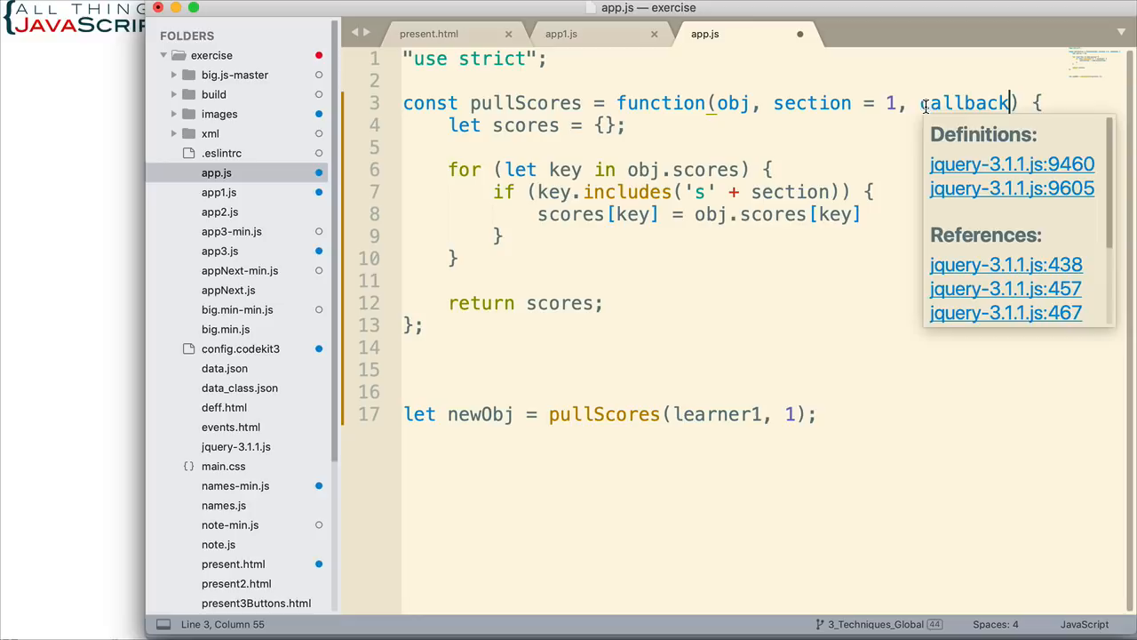
{"action": "double_click", "coordinate": [963, 102]}
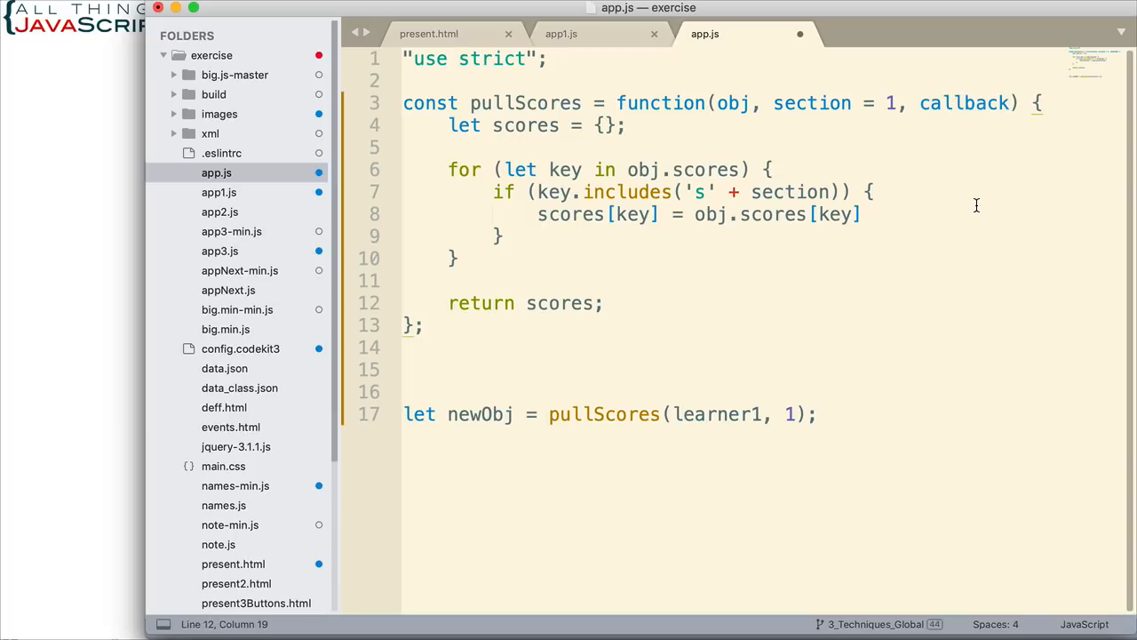
{"action": "mouse_move", "coordinate": [740, 238]}
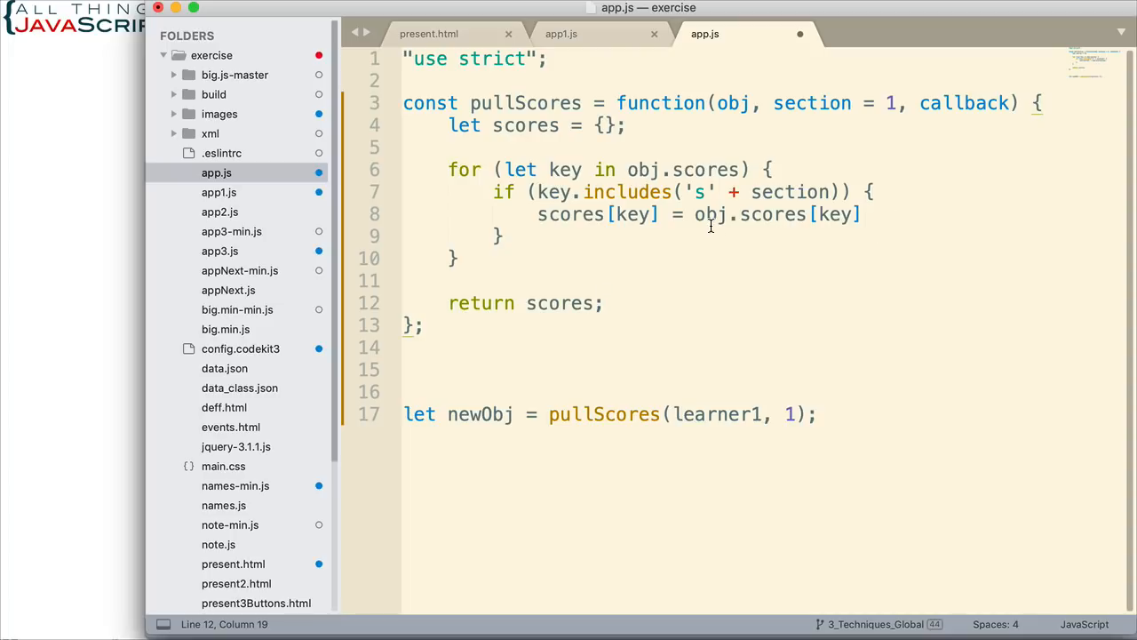
{"action": "left_click_drag", "start_coordinate": [696, 214], "coordinate": [860, 214]}
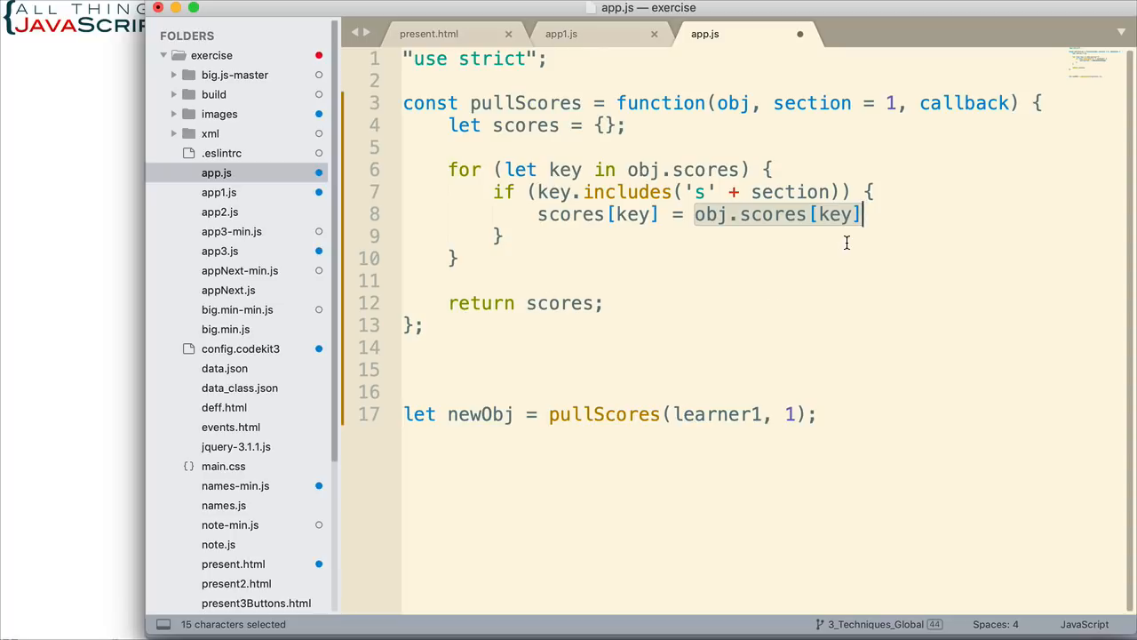
{"action": "mouse_move", "coordinate": [807, 288]}
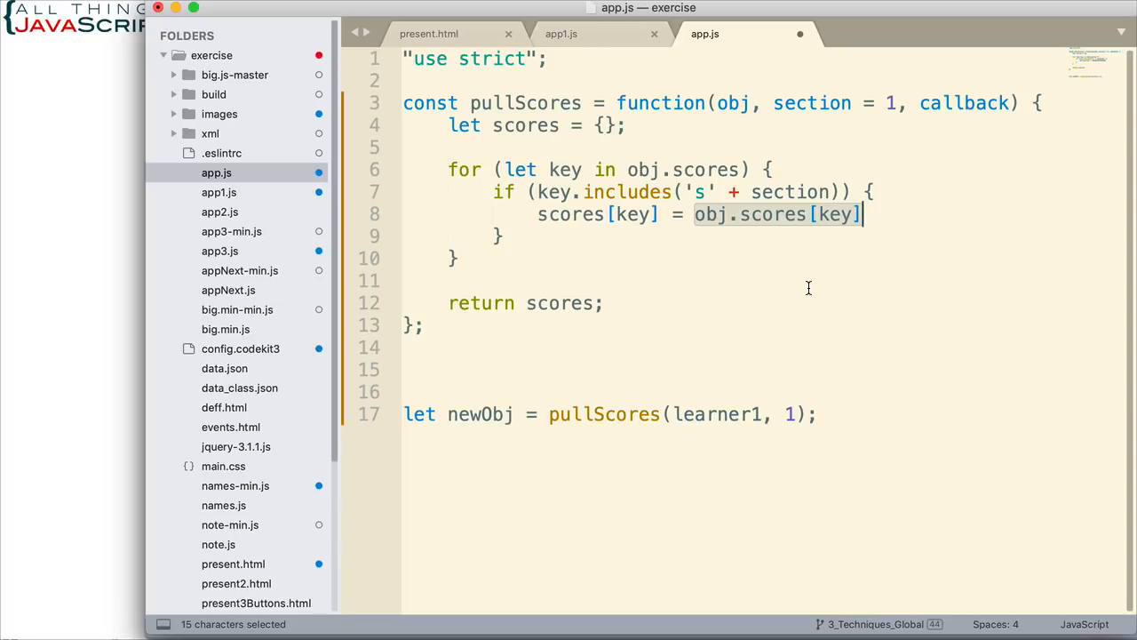
{"action": "double_click", "coordinate": [964, 103]}
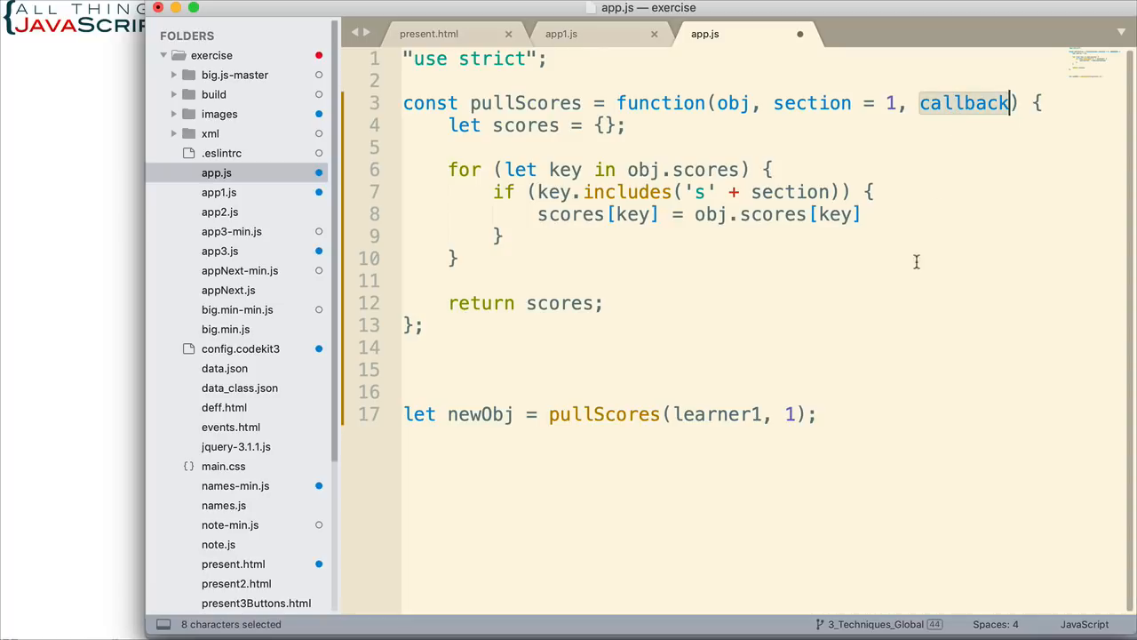
{"action": "mouse_move", "coordinate": [914, 268]}
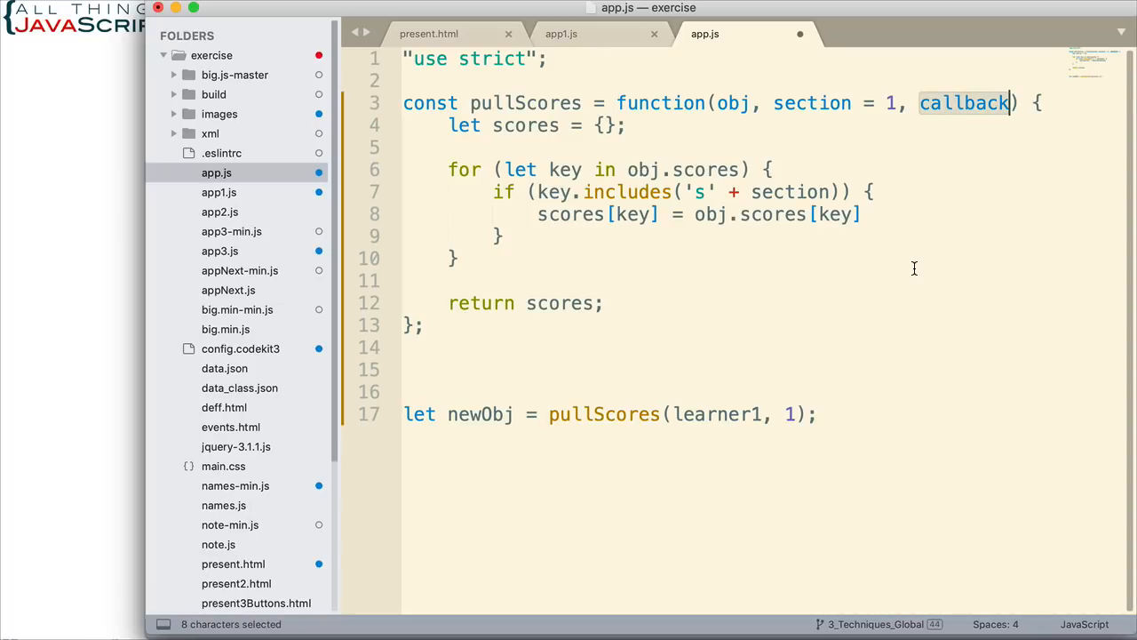
{"action": "mouse_move", "coordinate": [920, 181]}
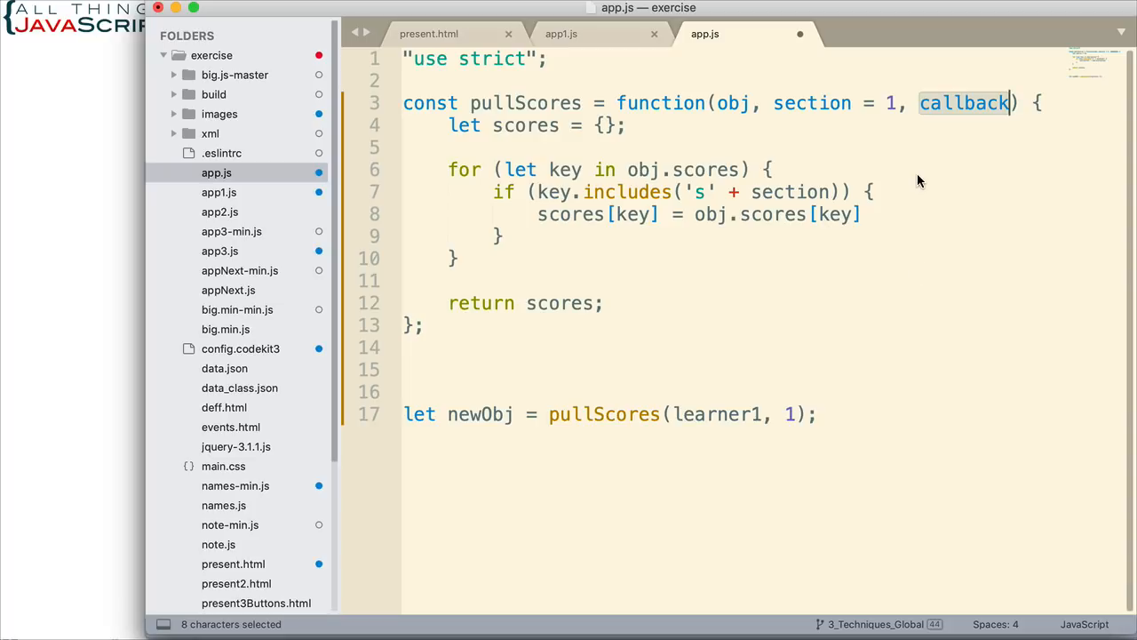
{"action": "mouse_move", "coordinate": [944, 183]}
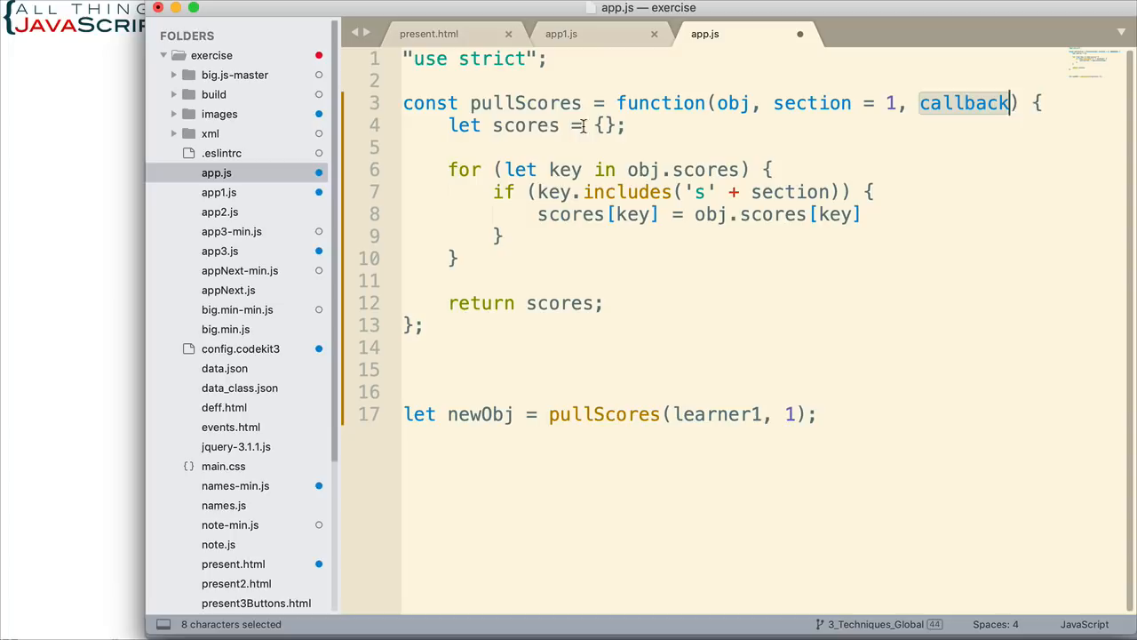
{"action": "mouse_move", "coordinate": [746, 303]}
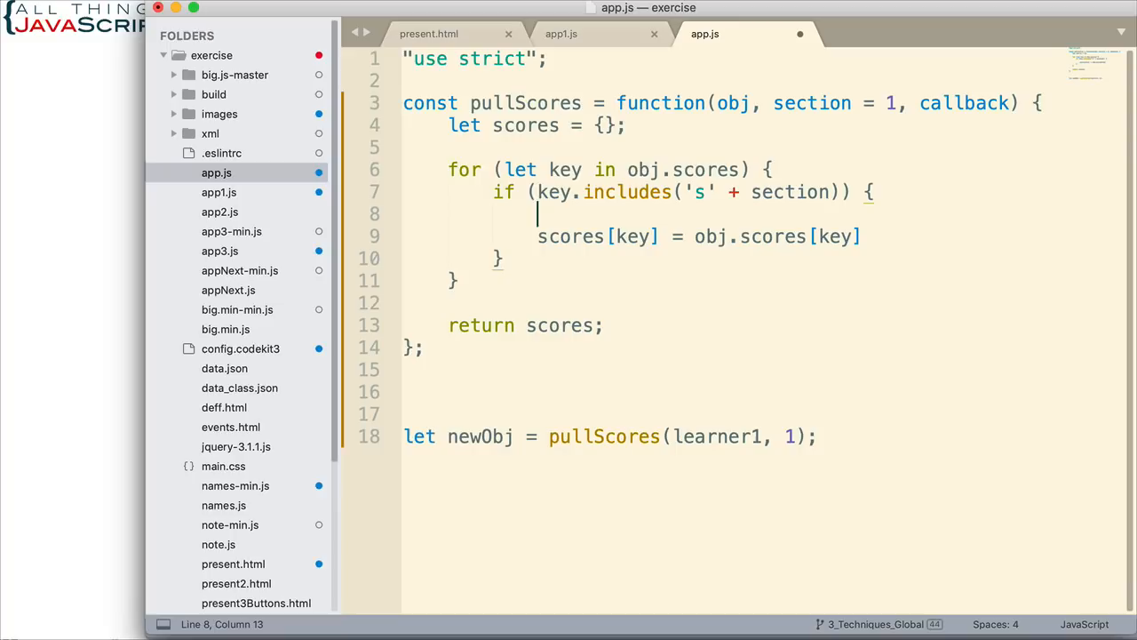
Declare let val = obj.scores[key]; and change the assignment to scores[key] = val.
{"action": "type", "text": "let val"}
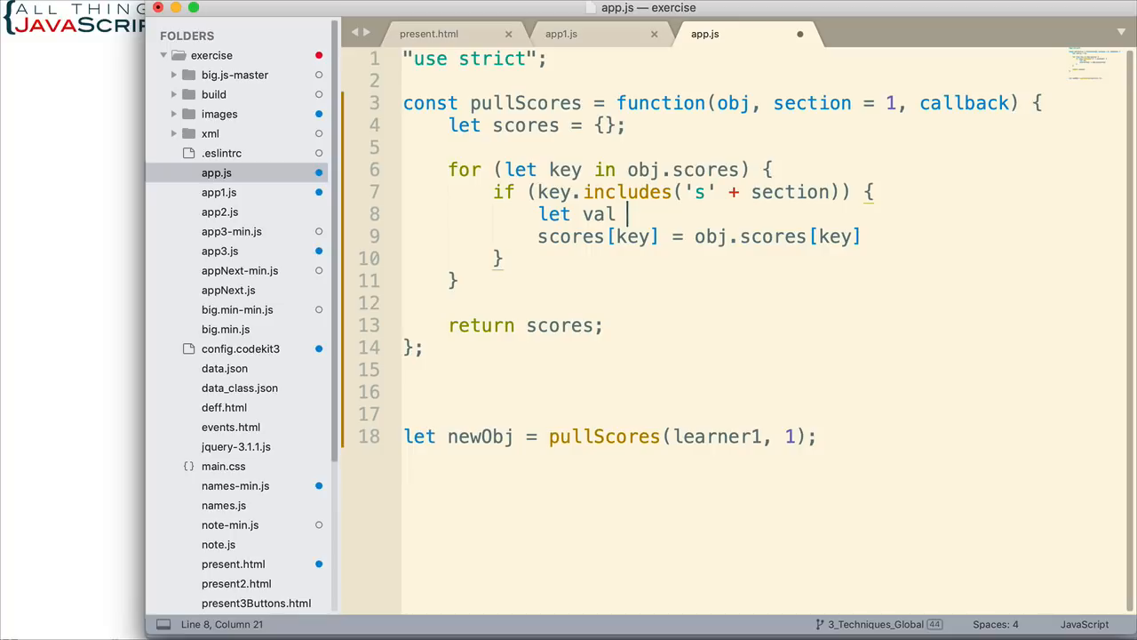
{"action": "type", "text": "="}
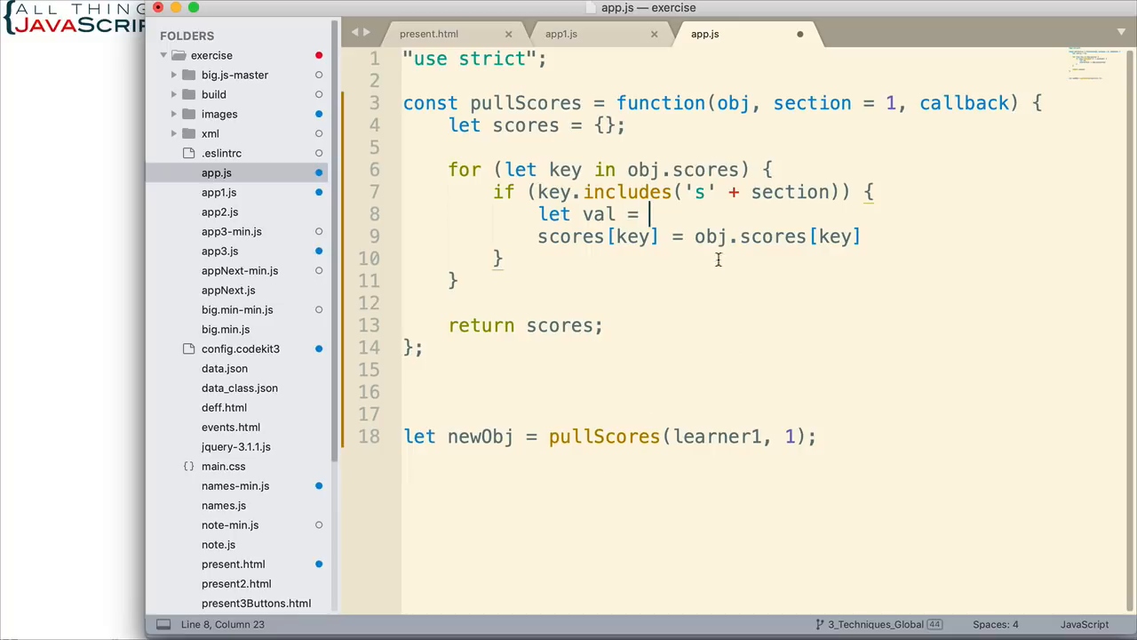
{"action": "left_click_drag", "start_coordinate": [694, 237], "coordinate": [863, 236]}
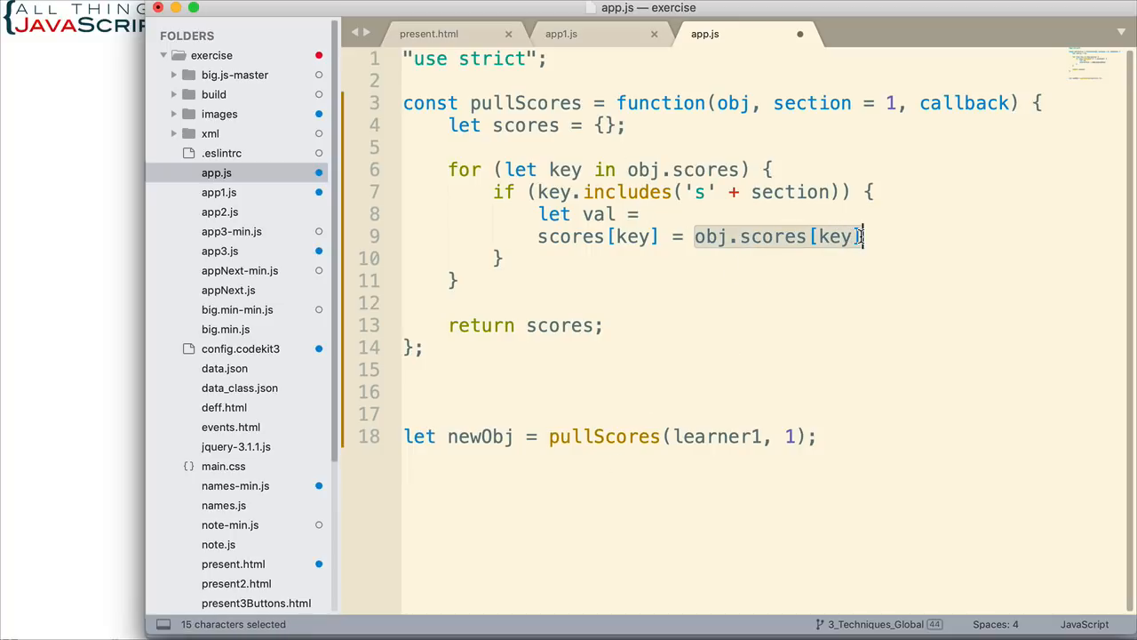
{"action": "key", "text": "cmd+c"}
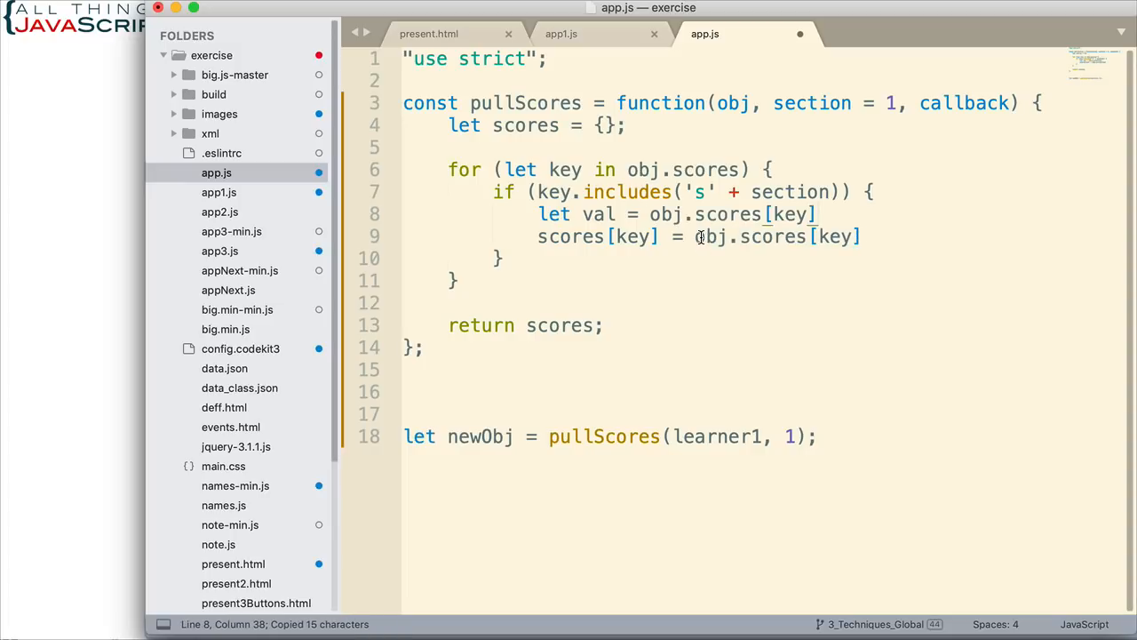
{"action": "type", "text": ";"}
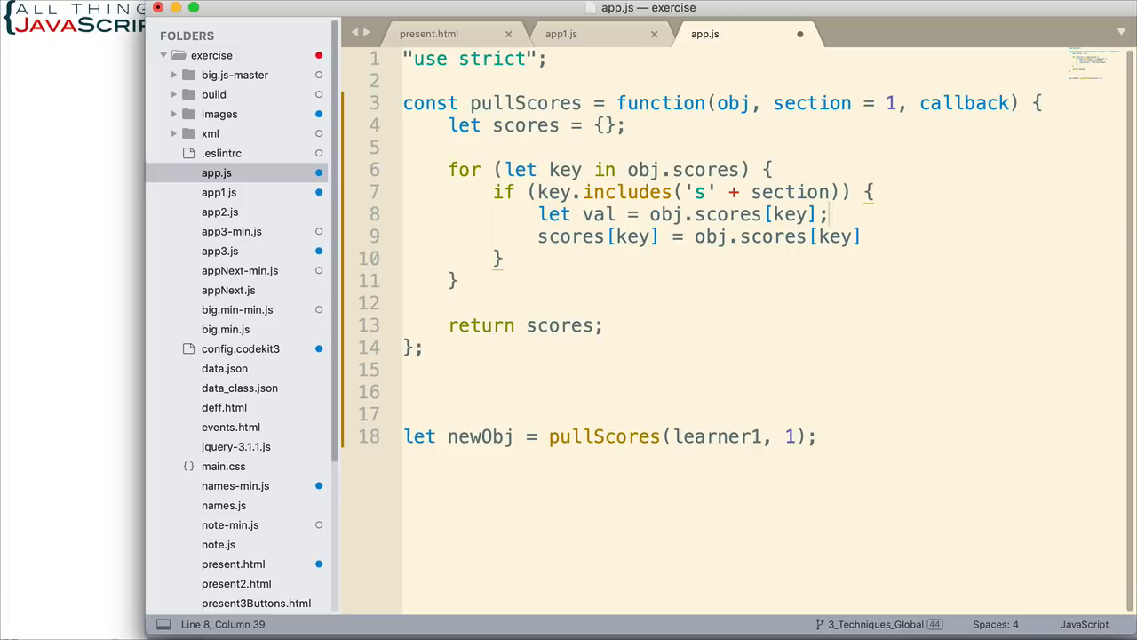
{"action": "left_click_drag", "start_coordinate": [695, 236], "coordinate": [830, 236]}
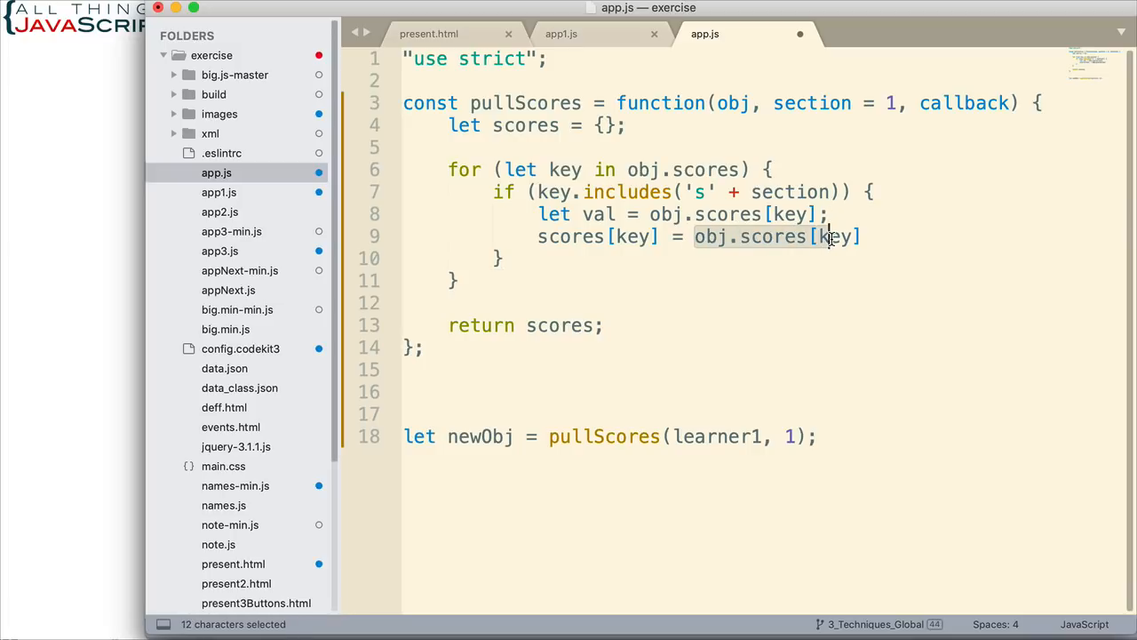
{"action": "type", "text": "val;"}
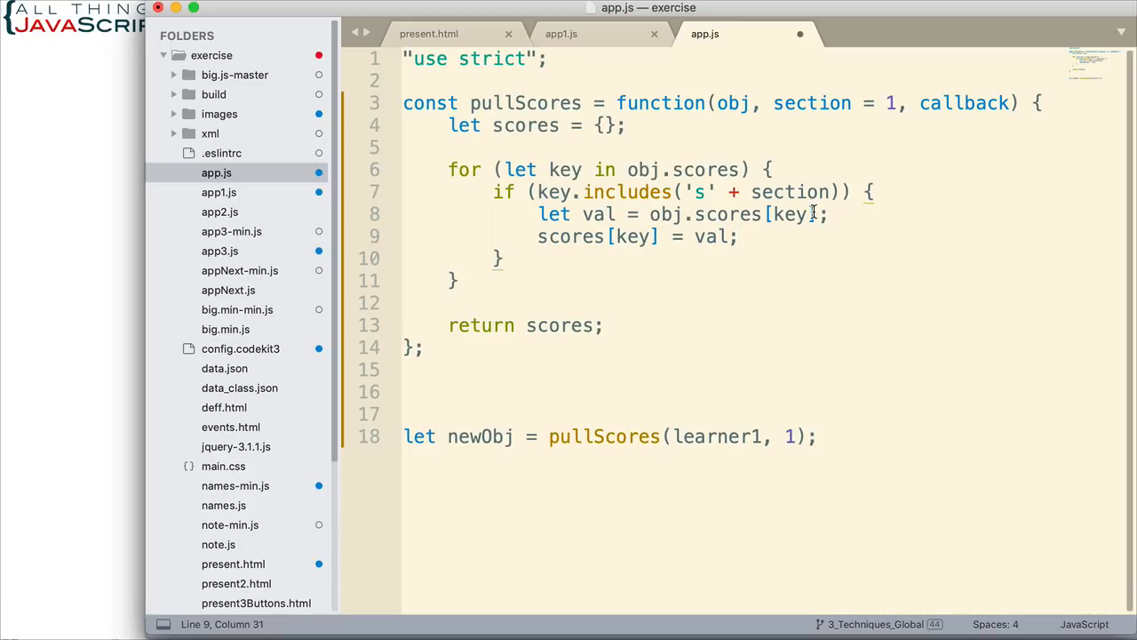
{"action": "left_click", "coordinate": [827, 213]}
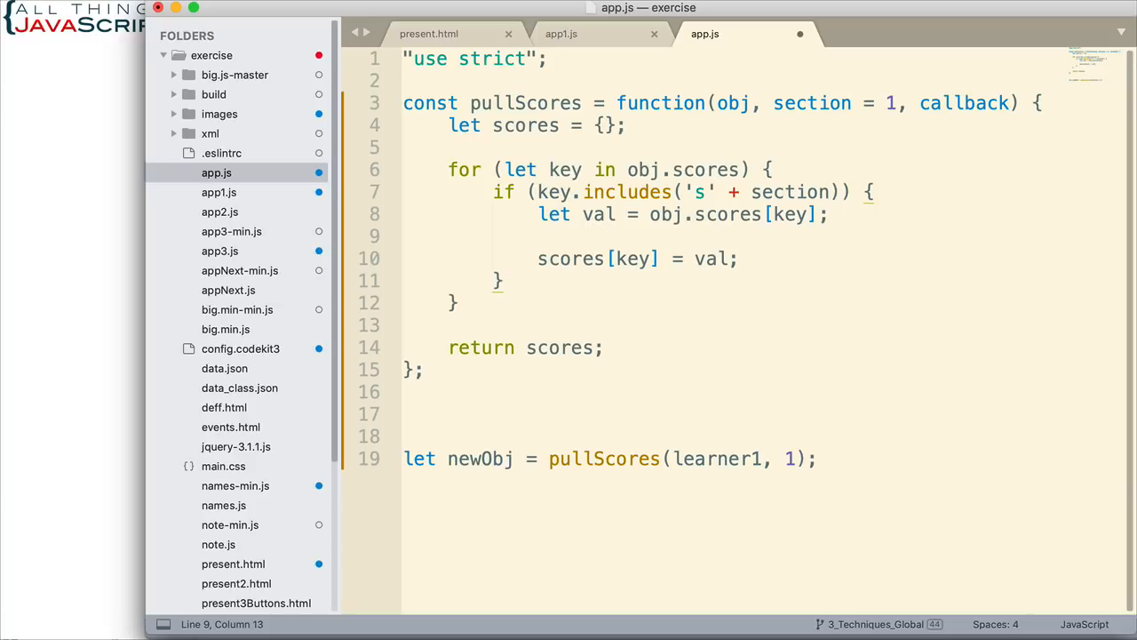
Insert if (typeof callback === "function") { val = callback(val); } and save the script.
{"action": "left_click", "coordinate": [537, 236]}
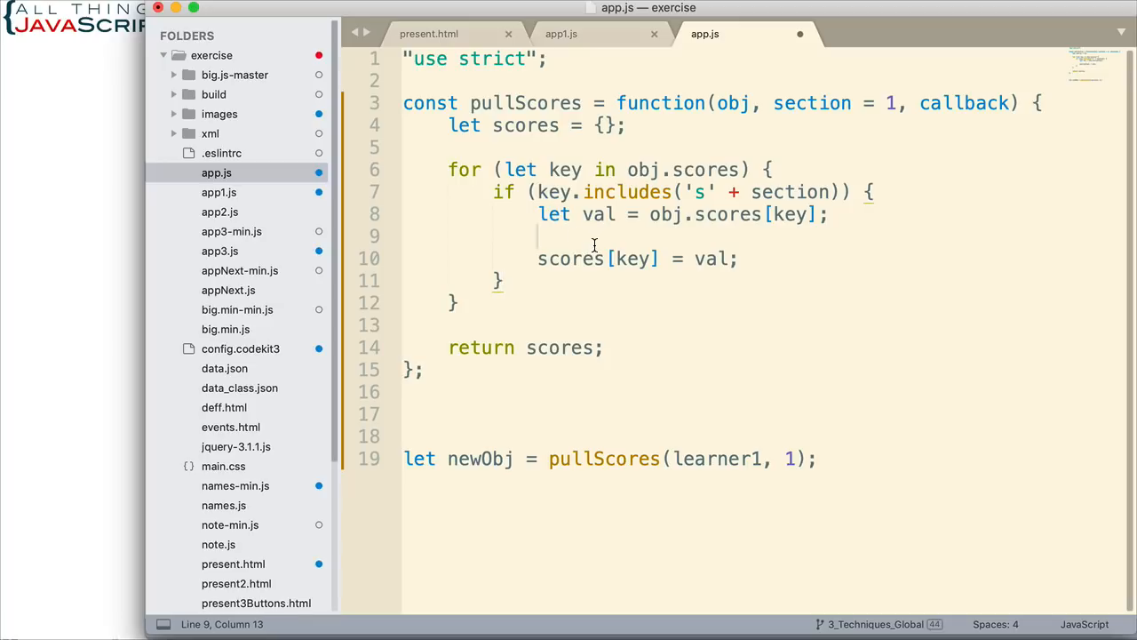
{"action": "type", "text": "if (type)"}
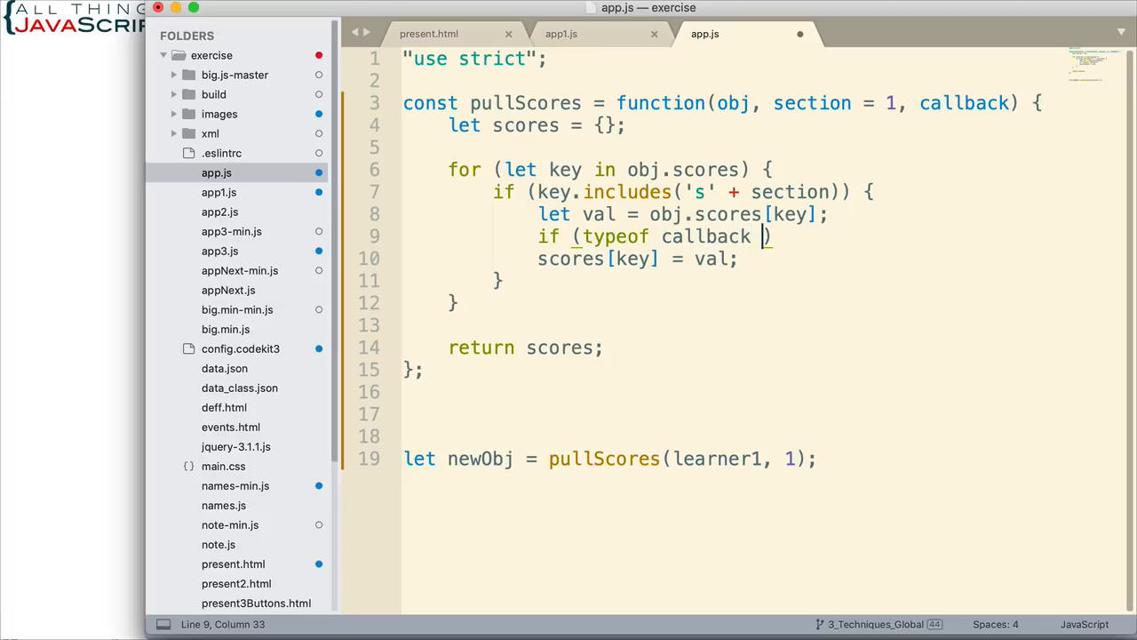
{"action": "type", "text": "=== \"function"}
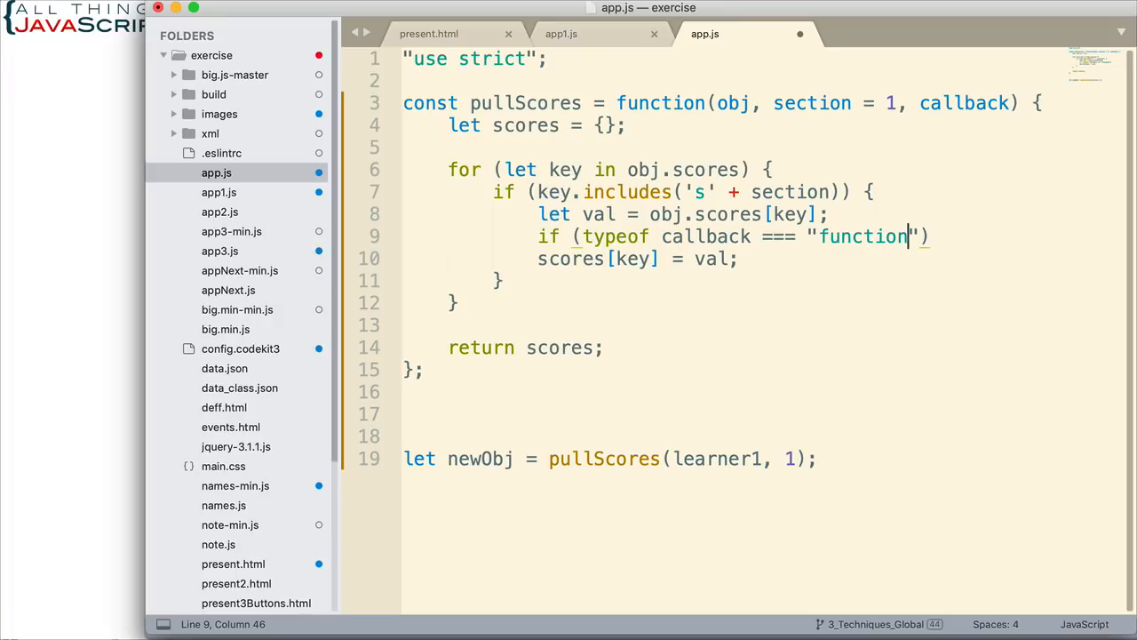
{"action": "mouse_move", "coordinate": [822, 272]}
{"action": "type", "text": " {"}
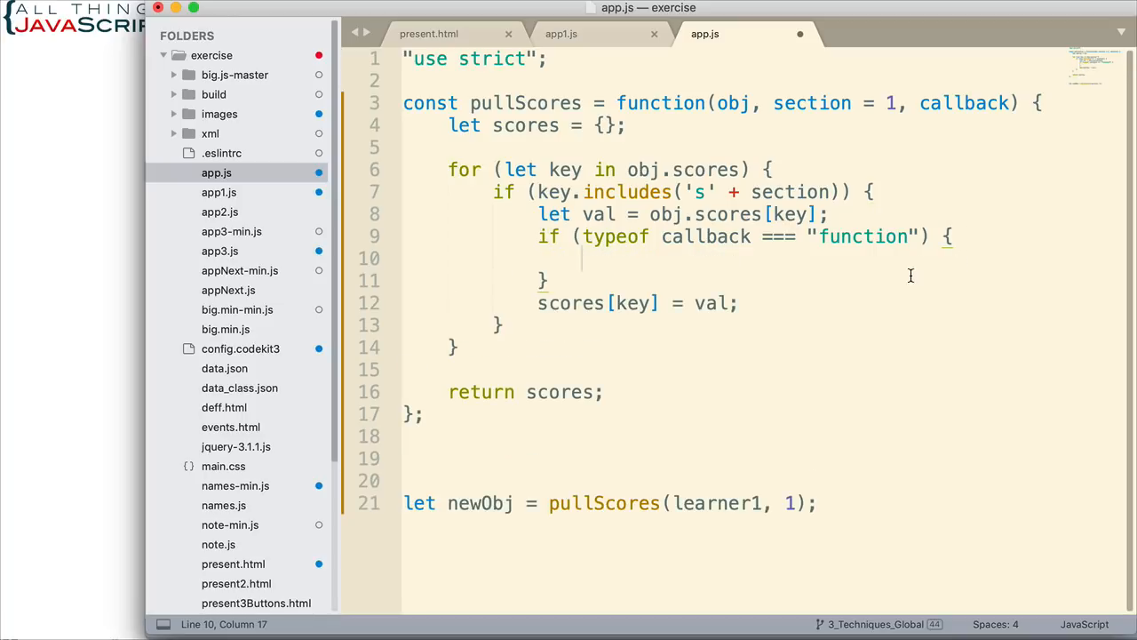
{"action": "type", "text": "va"}
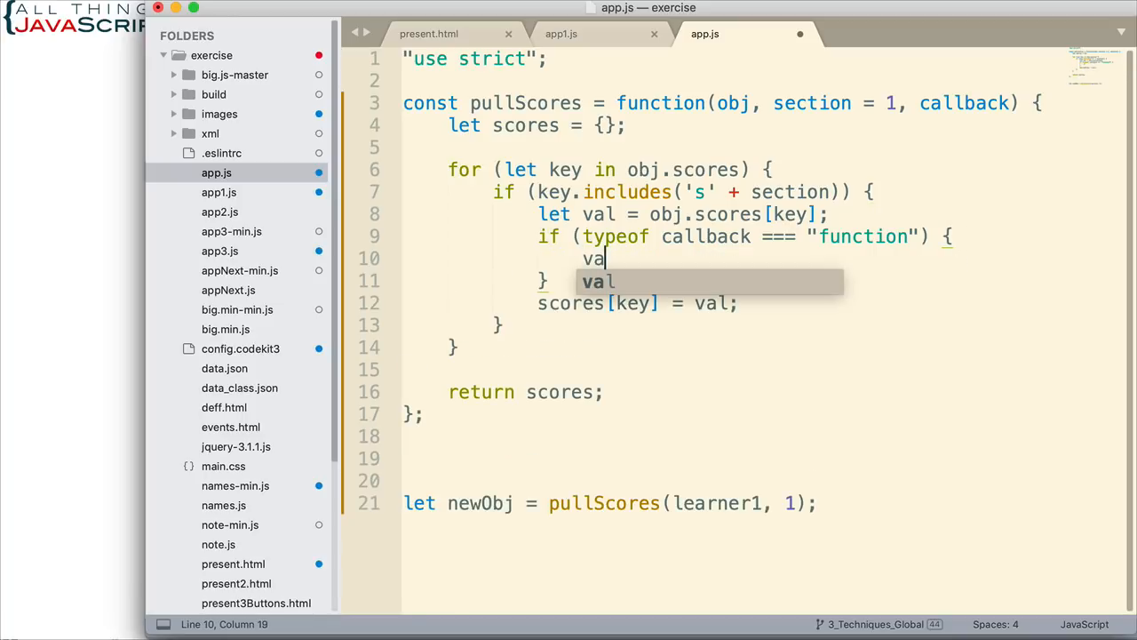
{"action": "type", "text": "="}
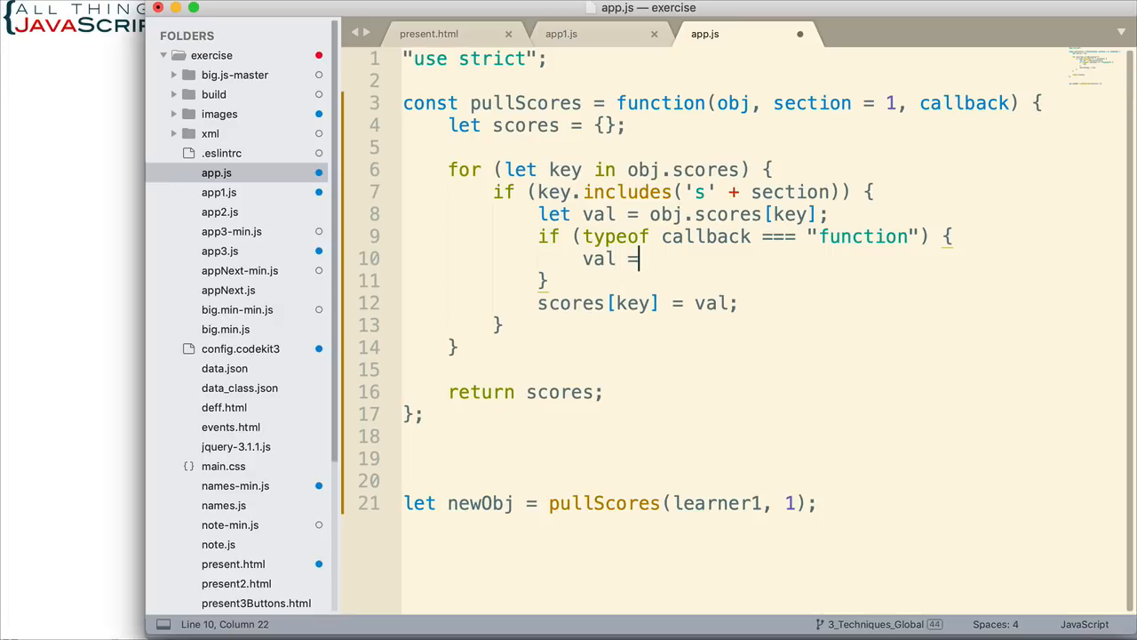
{"action": "type", "text": "callback"}
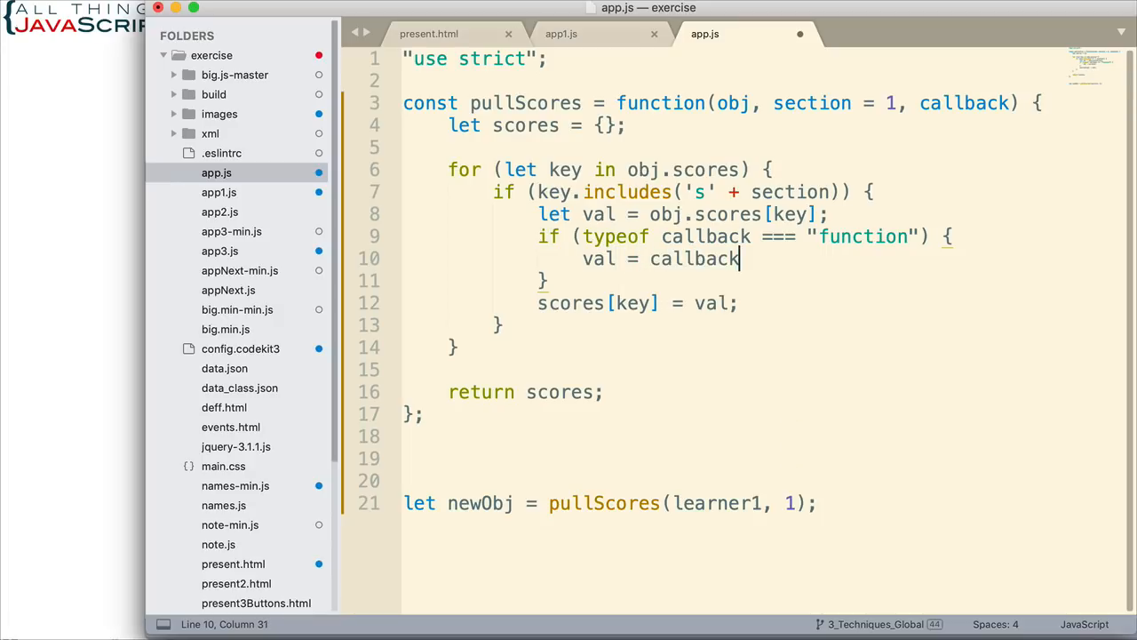
{"action": "type", "text": "()"}
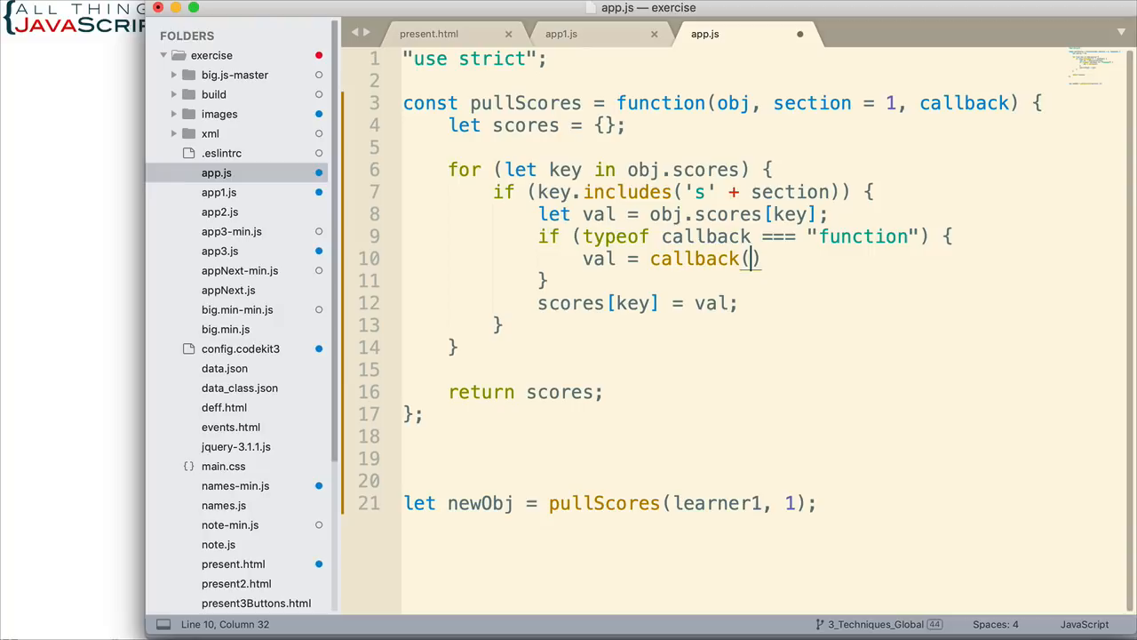
{"action": "type", "text": "val"}
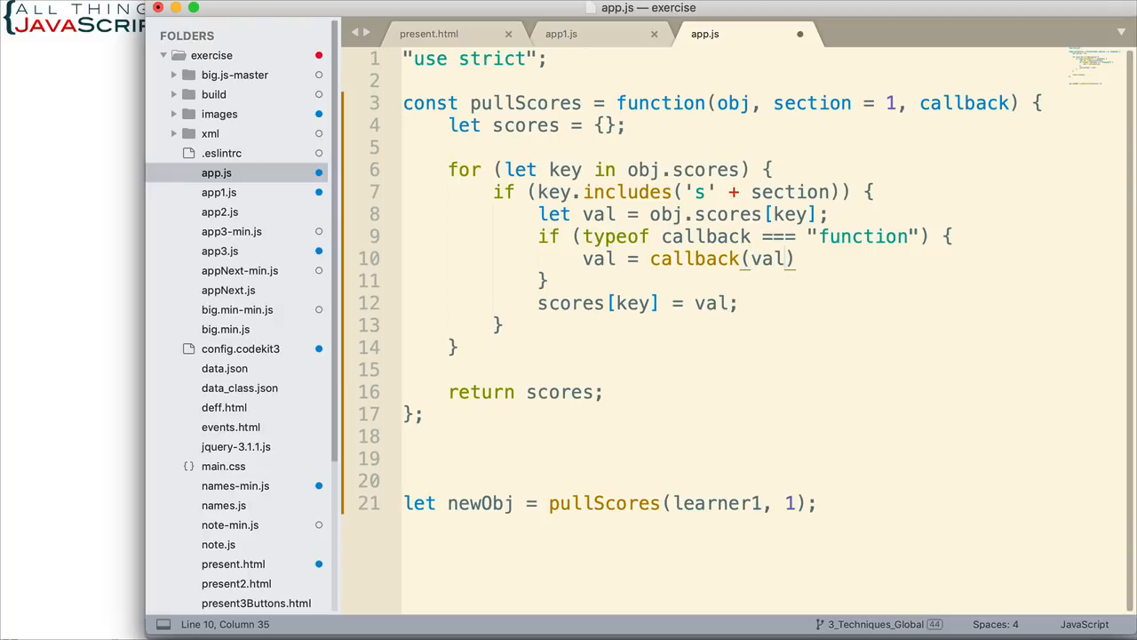
{"action": "type", "text": ";"}
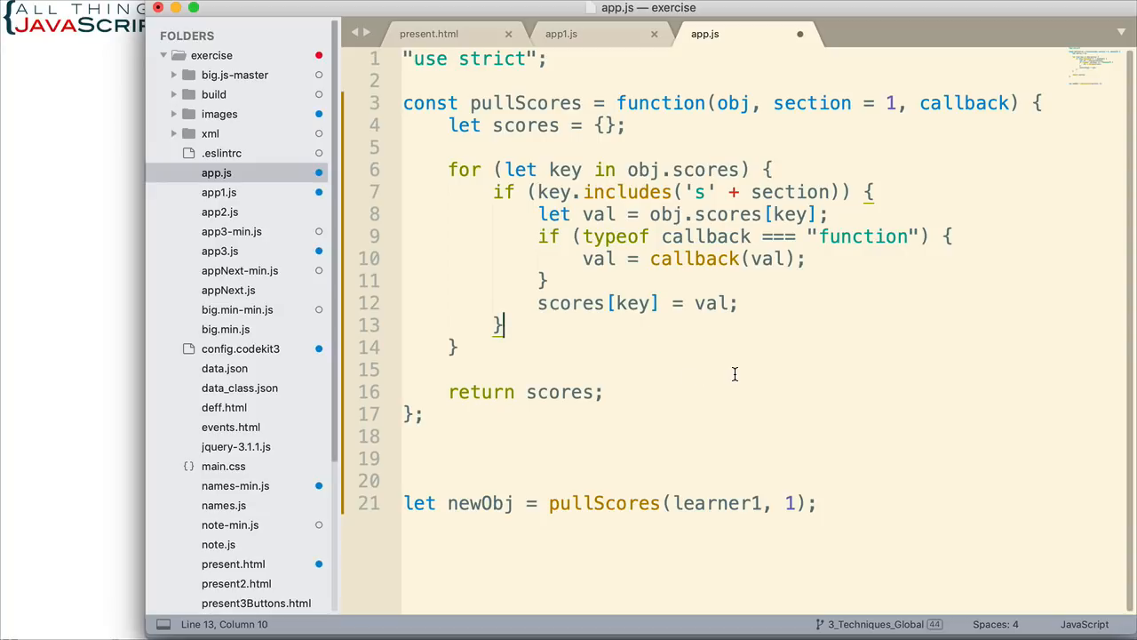
{"action": "key", "text": "cmd+s"}
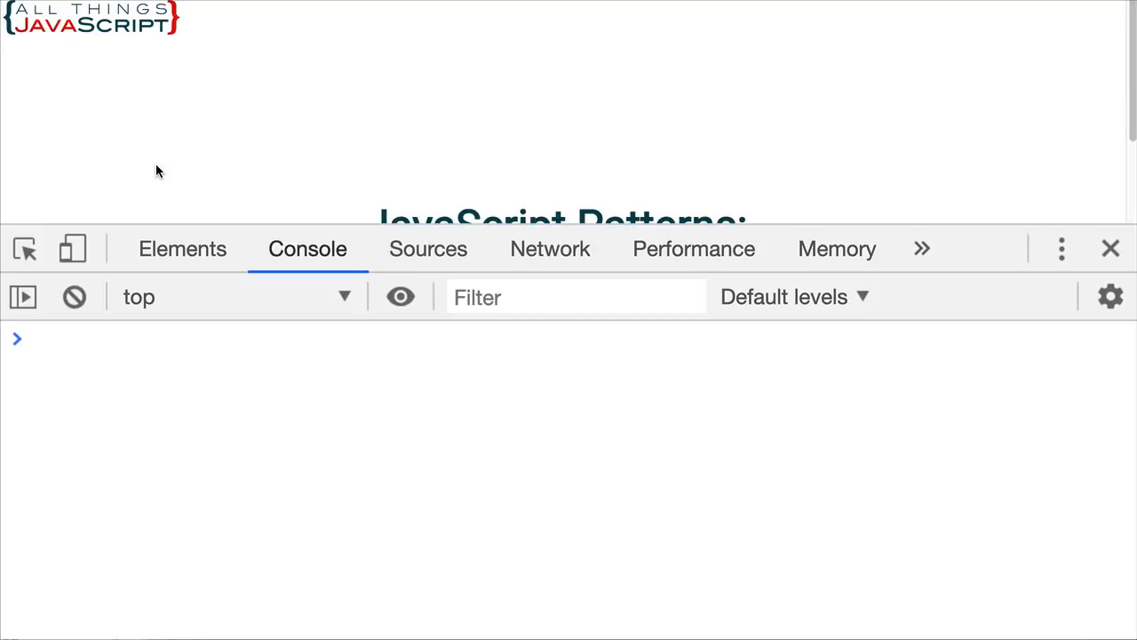
Evaluate newObj in the console, showing raw strings like "5:8" and a null.
{"action": "type", "text": "new"}
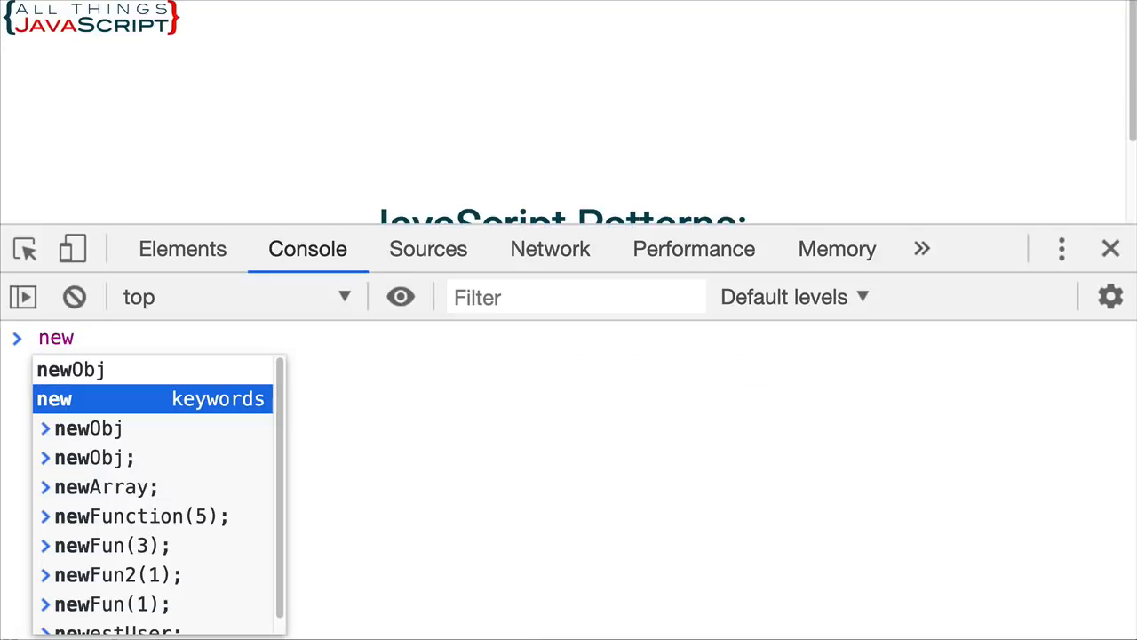
{"action": "key", "text": "Enter"}
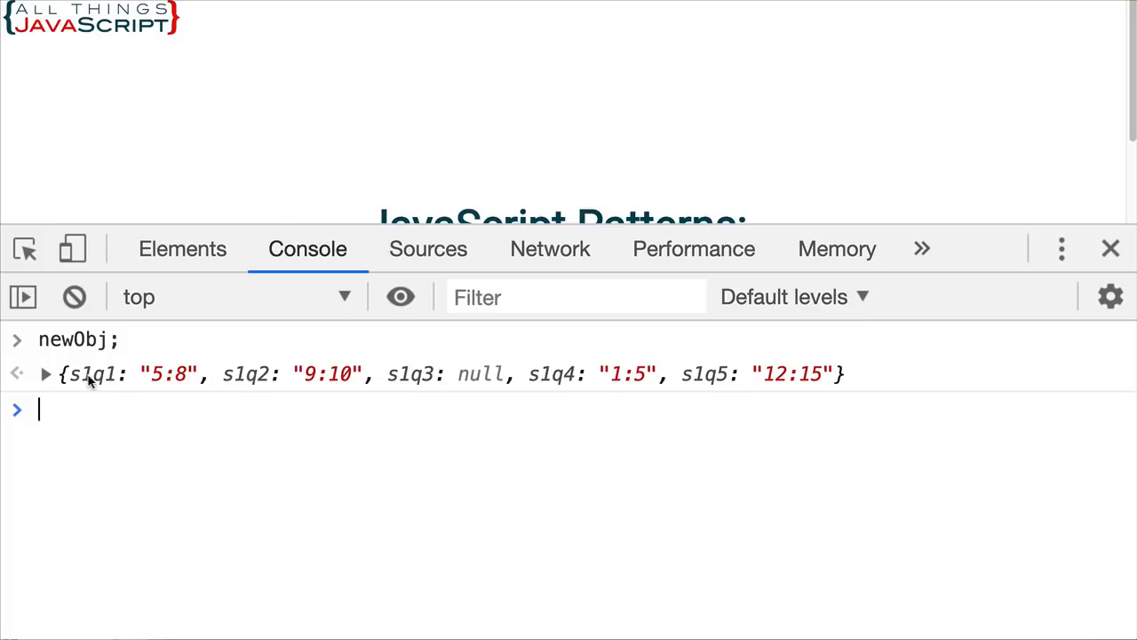
{"action": "mouse_move", "coordinate": [393, 386]}
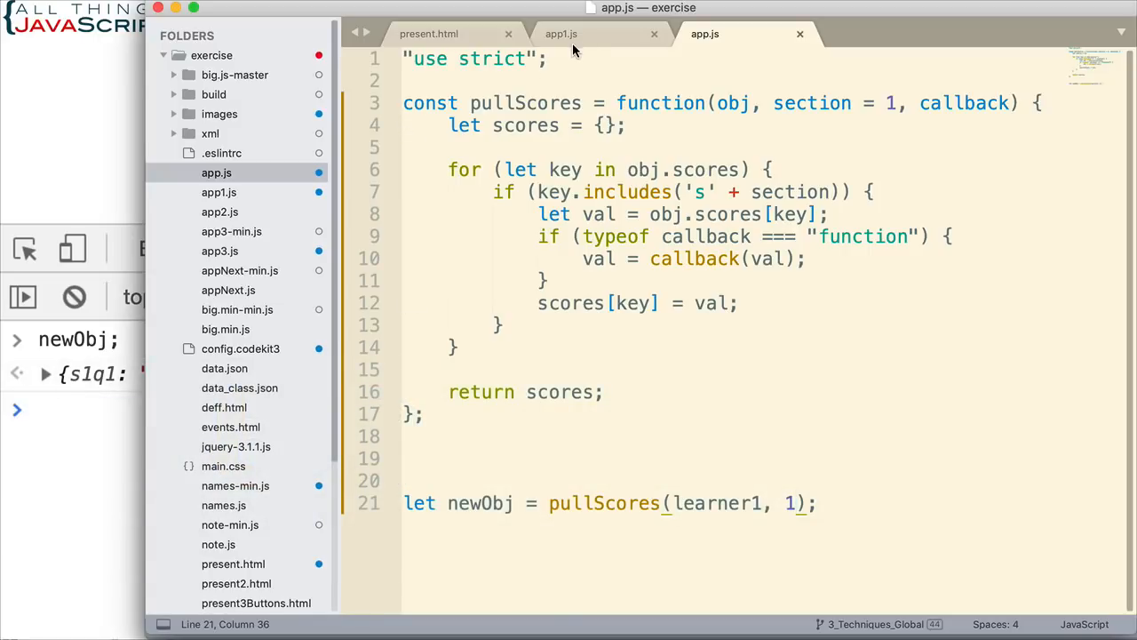
Review learner1's section 1 scores in app1.js, then add a comma to the pullScores call.
{"action": "left_click", "coordinate": [560, 34]}
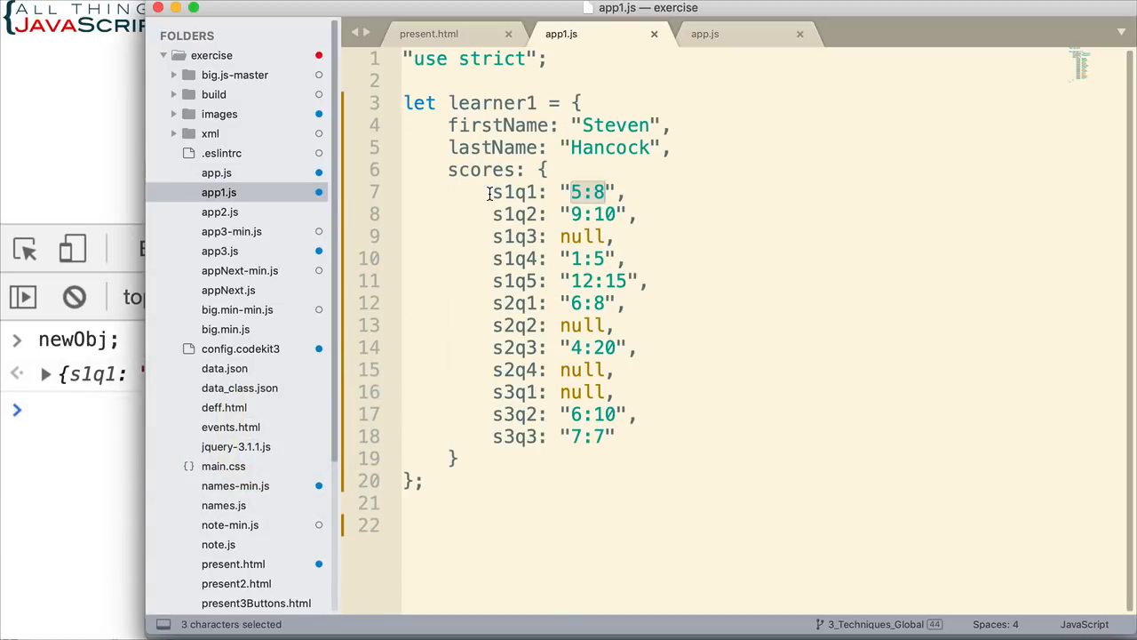
{"action": "left_click_drag", "start_coordinate": [489, 192], "coordinate": [648, 281]}
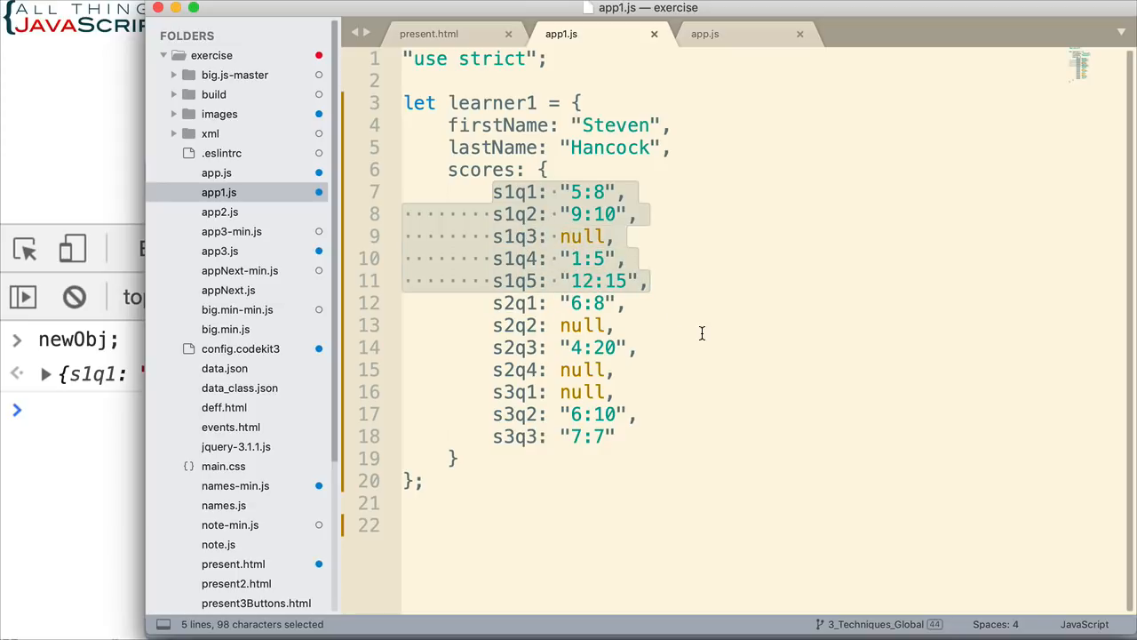
{"action": "left_click", "coordinate": [705, 33]}
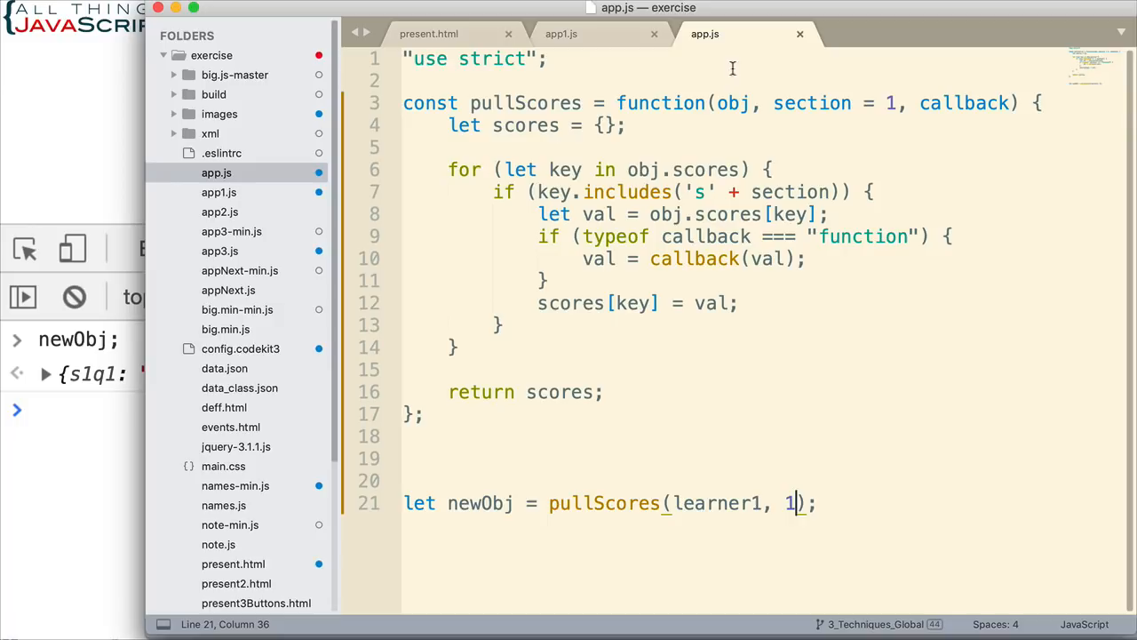
{"action": "mouse_move", "coordinate": [843, 497]}
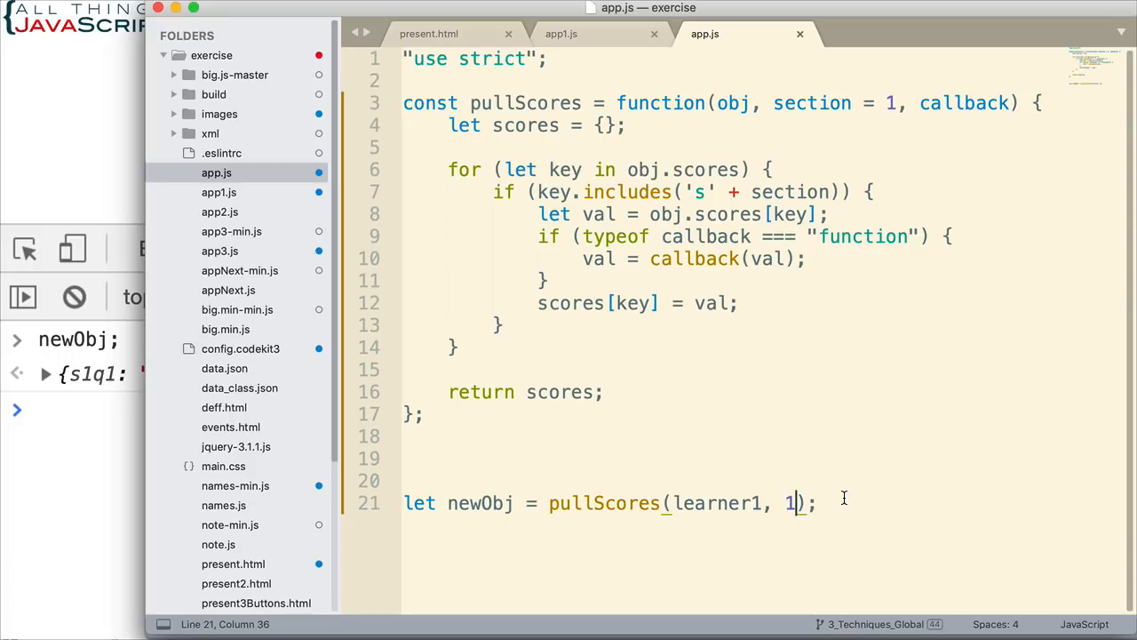
{"action": "type", "text": ","}
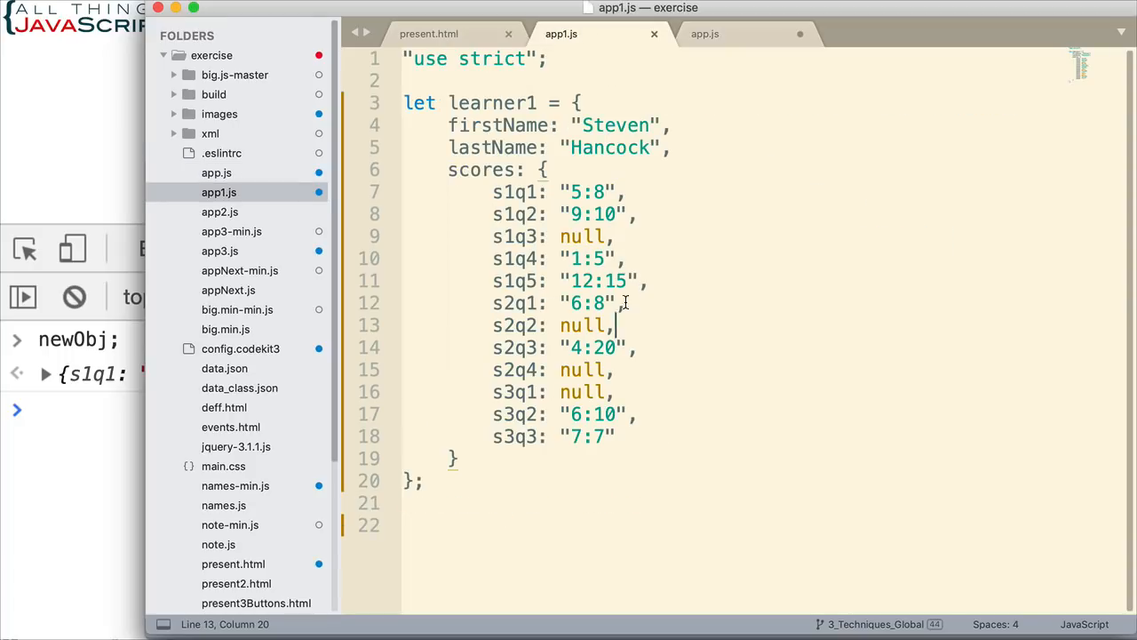
{"action": "double_click", "coordinate": [581, 237]}
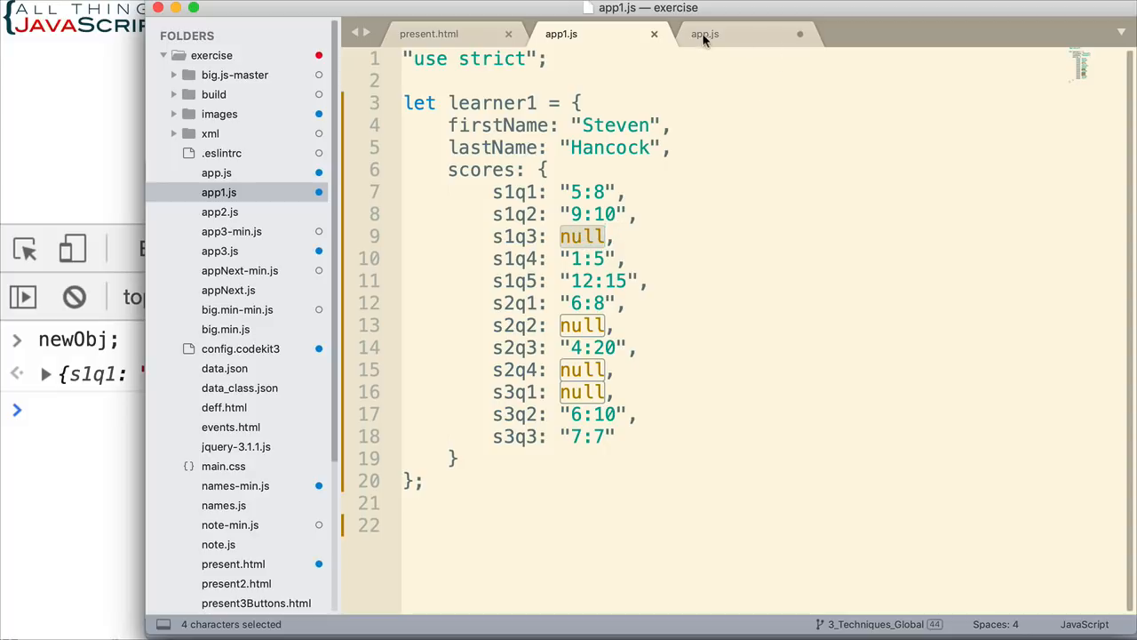
Pass function(val) to pullScores, returning 0 when val === null.
{"action": "left_click", "coordinate": [704, 34]}
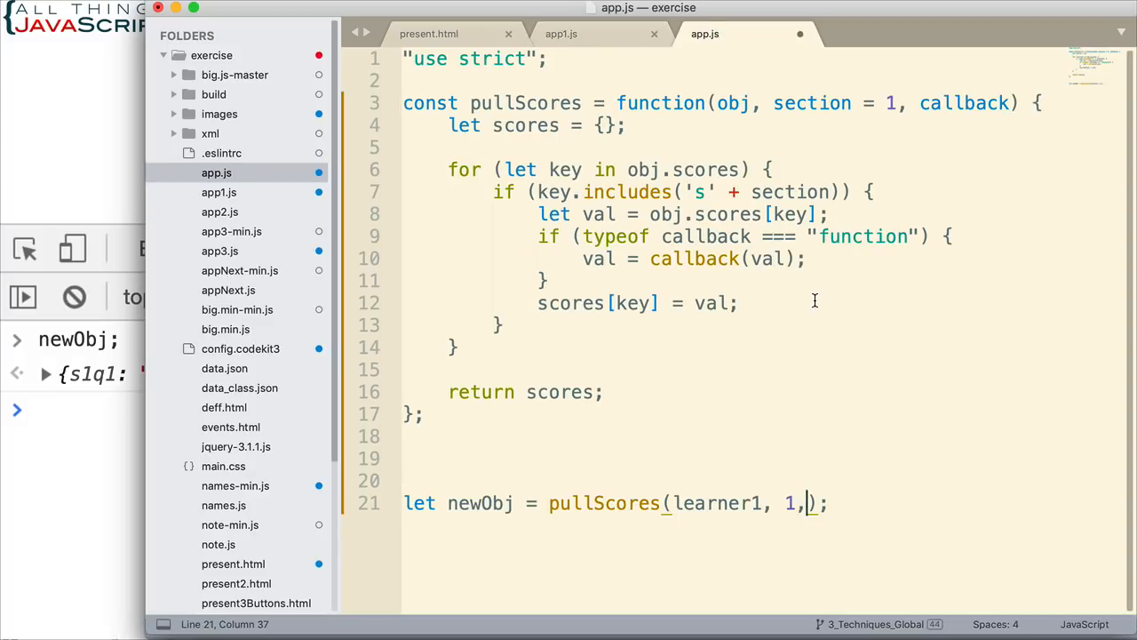
{"action": "type", "text": "\" \""}
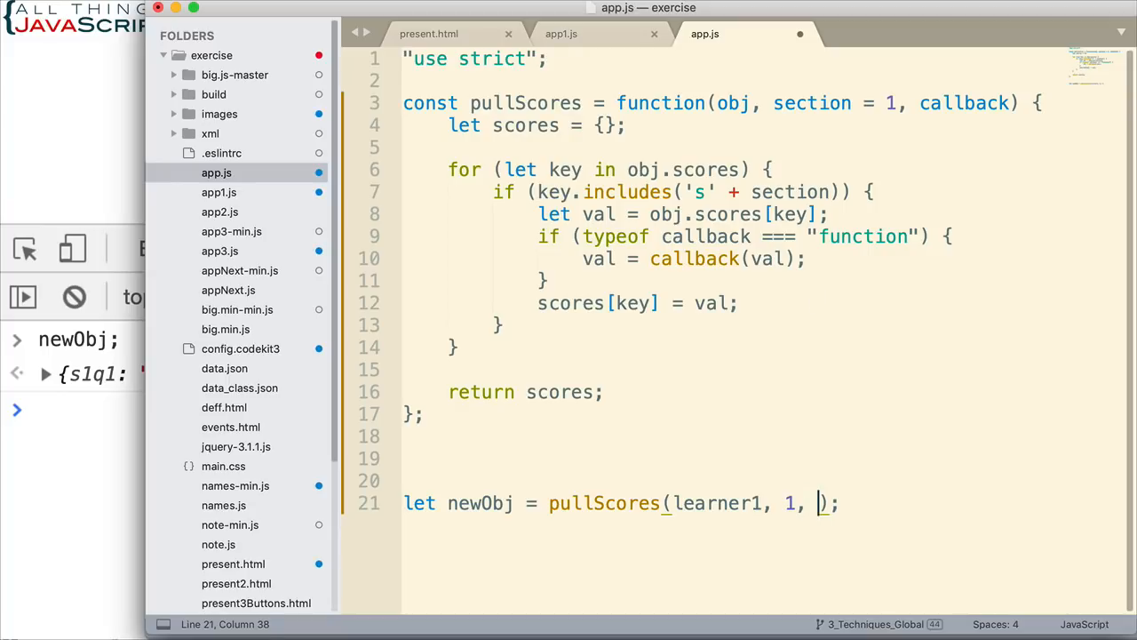
{"action": "type", "text": "function"}
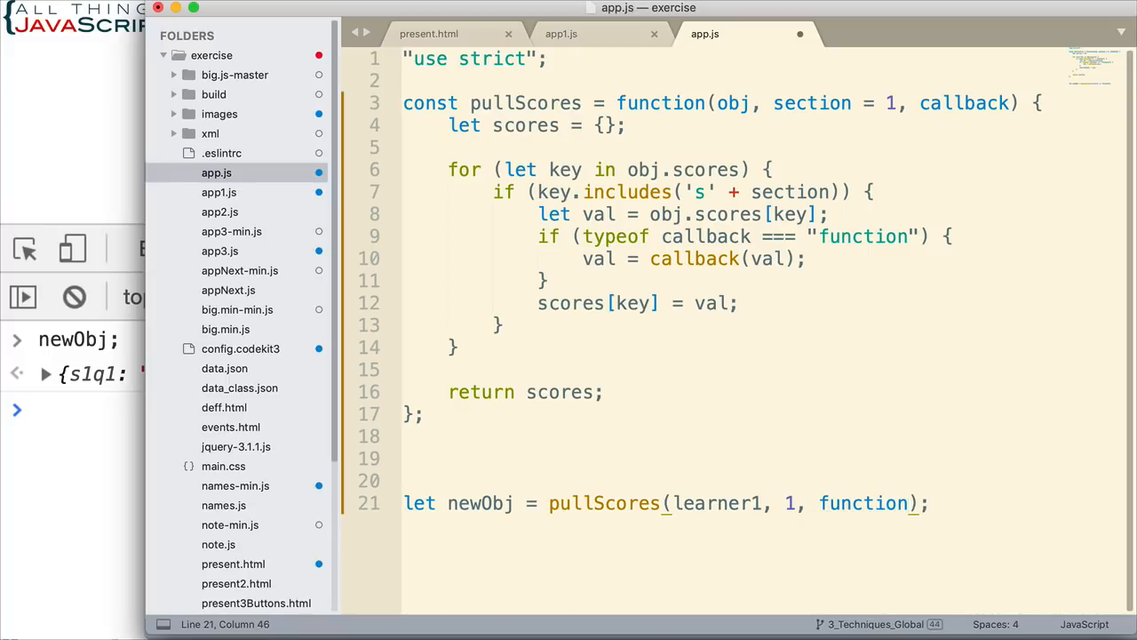
{"action": "type", "text": "()"}
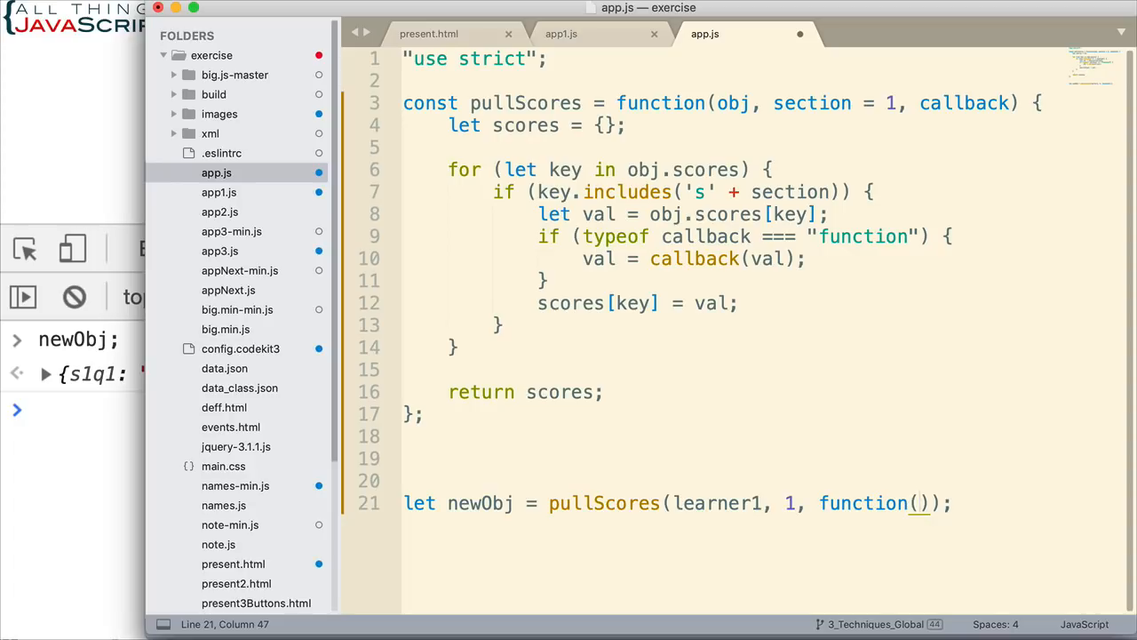
{"action": "type", "text": "val"}
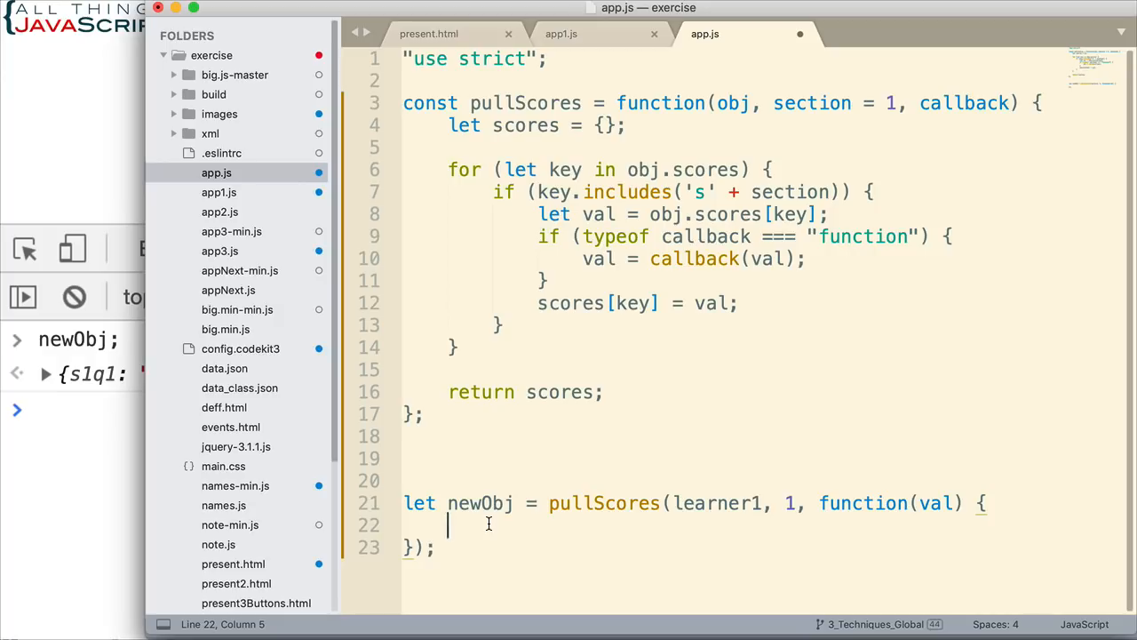
{"action": "mouse_move", "coordinate": [468, 525]}
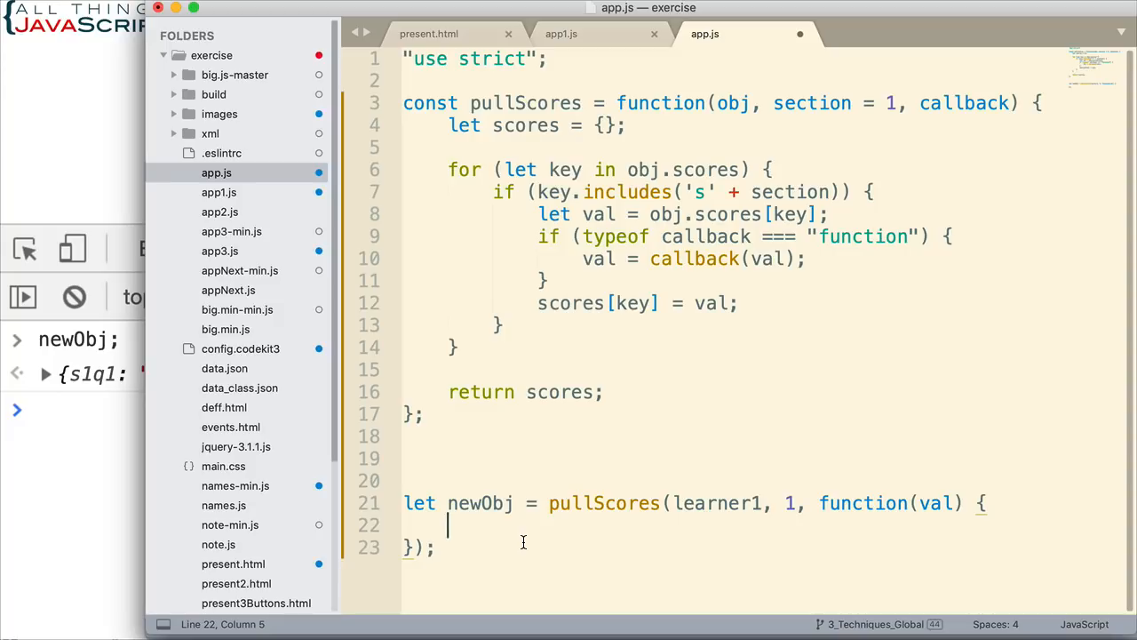
{"action": "type", "text": "if ("}
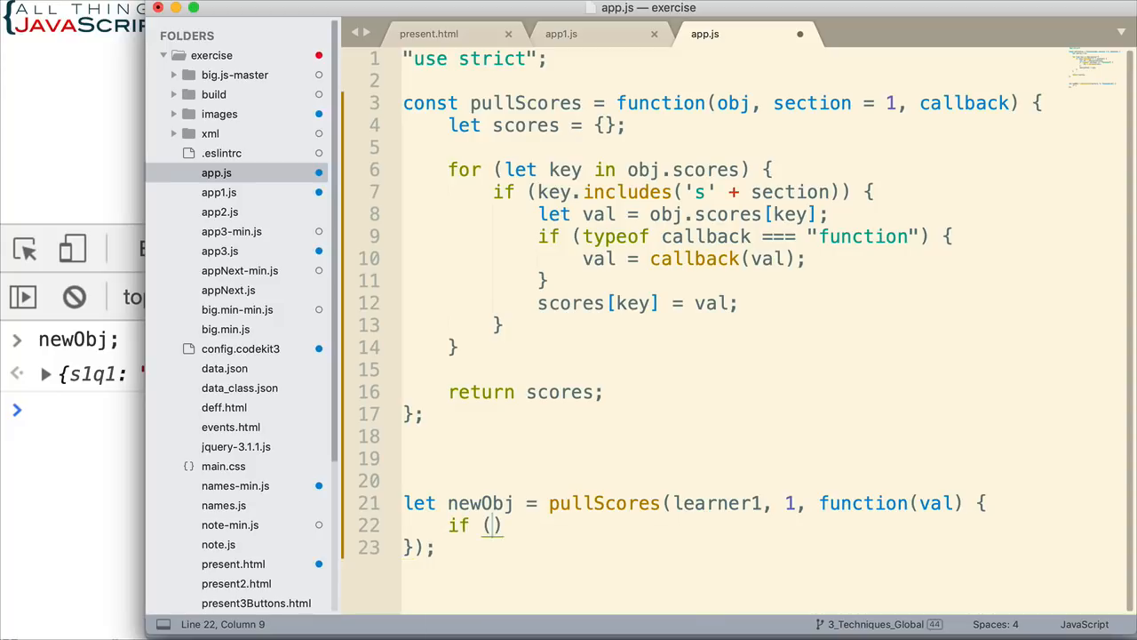
{"action": "type", "text": "val"}
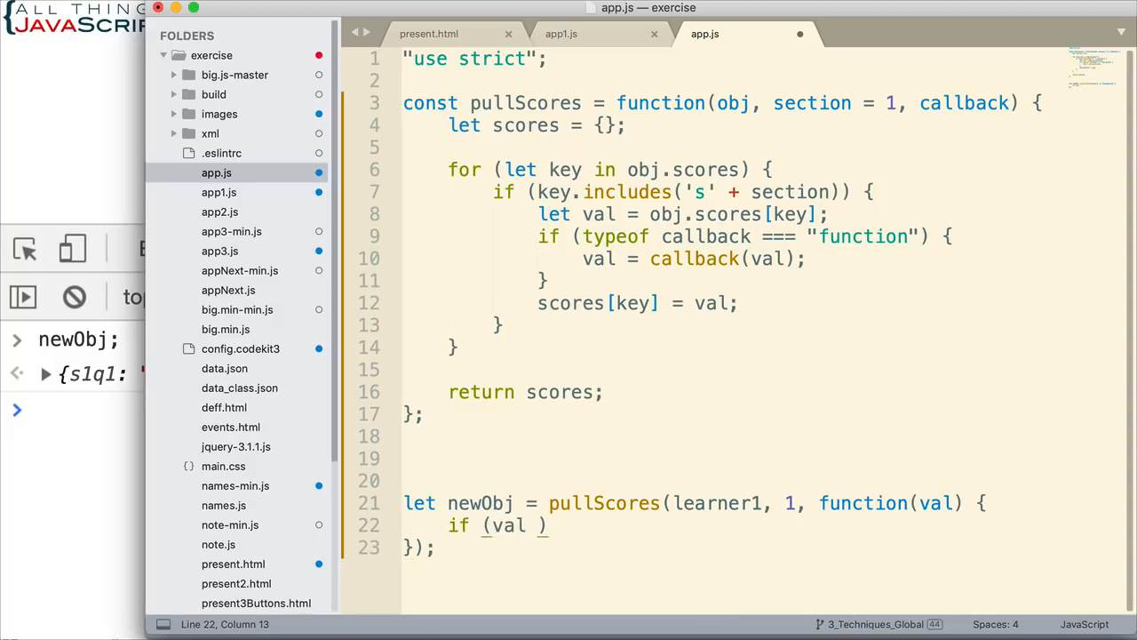
{"action": "type", "text": "=== null"}
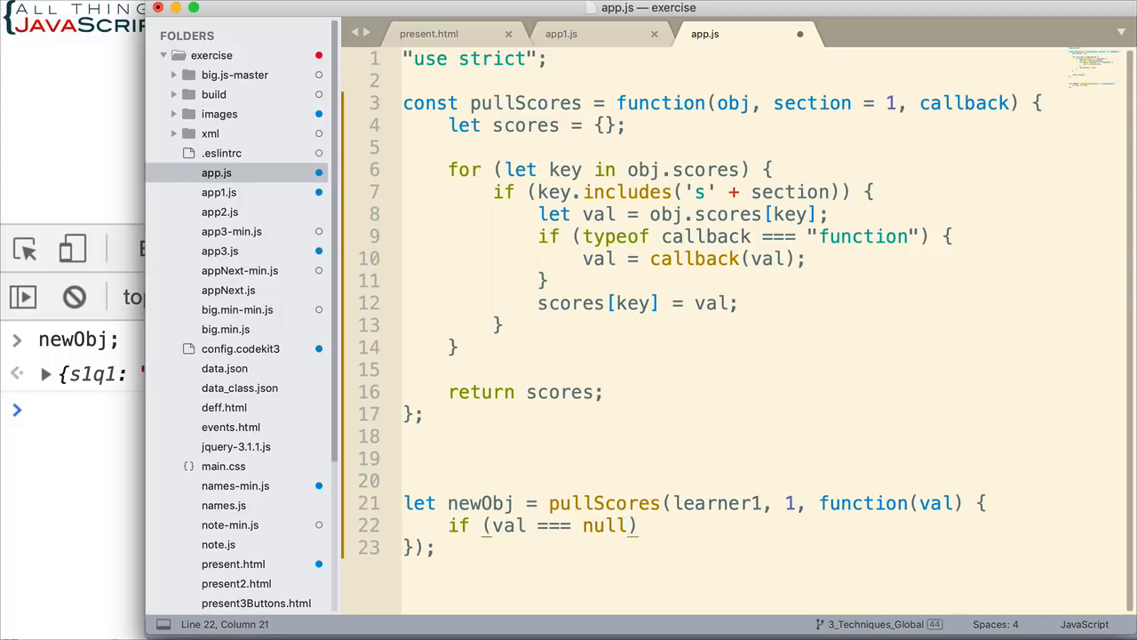
{"action": "type", "text": "{}"}
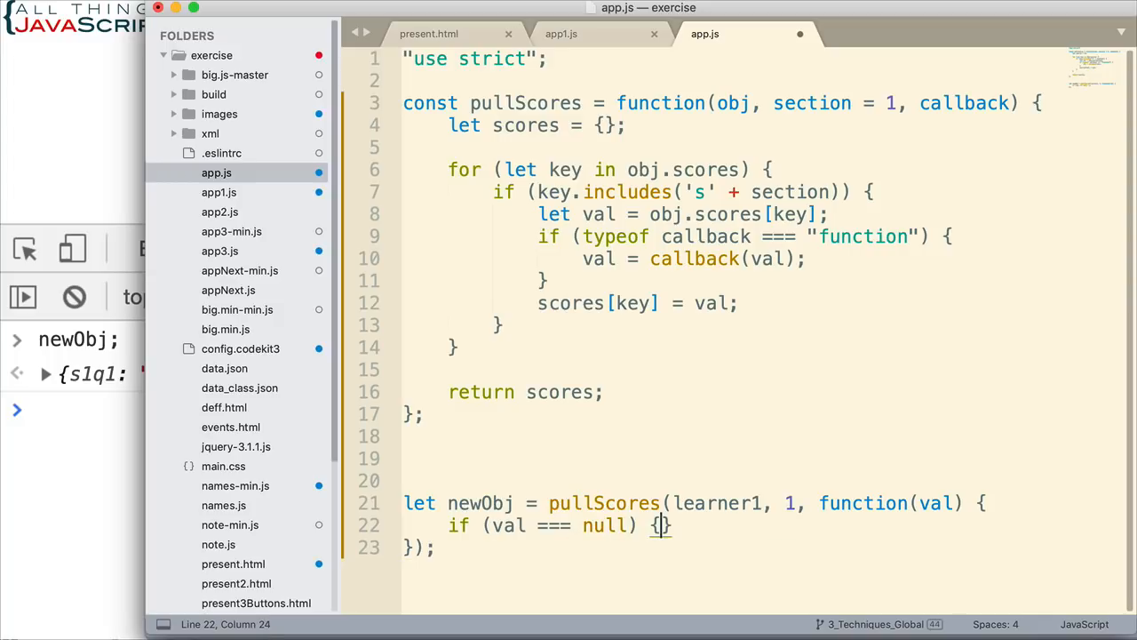
{"action": "type", "text": "return"}
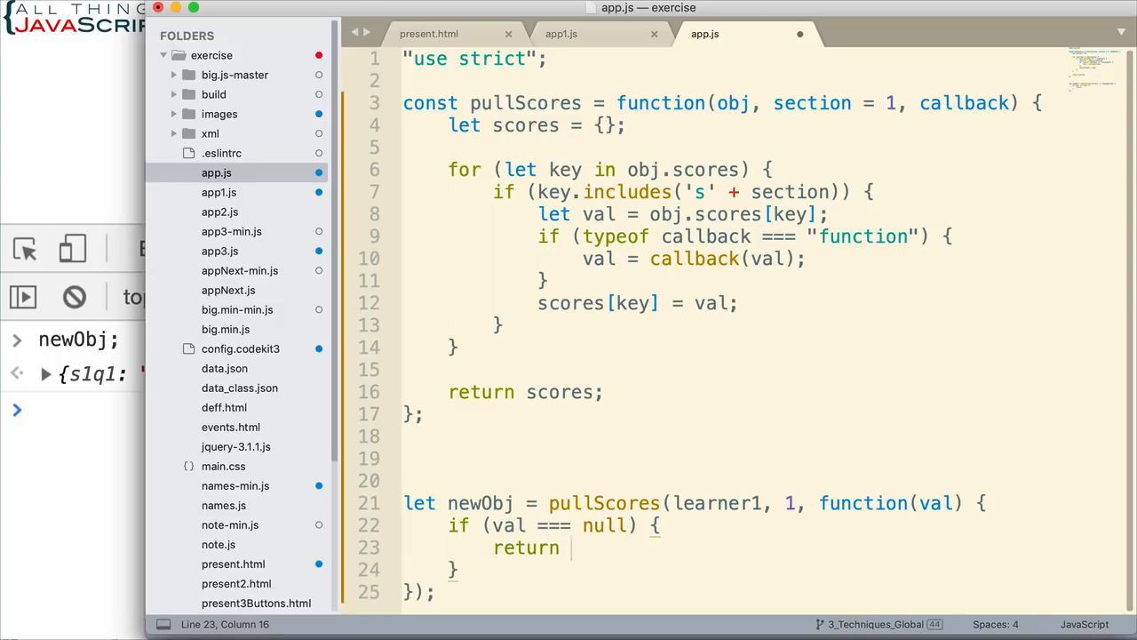
{"action": "type", "text": "0;"}
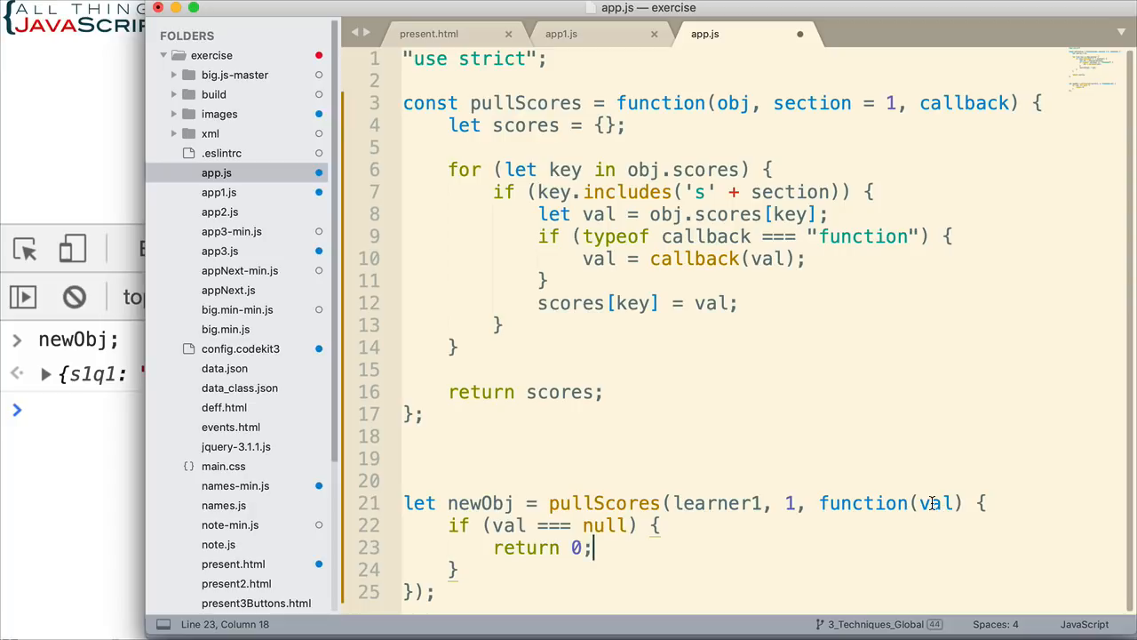
Add an else branch returning vall and save app.js.
{"action": "left_click", "coordinate": [478, 569]}
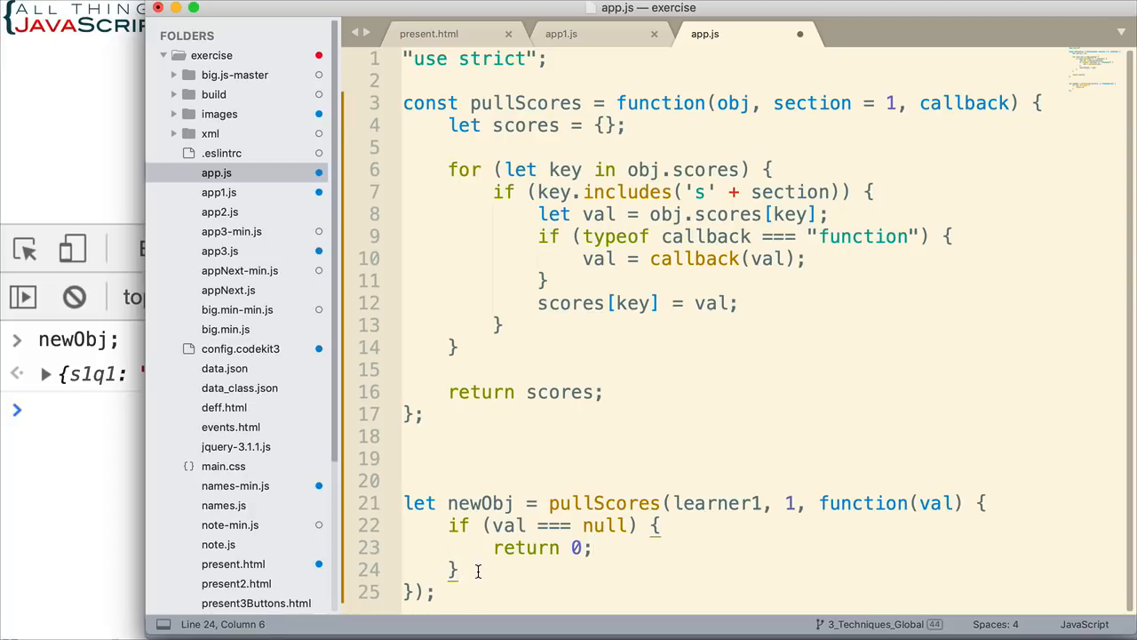
{"action": "type", "text": "else {"}
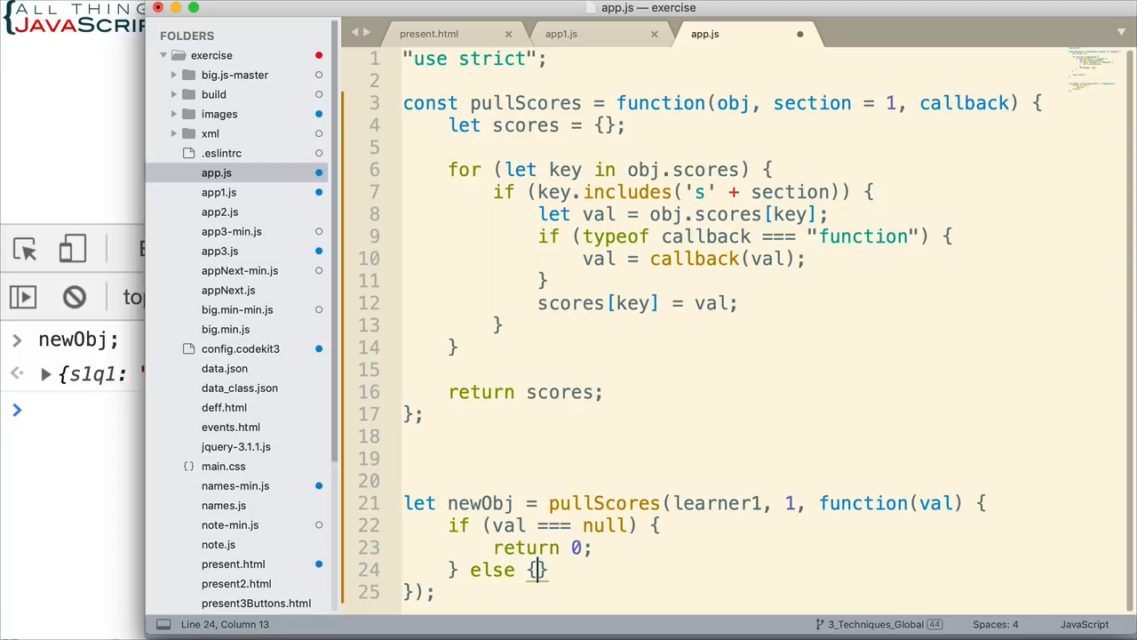
{"action": "type", "text": "return"}
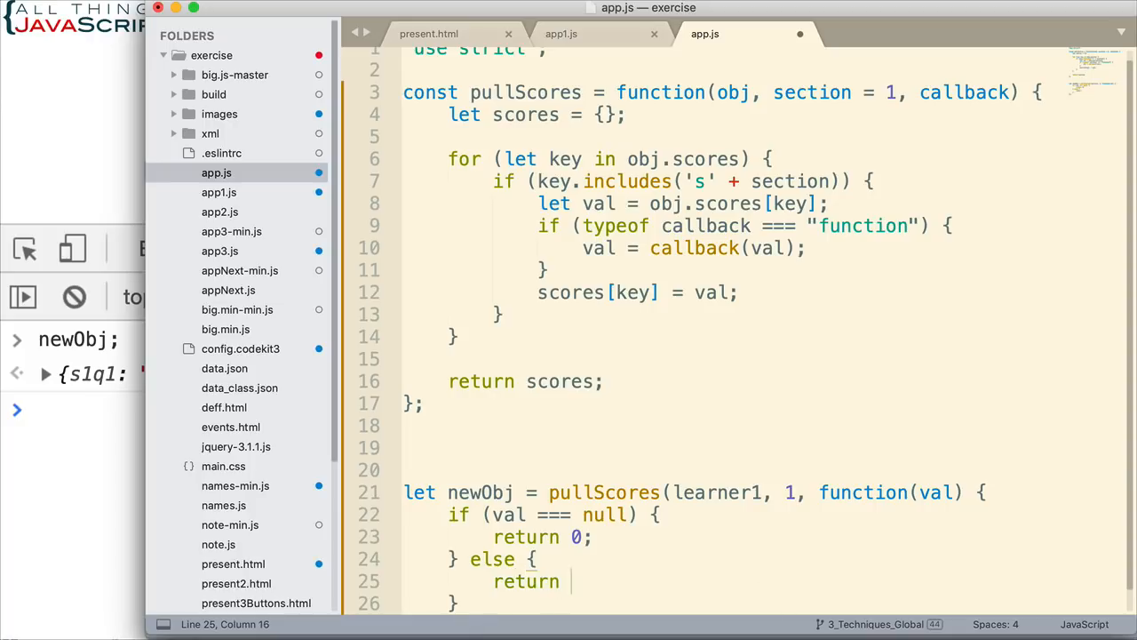
{"action": "type", "text": "vall;"}
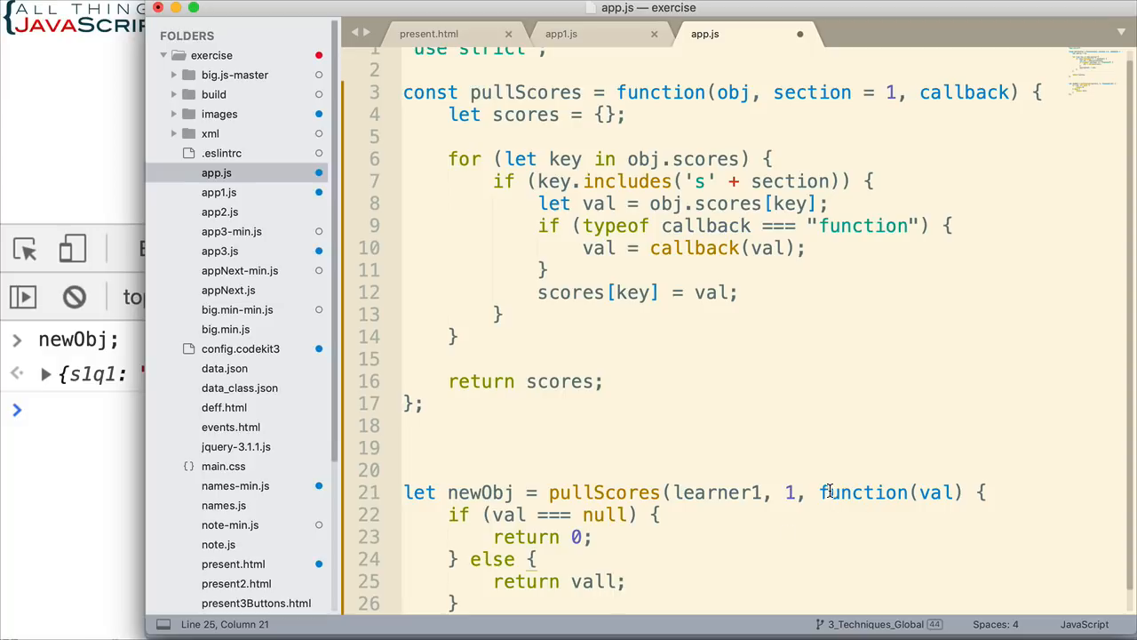
{"action": "type", "text": ");"}
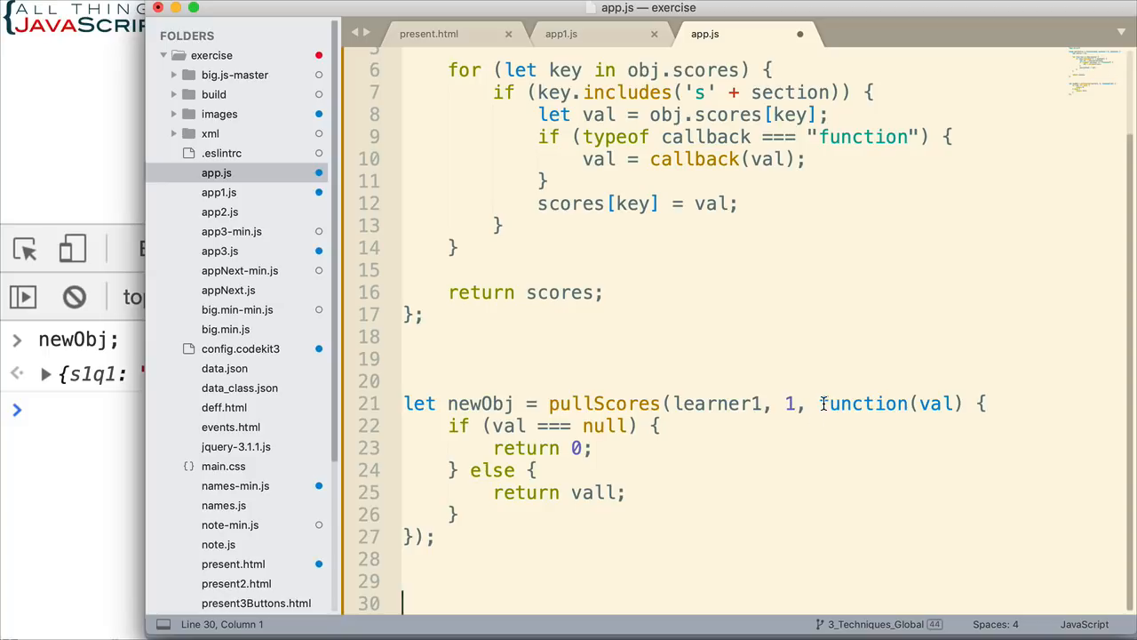
{"action": "left_click_drag", "start_coordinate": [819, 403], "coordinate": [409, 536]}
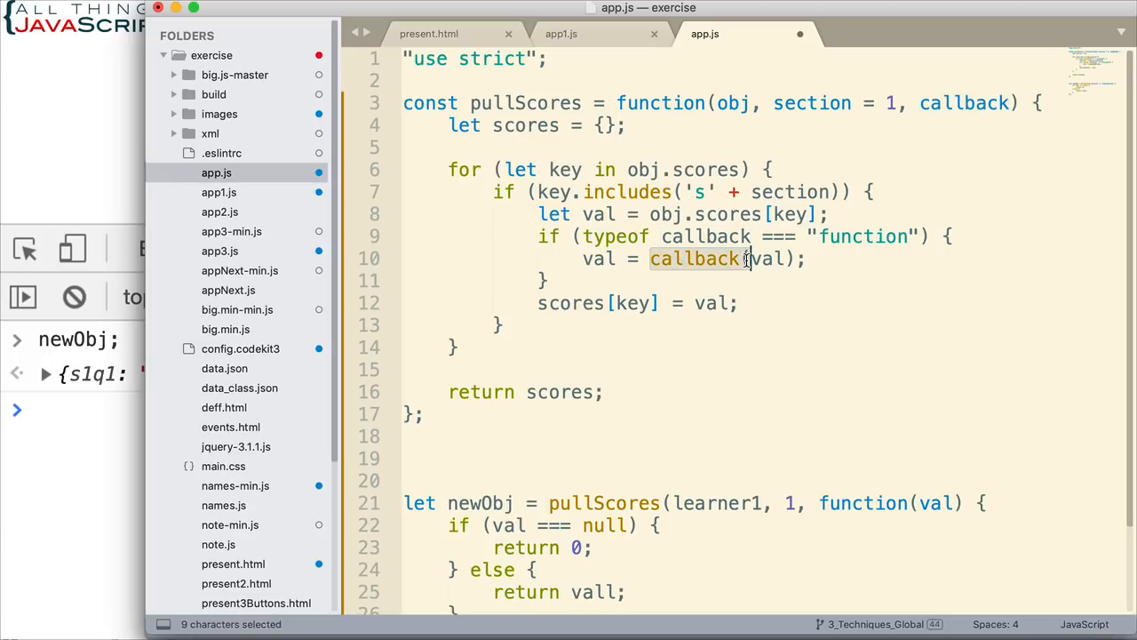
{"action": "left_click", "coordinate": [749, 259]}
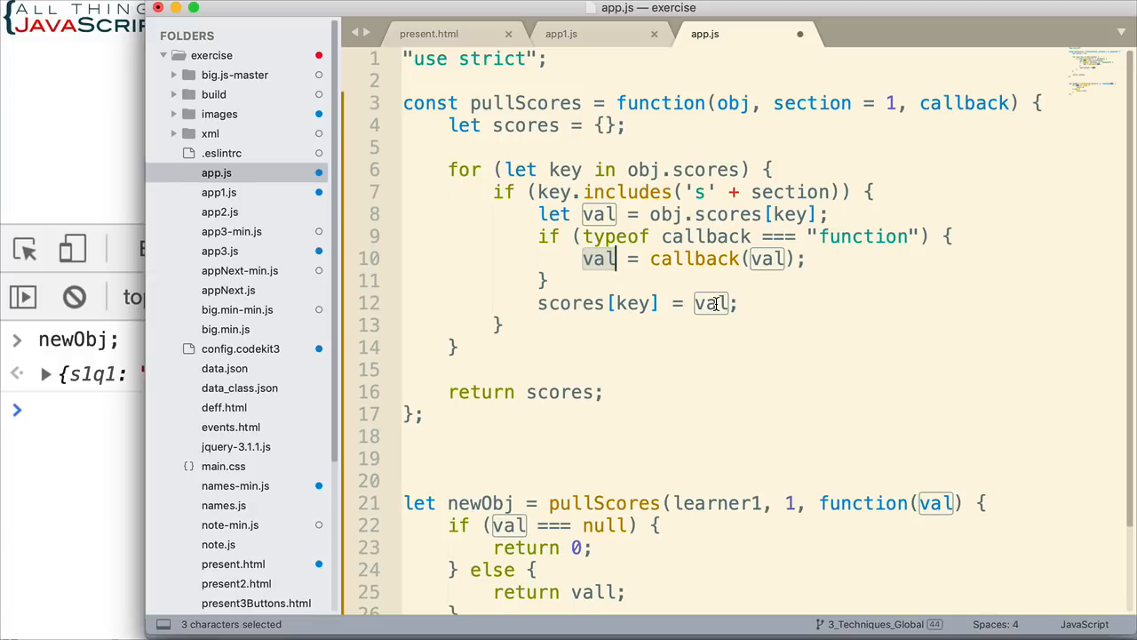
{"action": "scroll", "scroll_direction": "down", "scroll_amount": 3}
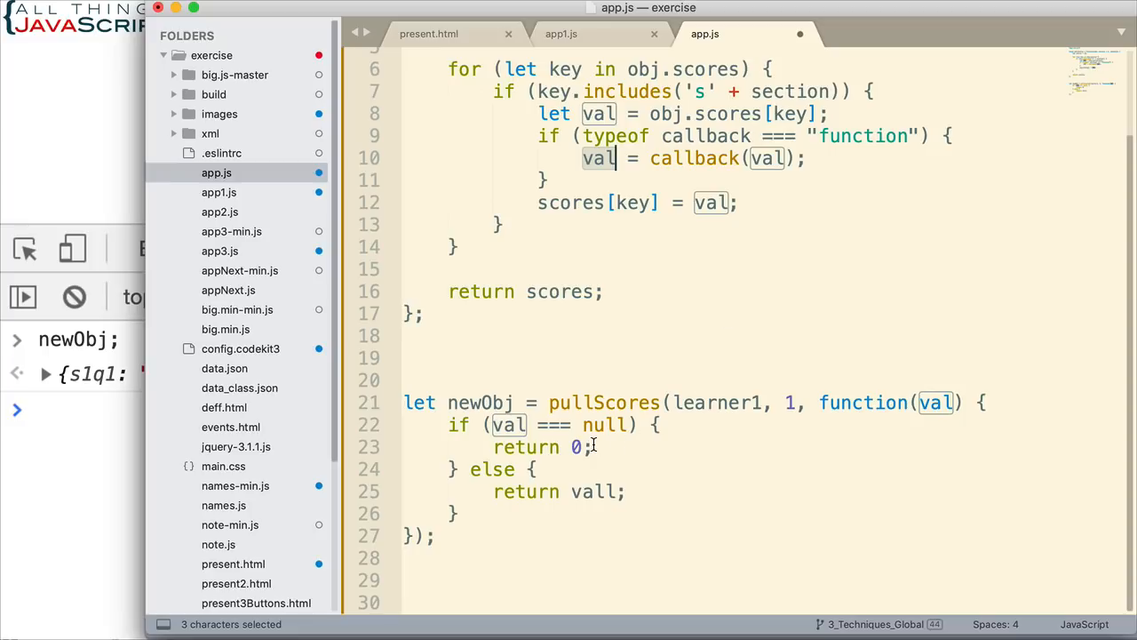
{"action": "mouse_move", "coordinate": [615, 491]}
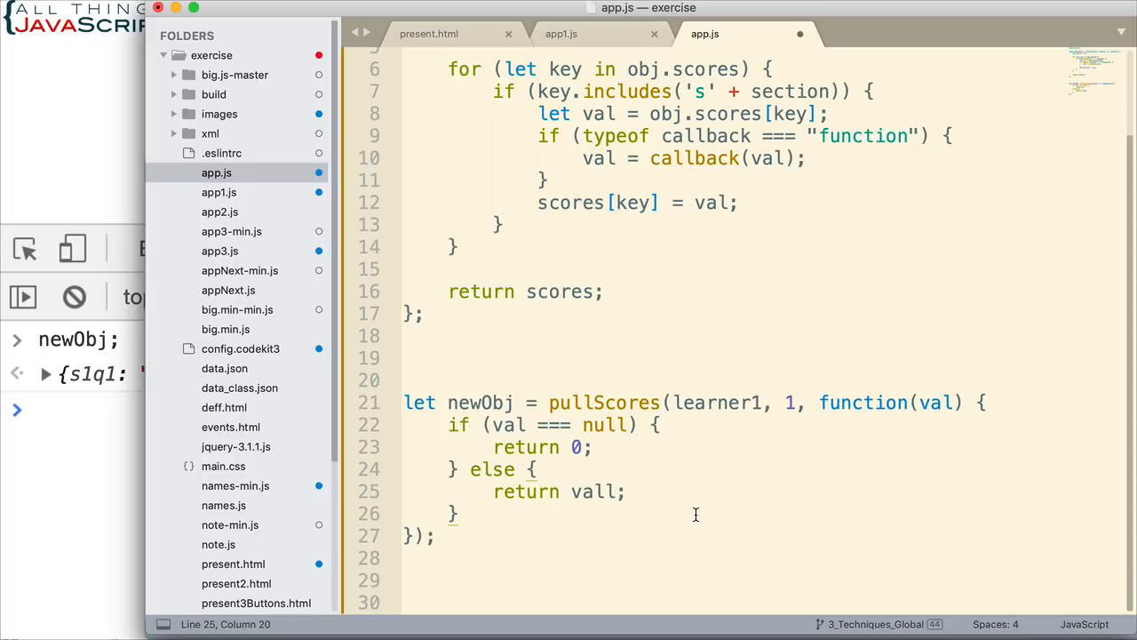
{"action": "key", "text": "Backspace"}
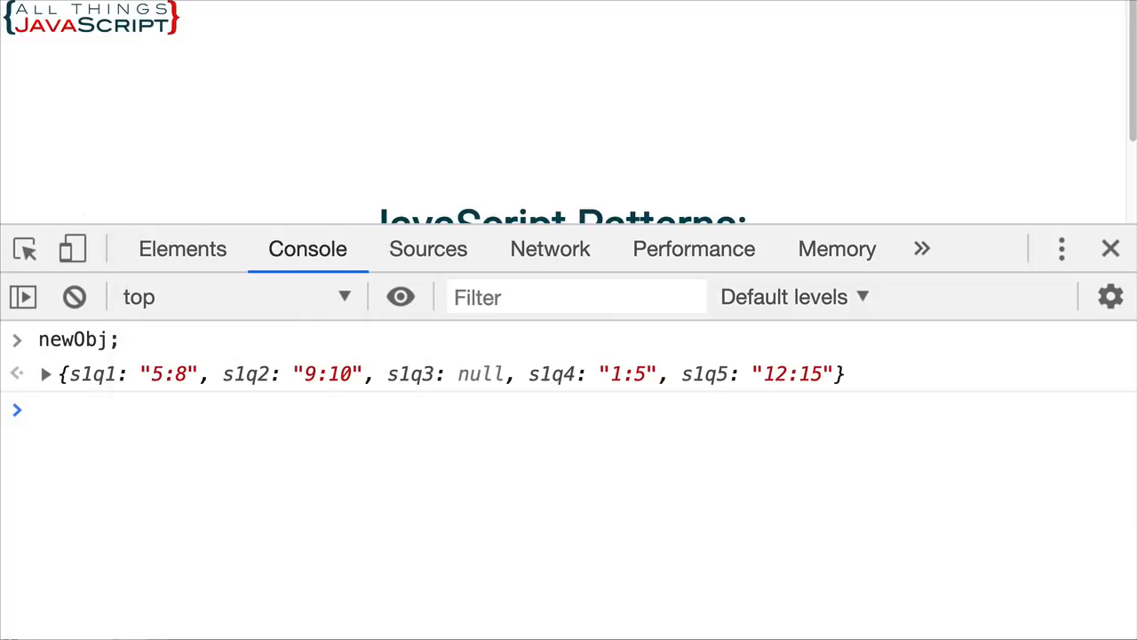
Inspect newObj's still-raw scores like "5:8" and null, then switch to Sublime Text.
{"action": "left_click", "coordinate": [74, 297]}
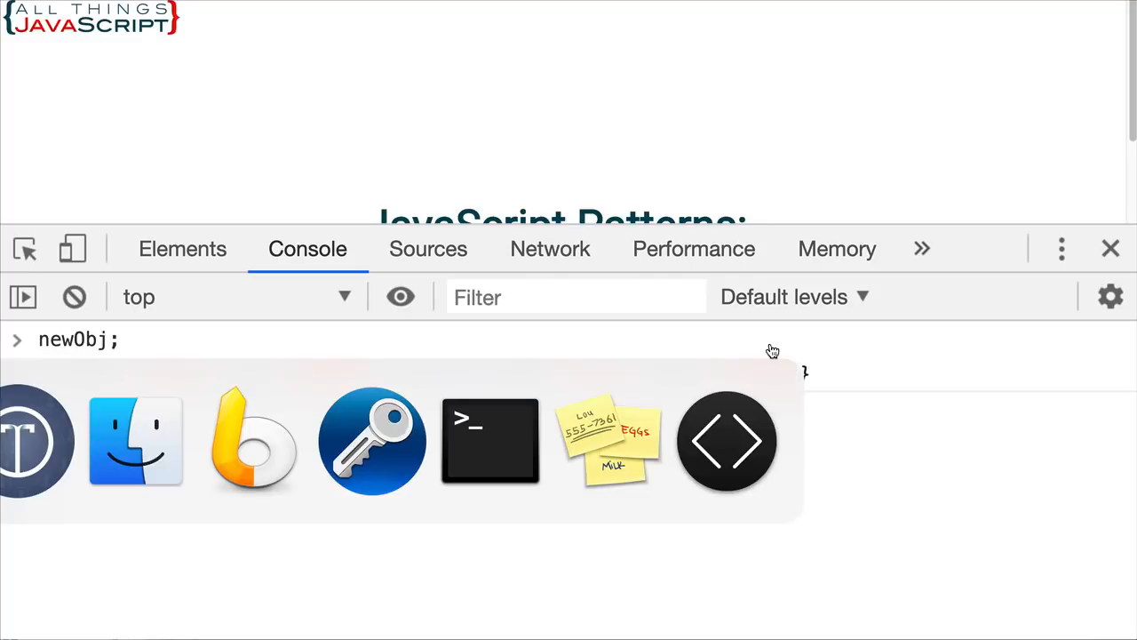
{"action": "left_click", "coordinate": [727, 441]}
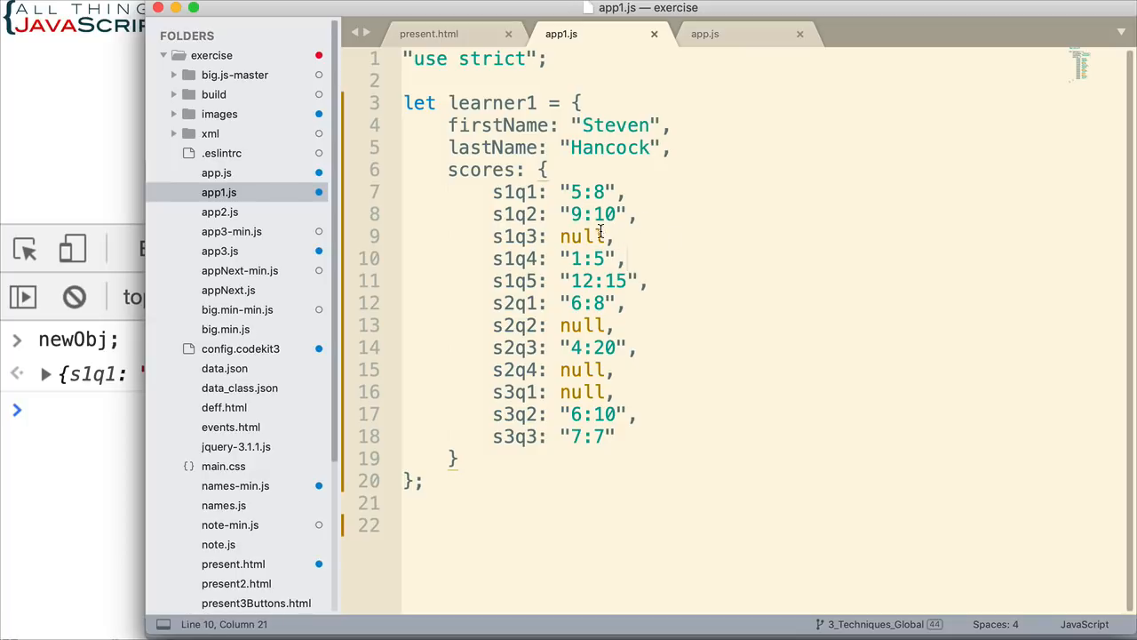
Mark a null score in app1.js, then switch to app.js's pullScores code.
{"action": "double_click", "coordinate": [582, 236]}
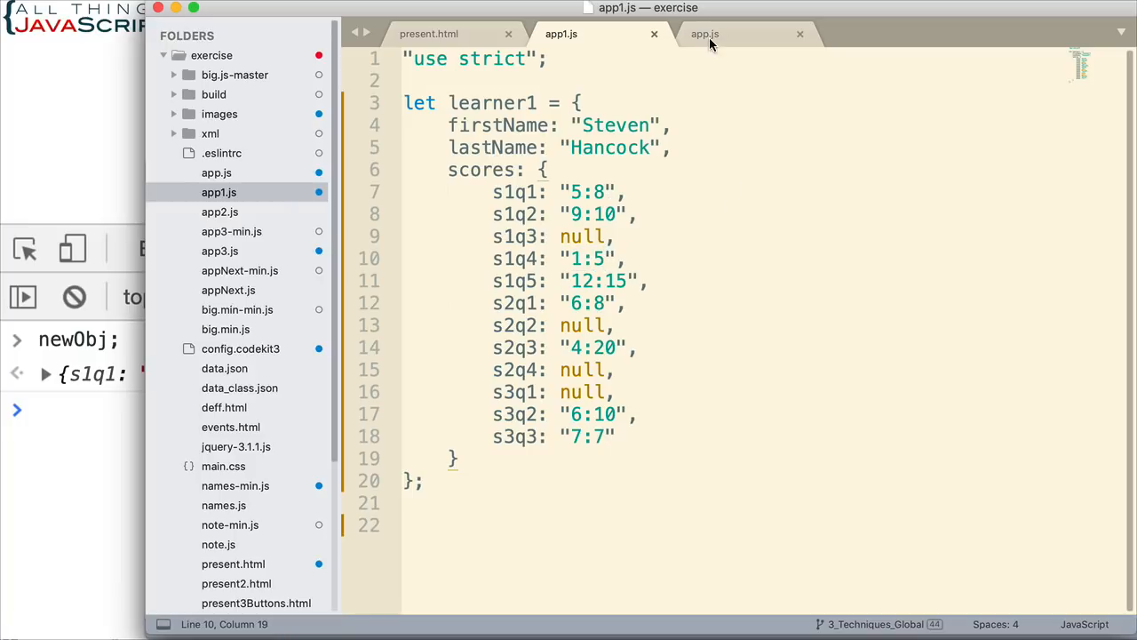
{"action": "left_click", "coordinate": [705, 33]}
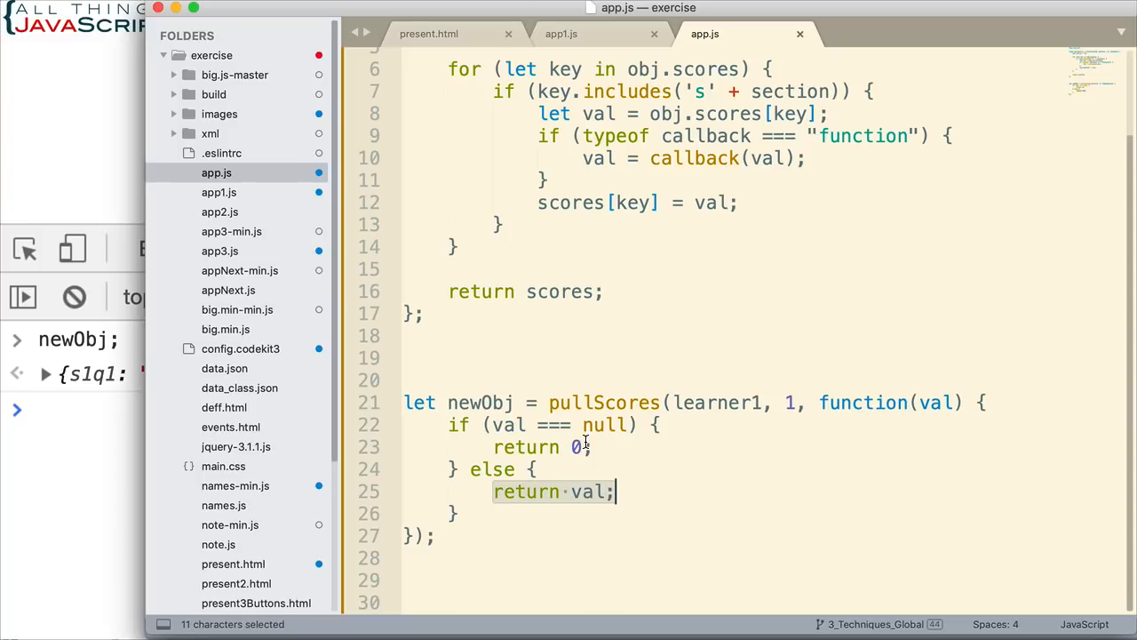
{"action": "mouse_move", "coordinate": [568, 519]}
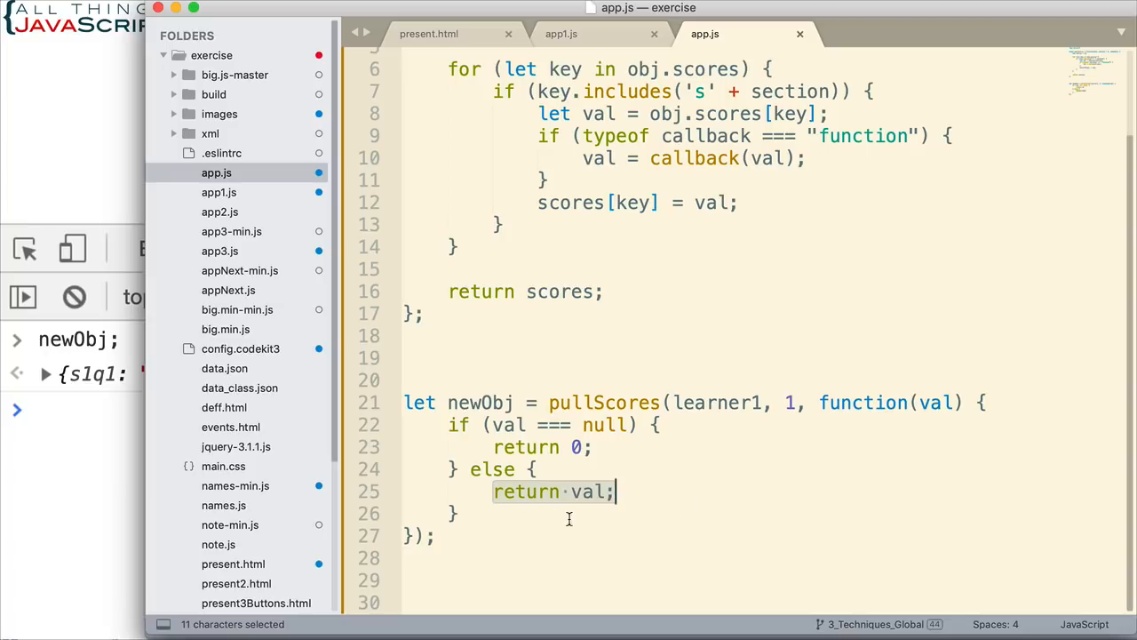
In the else branch, write let arr = val.split(":") after checking app1.js's learner1 score strings.
{"action": "type", "text": "let"}
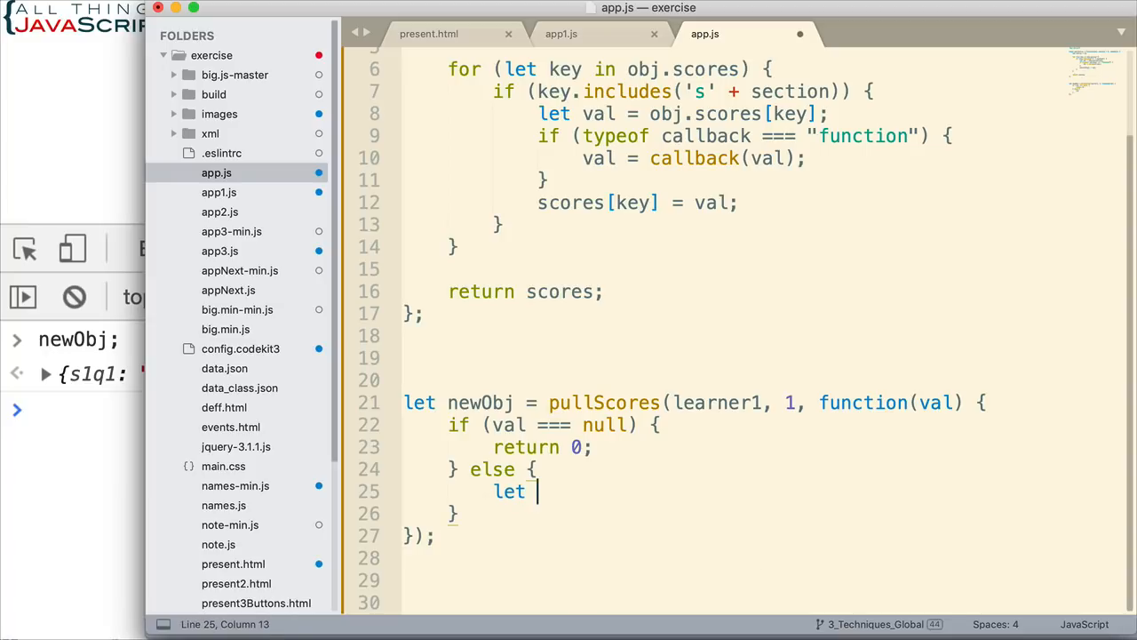
{"action": "type", "text": "arr ="}
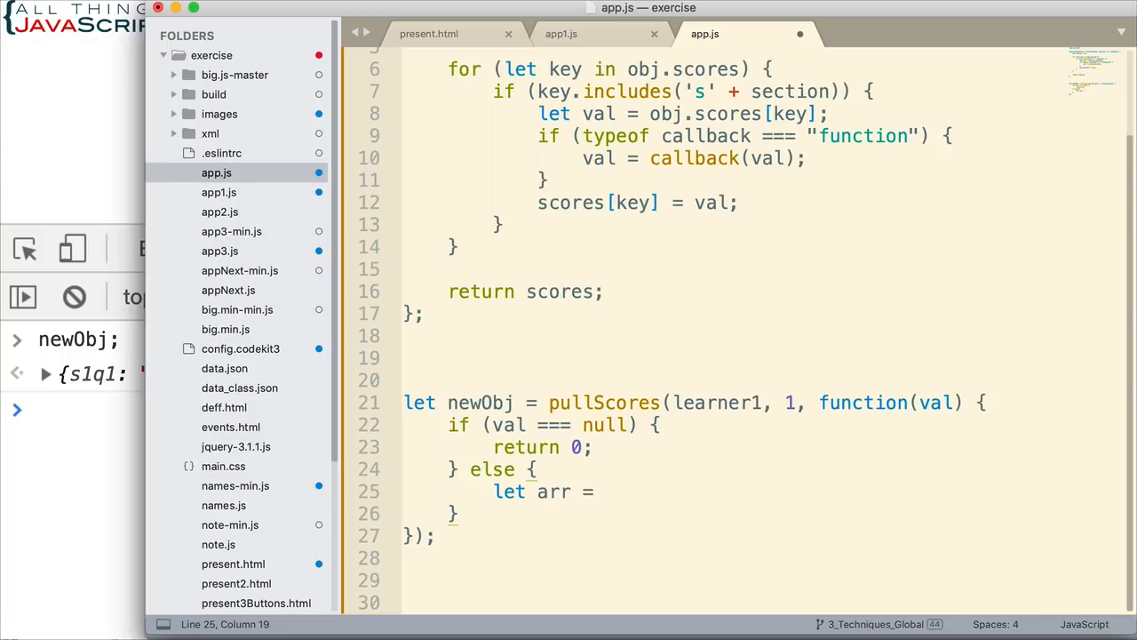
{"action": "type", "text": "val"}
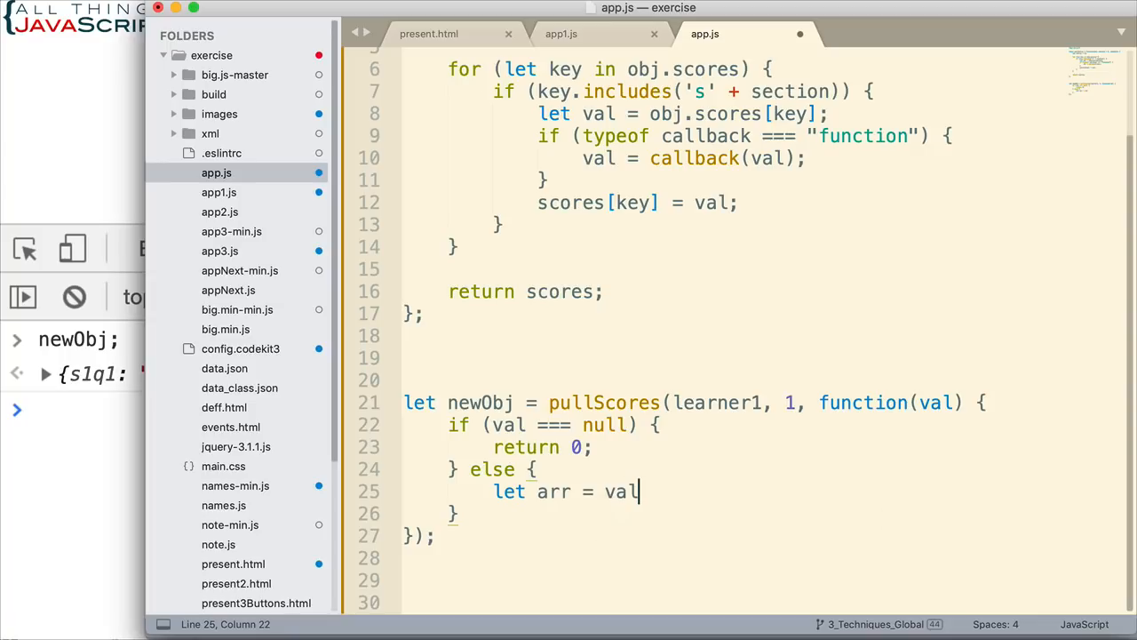
{"action": "type", "text": ".split(\":"}
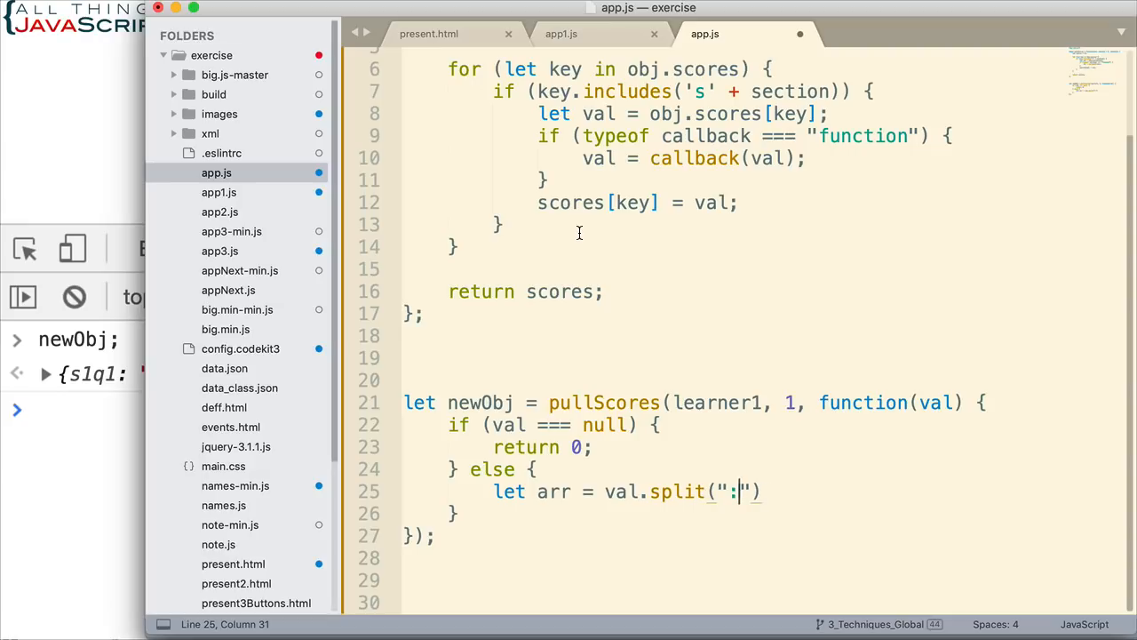
{"action": "left_click", "coordinate": [561, 33]}
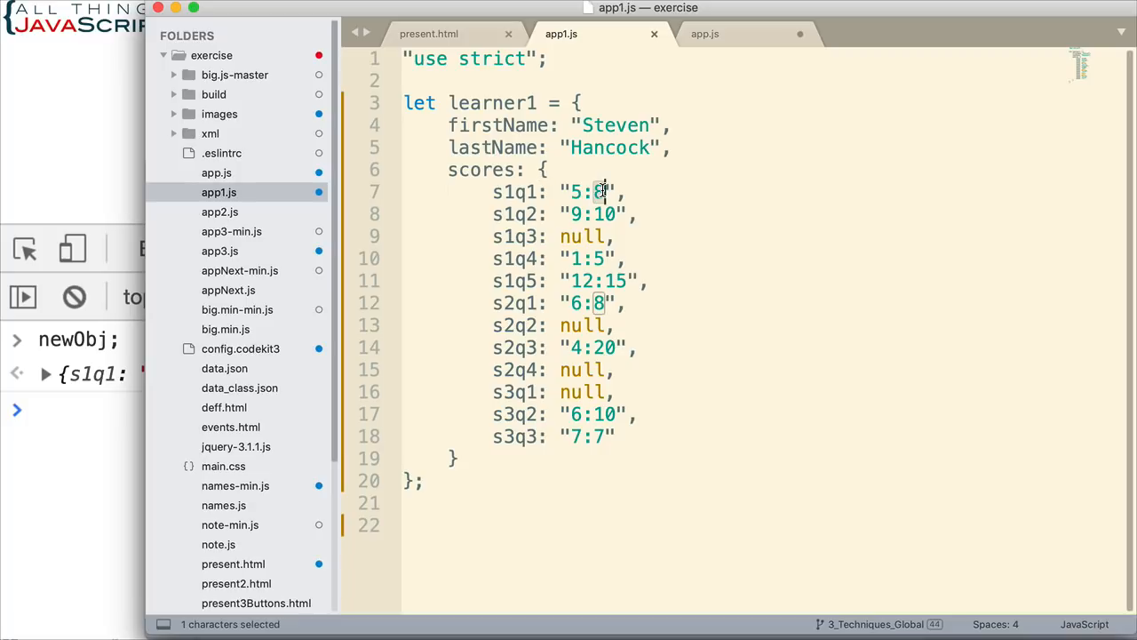
{"action": "left_click", "coordinate": [704, 34]}
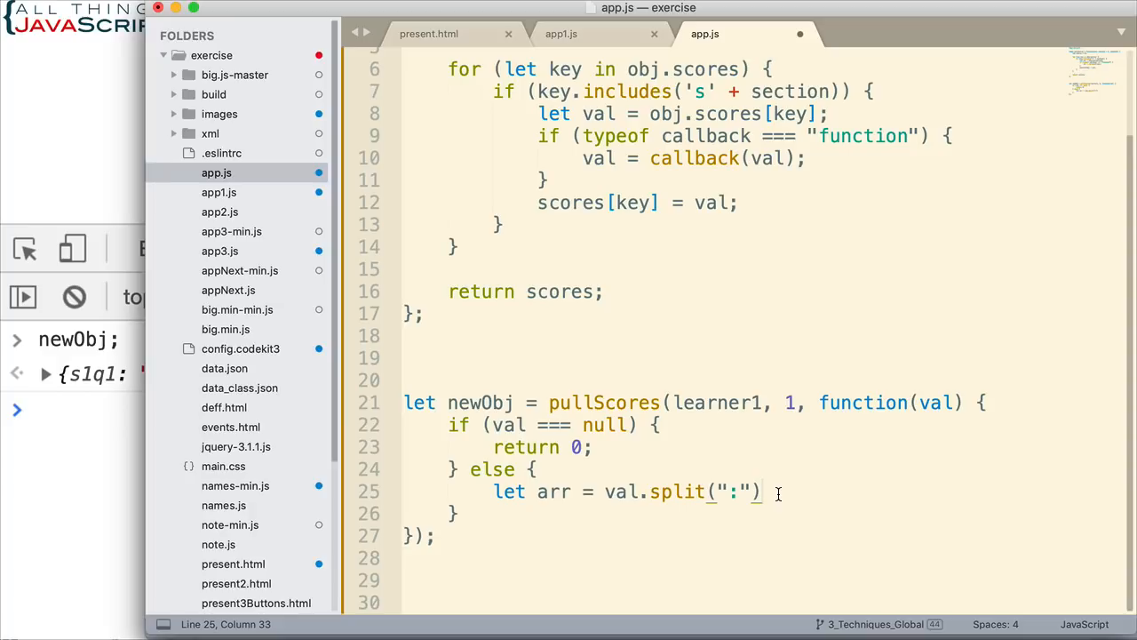
Add the line return arr[0] / arr[1] * 100; to return the percentage.
{"action": "key", "text": "enter"}
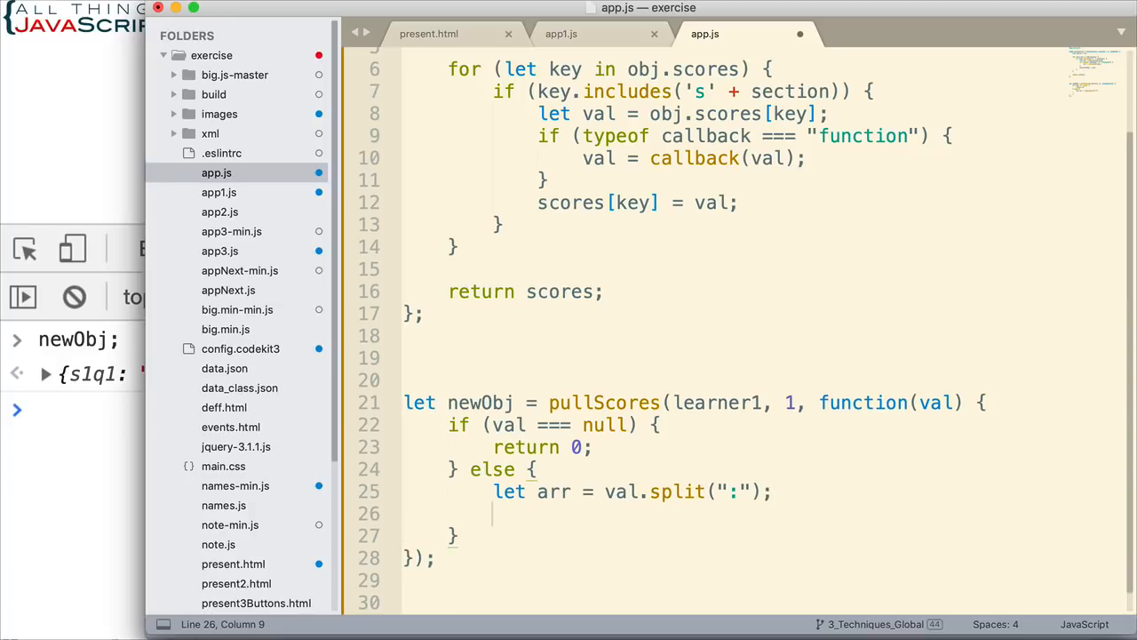
{"action": "type", "text": "return arr"}
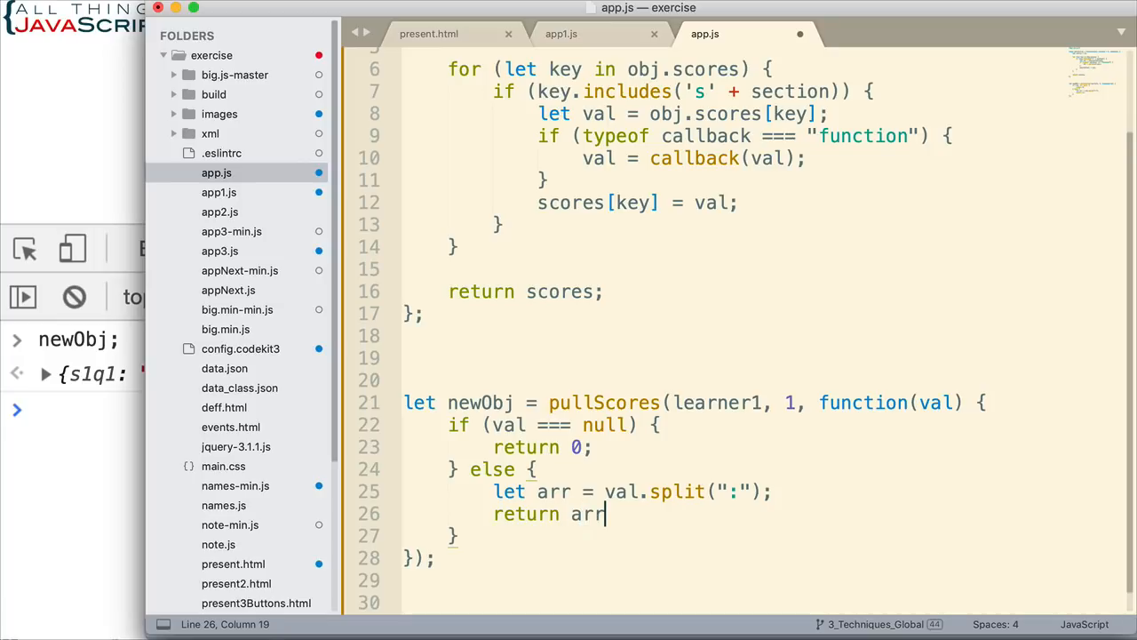
{"action": "type", "text": "[]"}
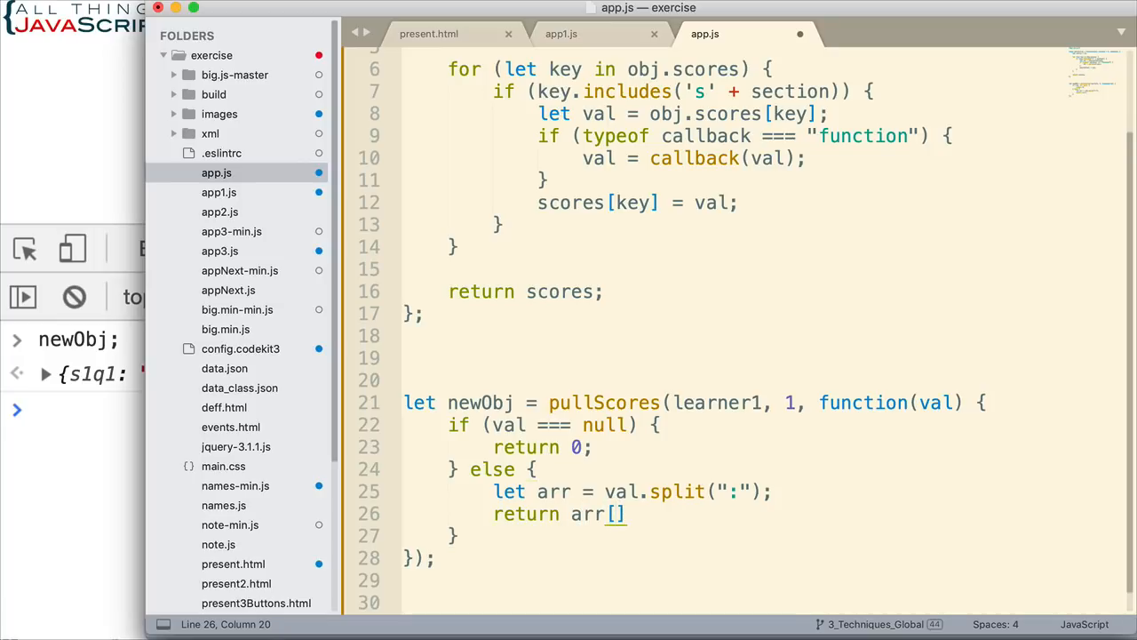
{"action": "type", "text": "0"}
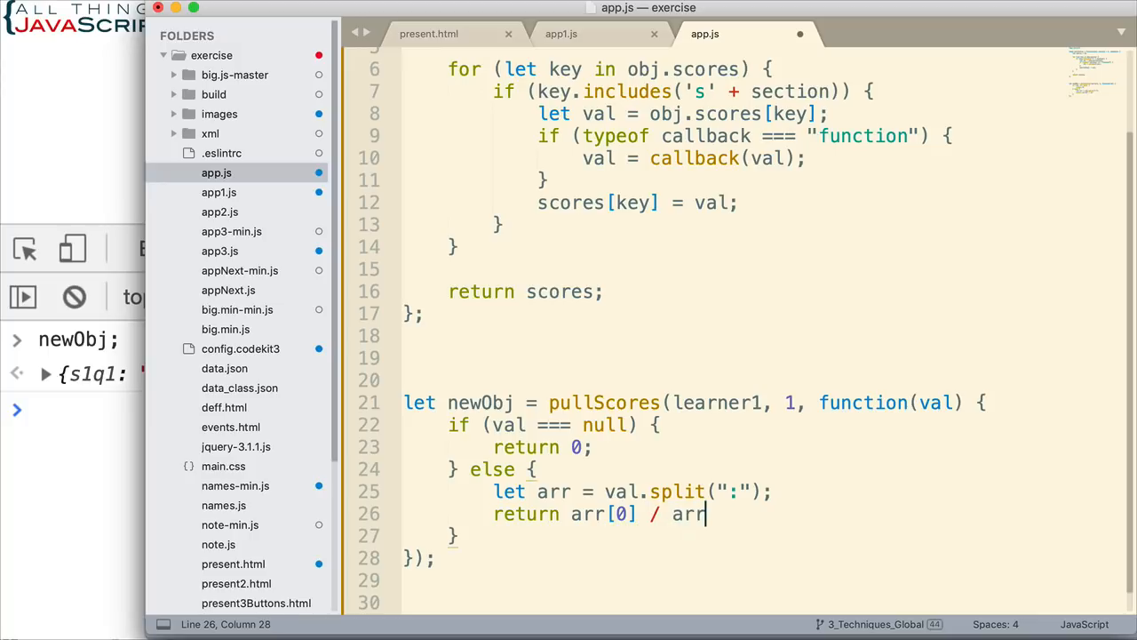
{"action": "type", "text": "["}
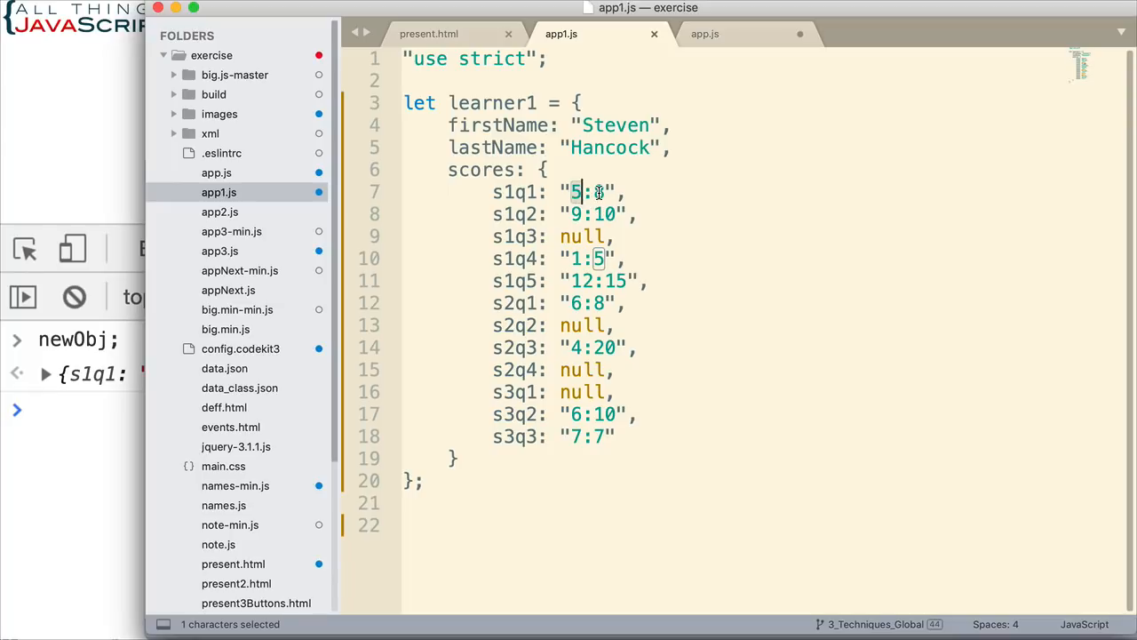
{"action": "type", "text": "8"}
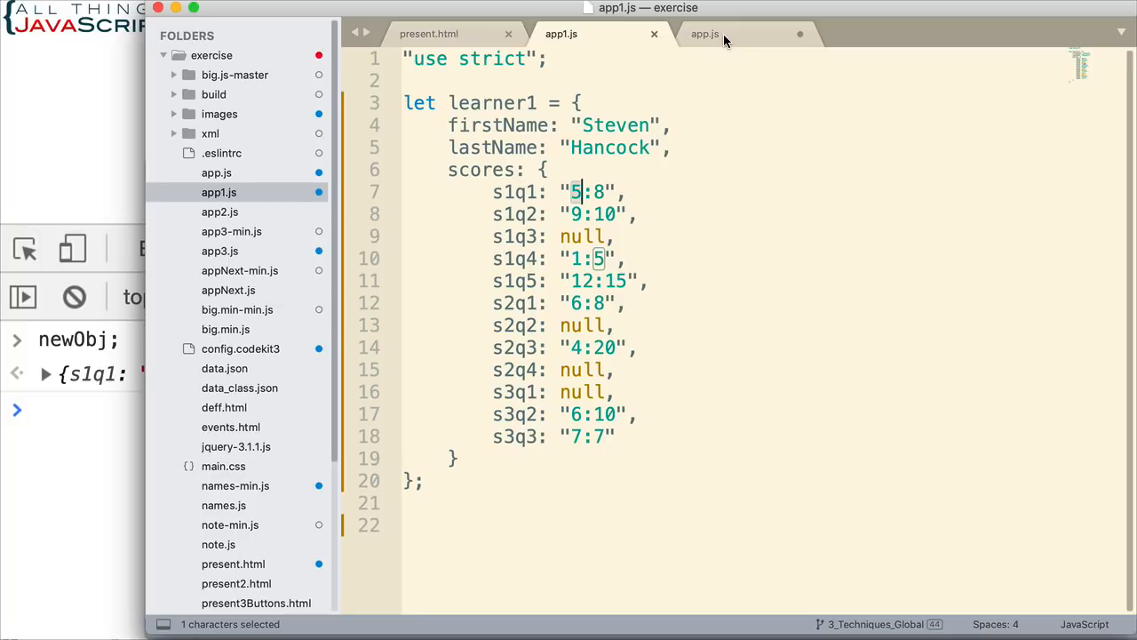
{"action": "left_click", "coordinate": [704, 34]}
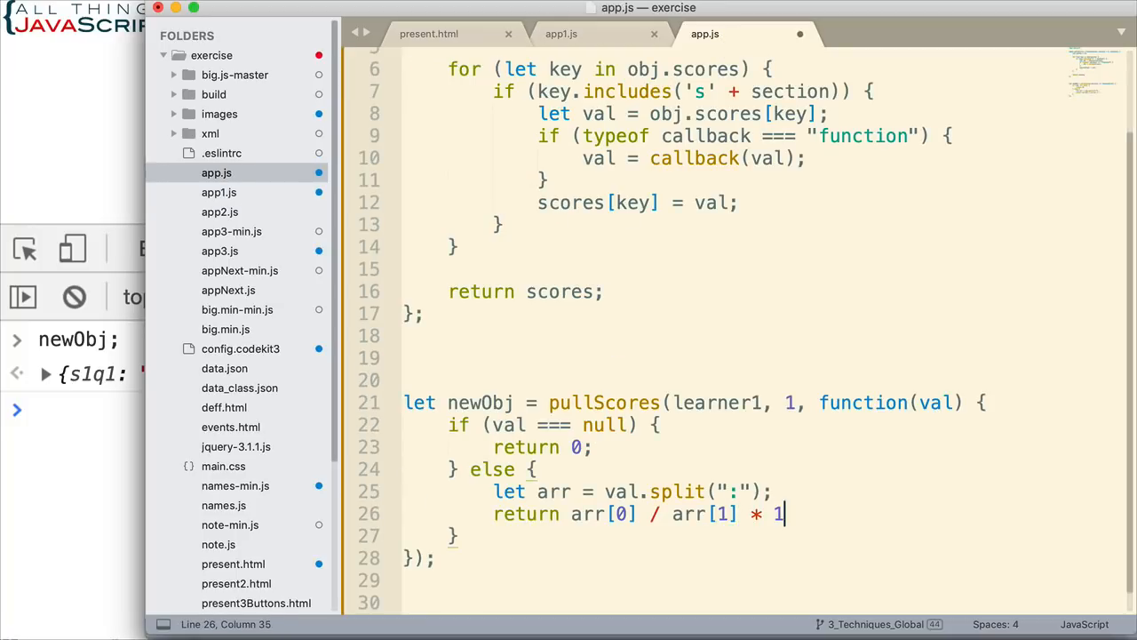
{"action": "type", "text": "00;"}
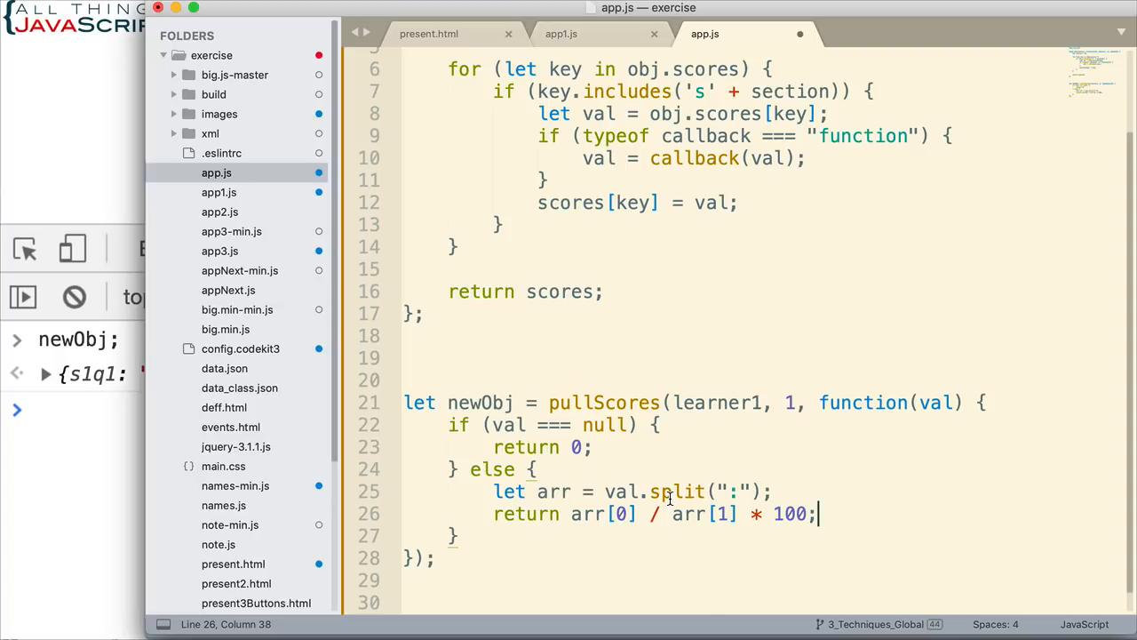
{"action": "mouse_move", "coordinate": [849, 352]}
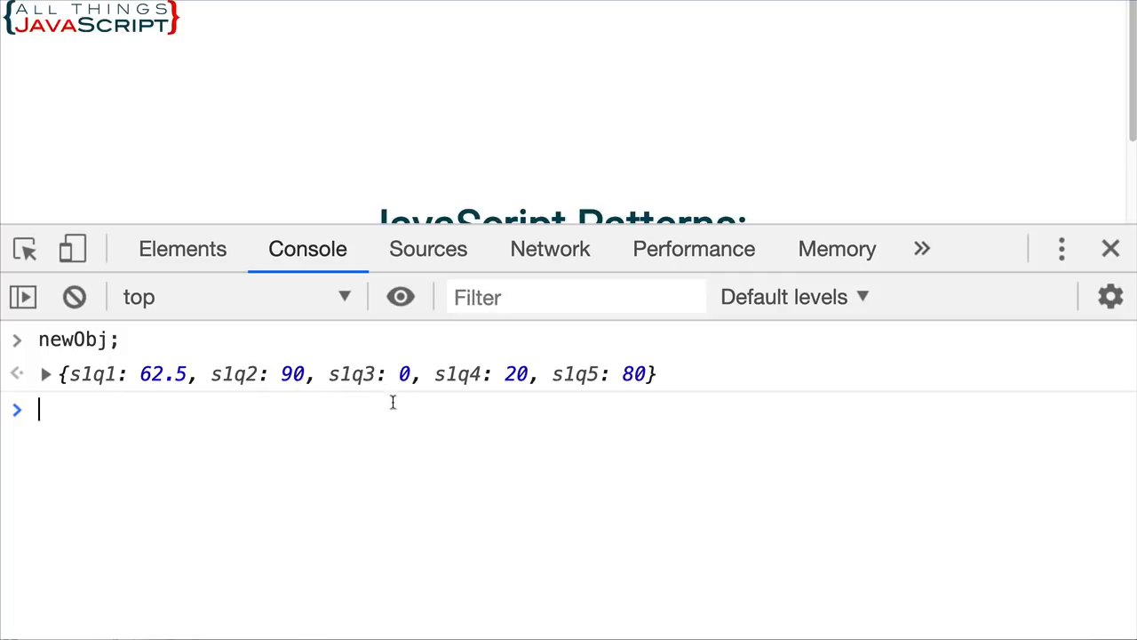
{"action": "mouse_move", "coordinate": [367, 399]}
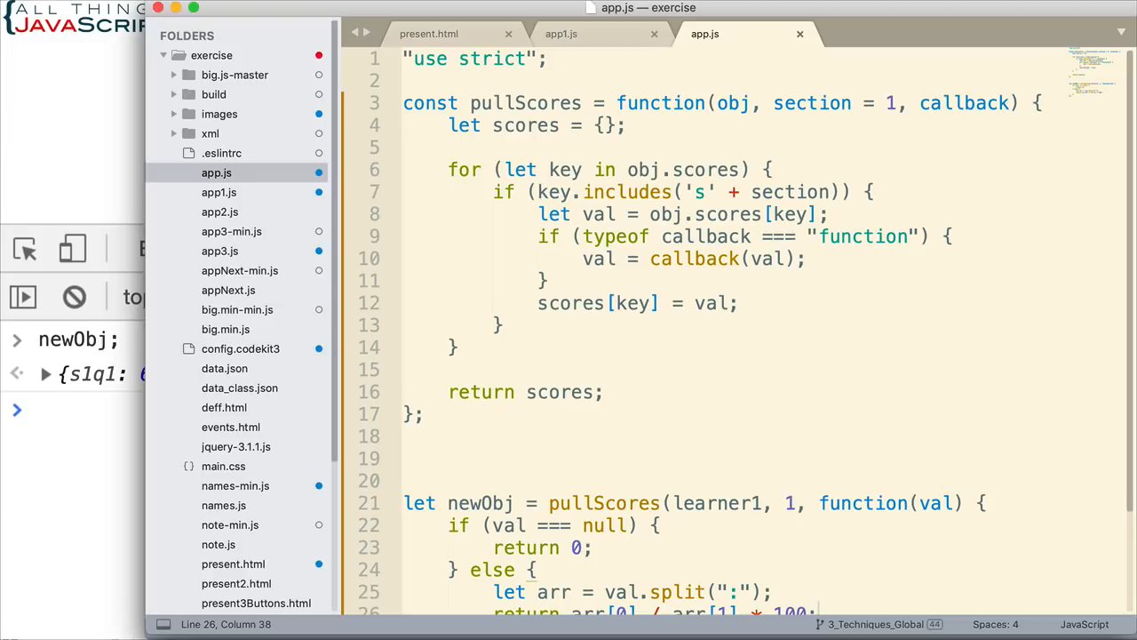
{"action": "mouse_move", "coordinate": [768, 152]}
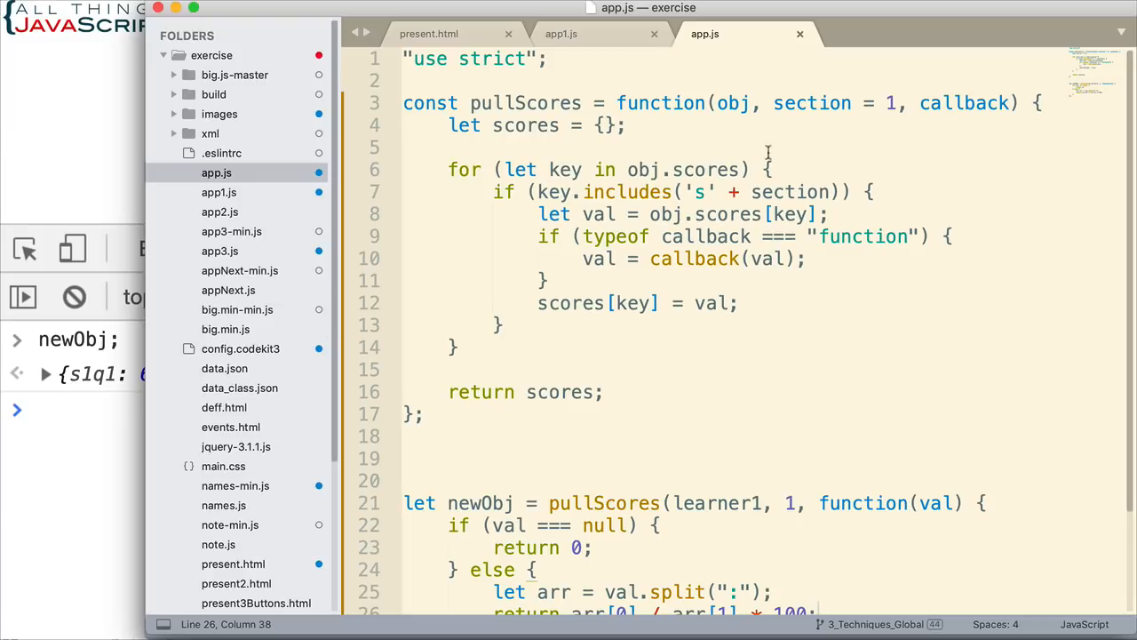
{"action": "scroll", "scroll_direction": "down", "scroll_amount": 3}
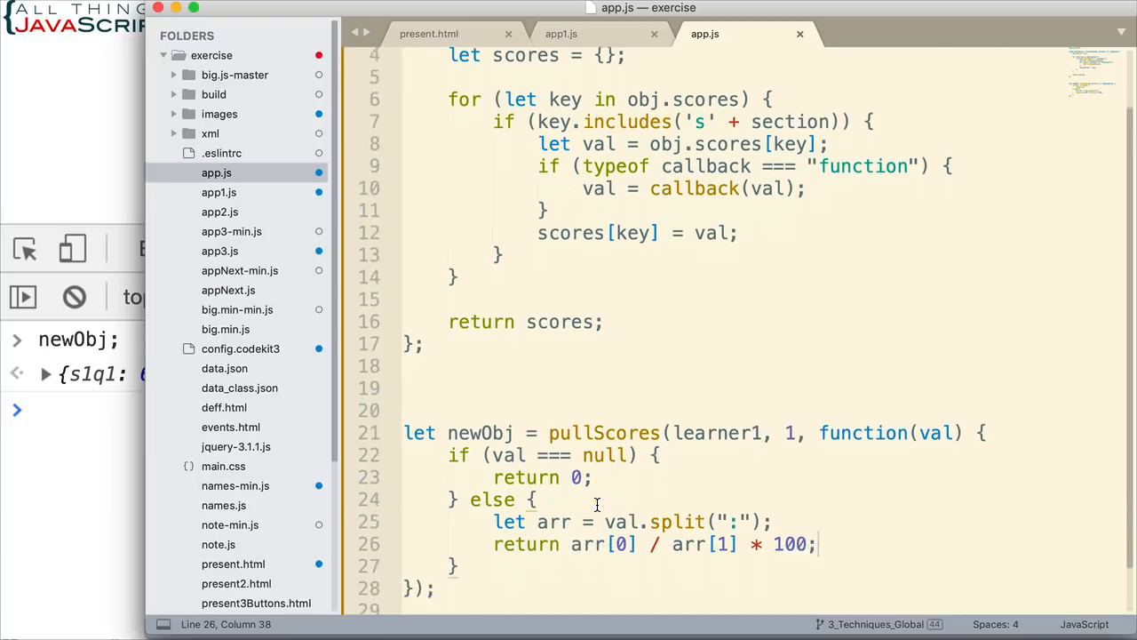
{"action": "scroll", "scroll_direction": "down", "scroll_amount": 3}
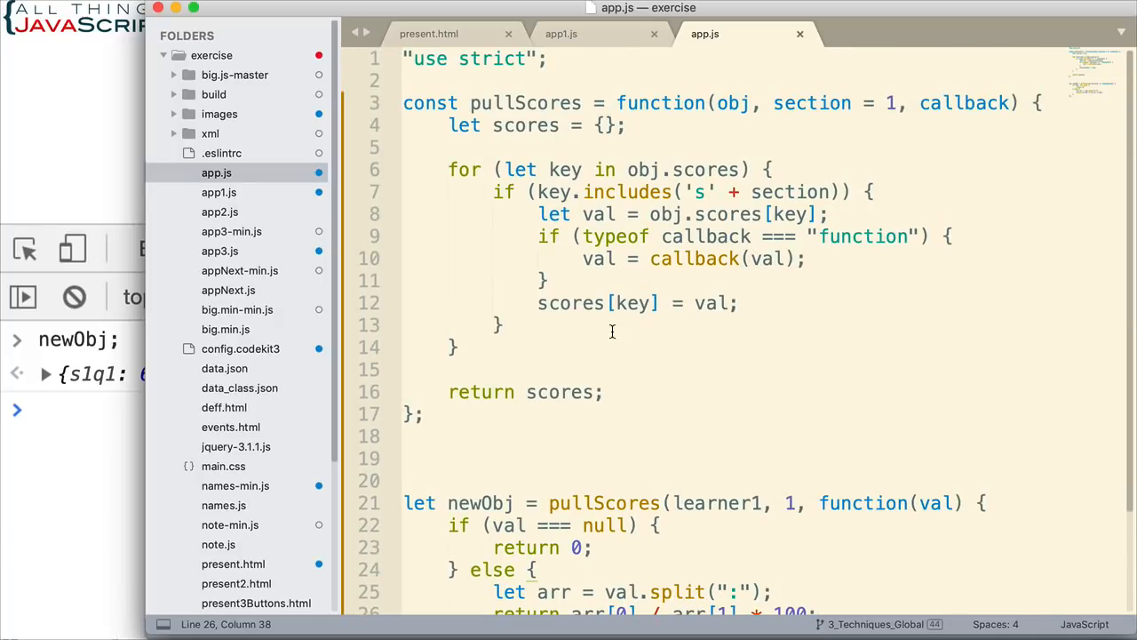
{"action": "mouse_move", "coordinate": [708, 497]}
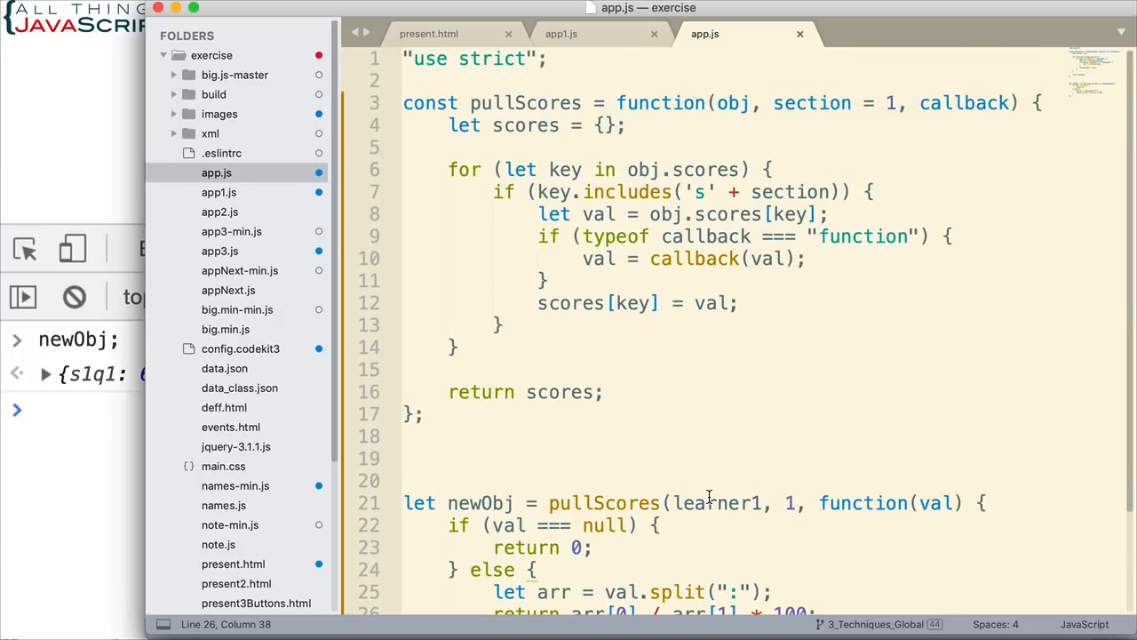
{"action": "scroll", "scroll_direction": "down", "scroll_amount": 3}
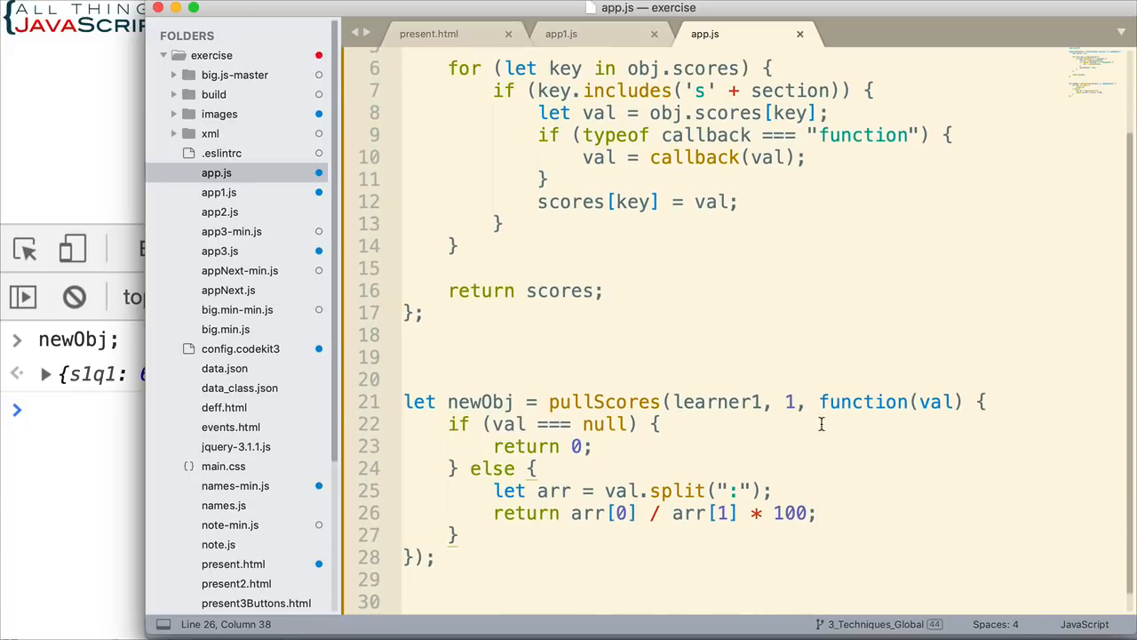
{"action": "scroll", "scroll_direction": "up", "scroll_amount": 3}
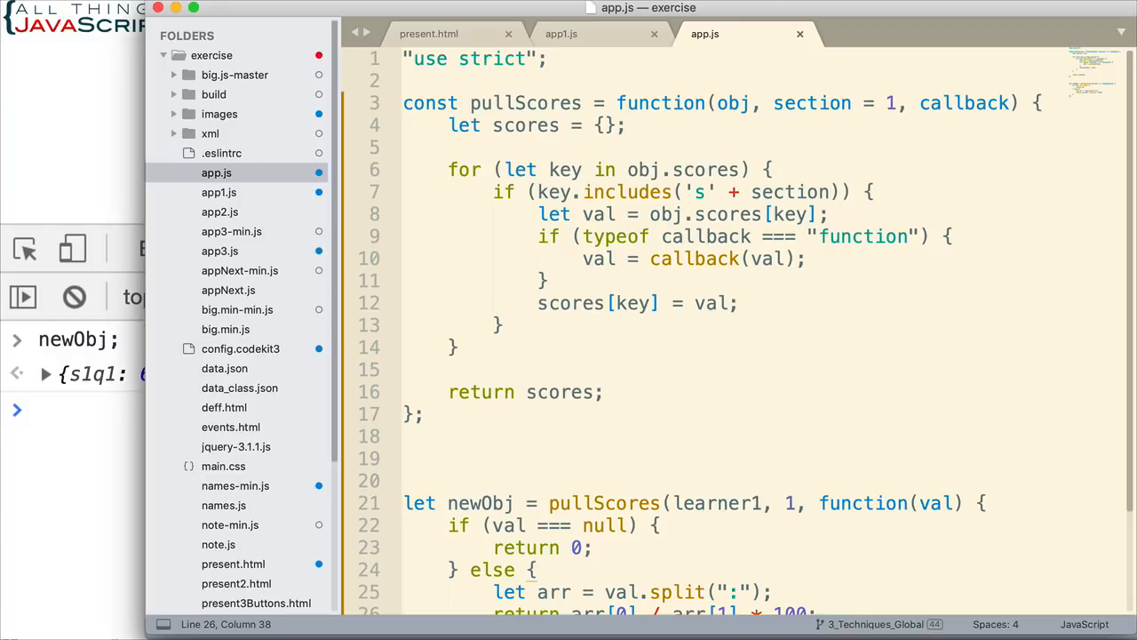
{"action": "mouse_move", "coordinate": [70, 576]}
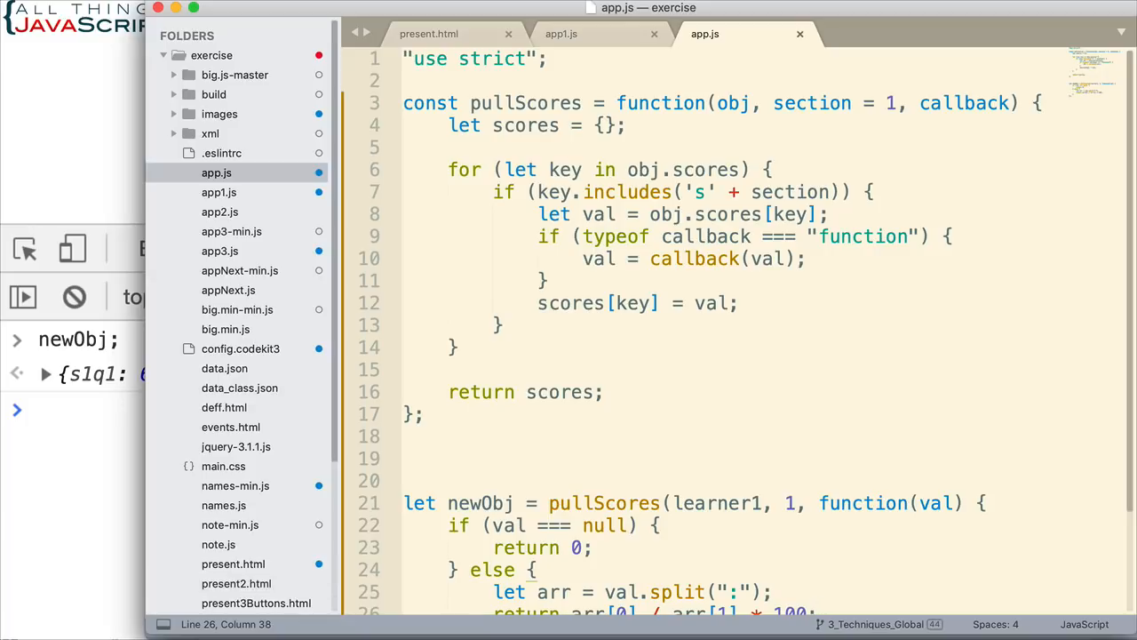
{"action": "mouse_move", "coordinate": [130, 604]}
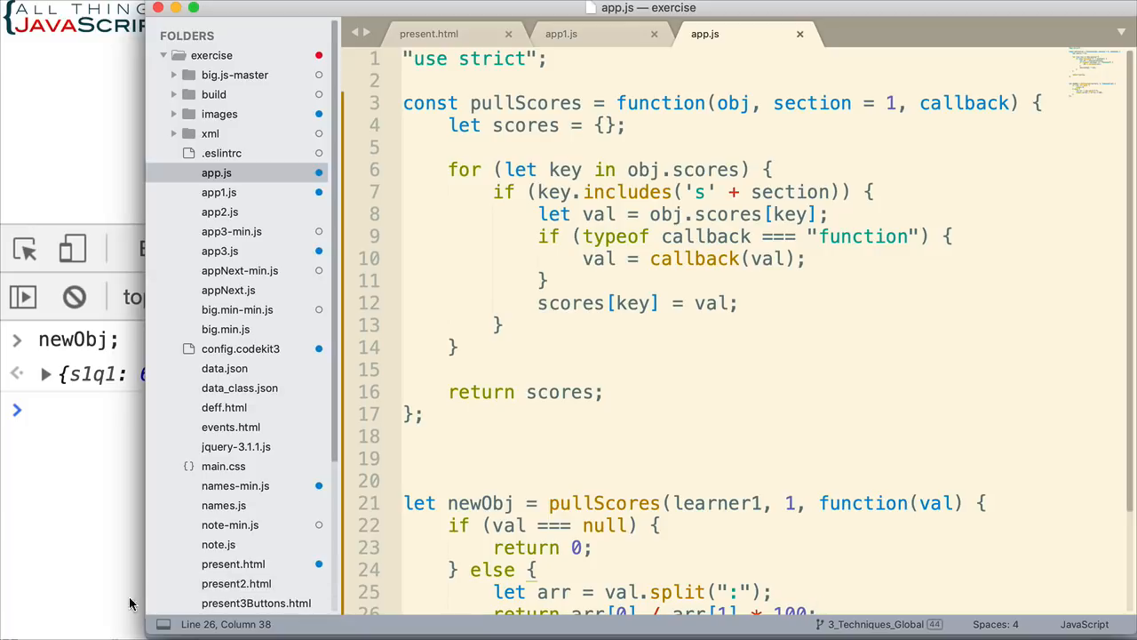